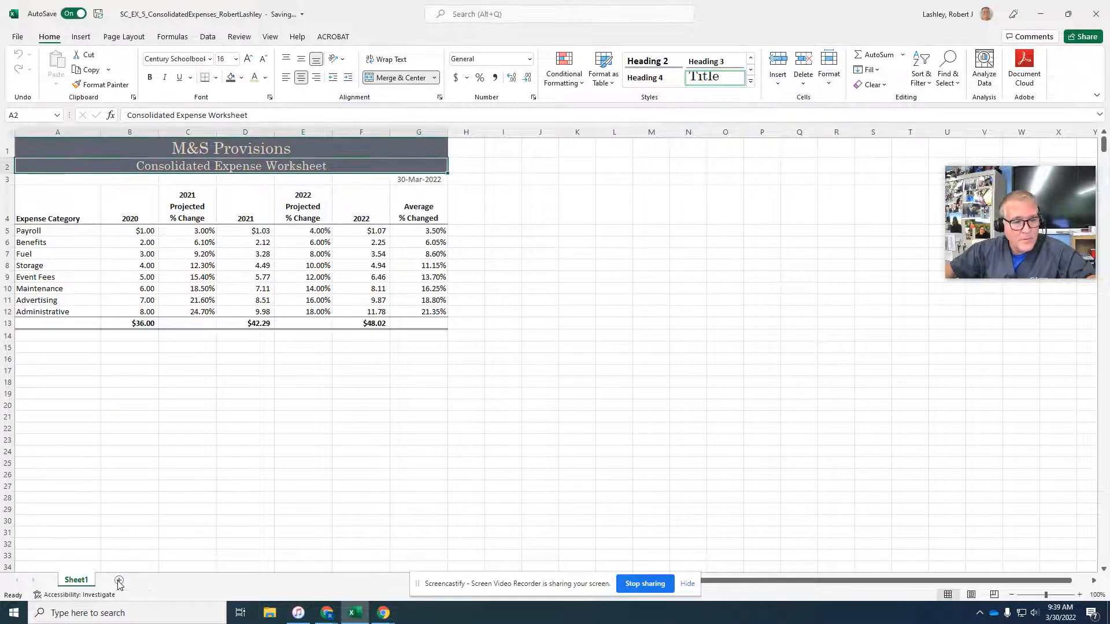
Step: Add a blank Sheet3 and return to Sheet1's consolidated expense worksheet
left_click(118, 584)
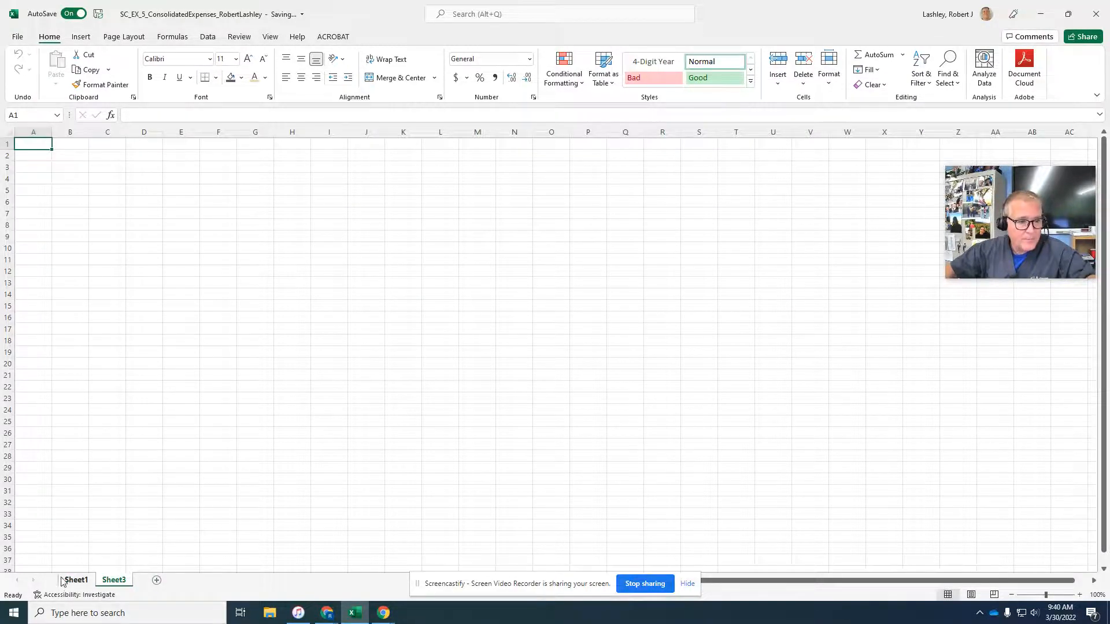
left_click(75, 580)
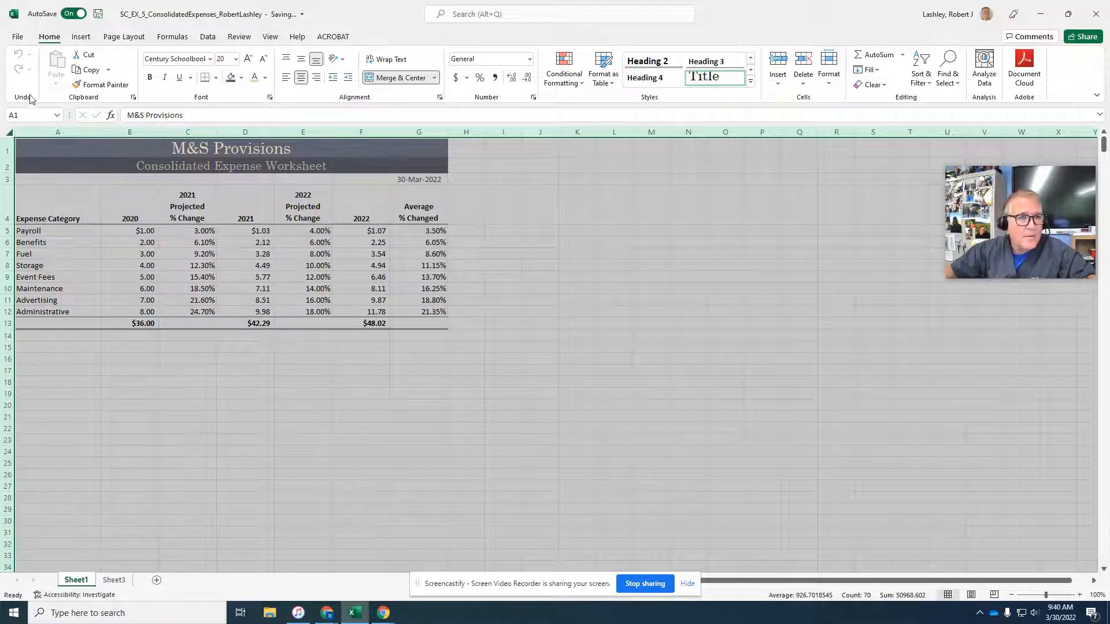
Step: Copy all of Sheet1's expense worksheet and paste it into Sheet3
left_click(89, 69)
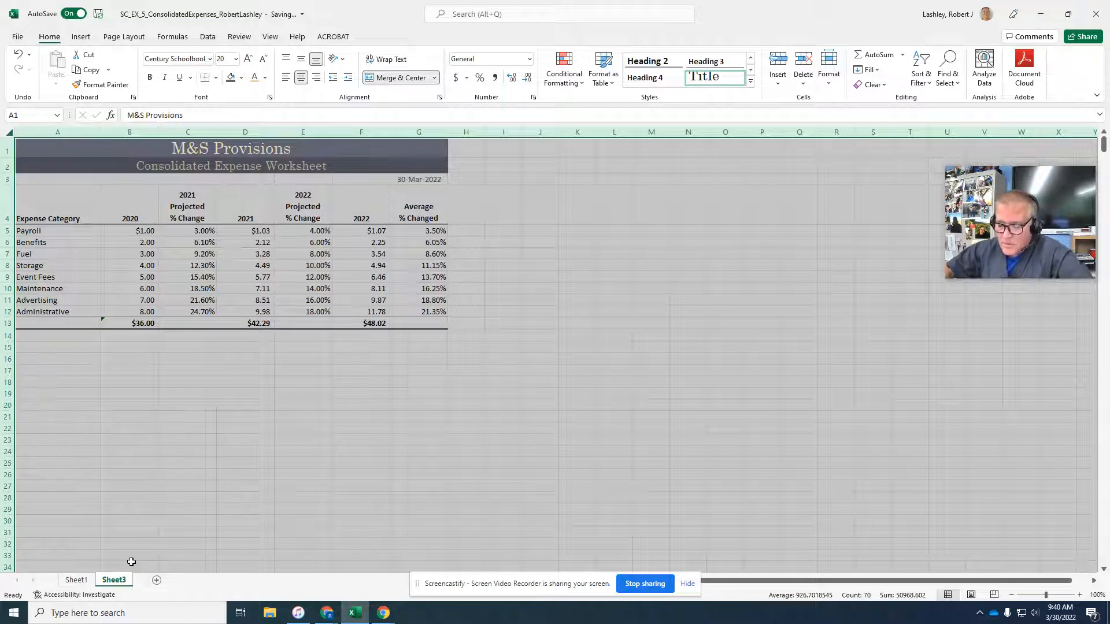
mouse_move(172, 578)
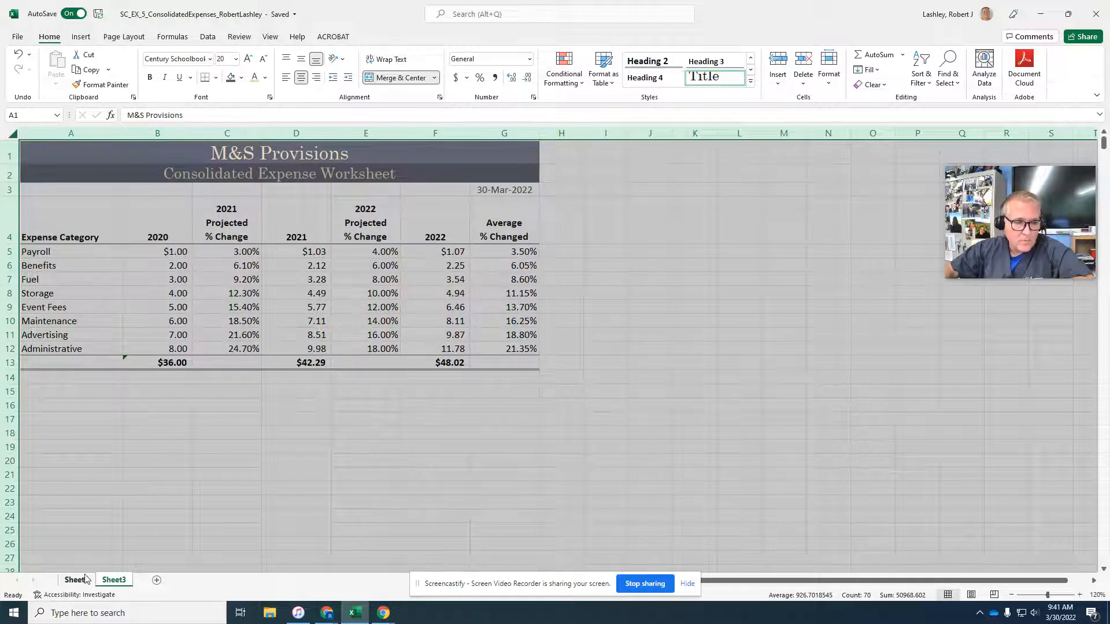
Step: Duplicate Sheet1 via Move or Copy as Sheet1 (2), placed at the end
right_click(74, 580)
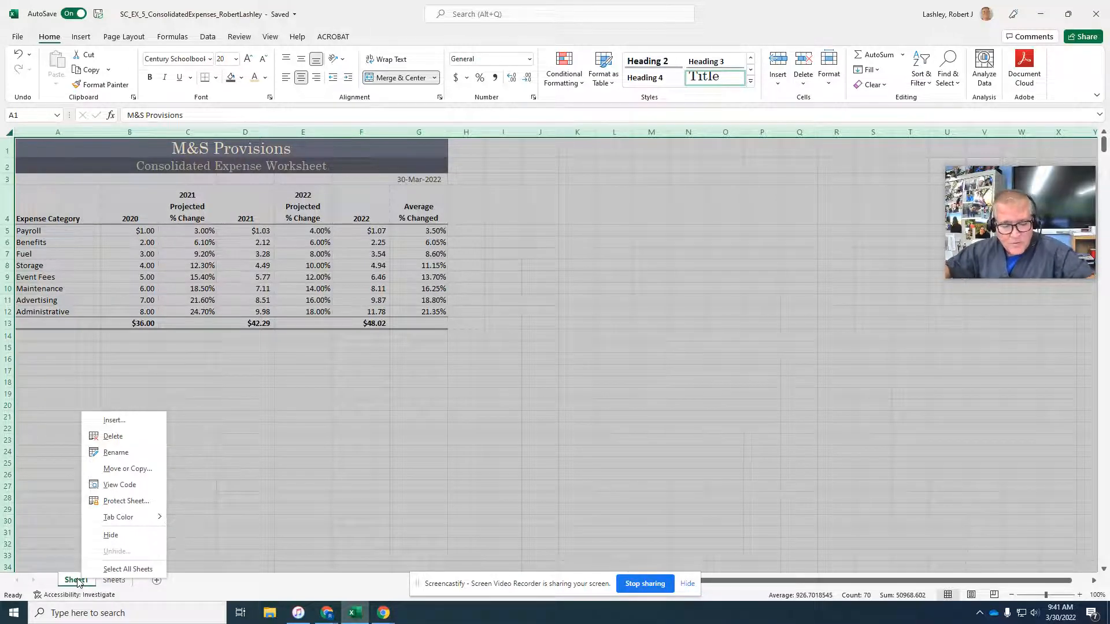
mouse_move(66, 456)
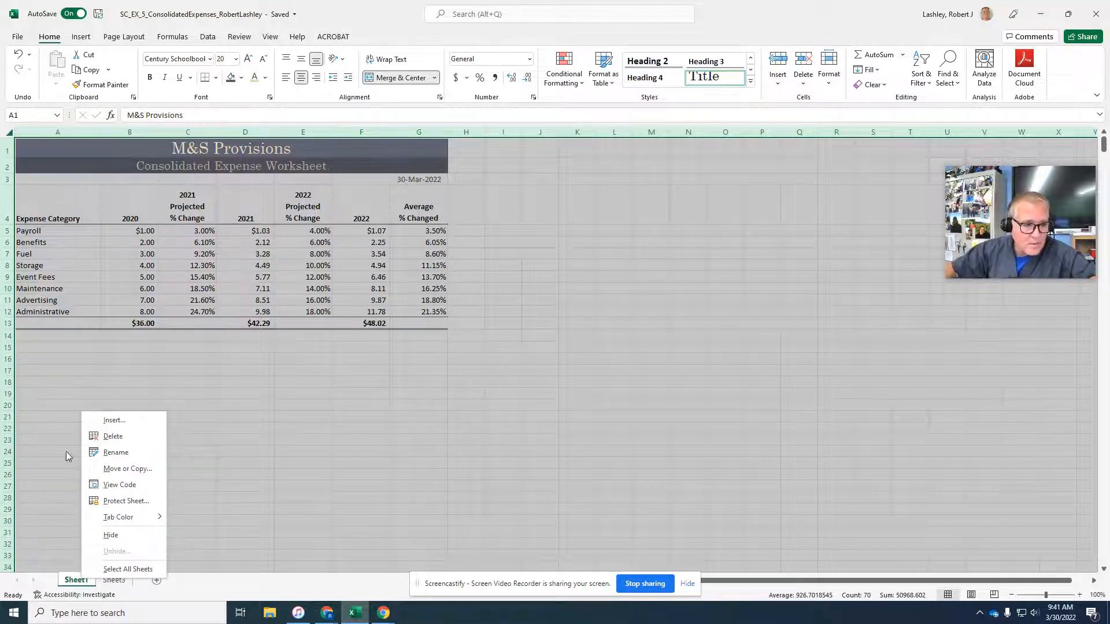
mouse_move(128, 469)
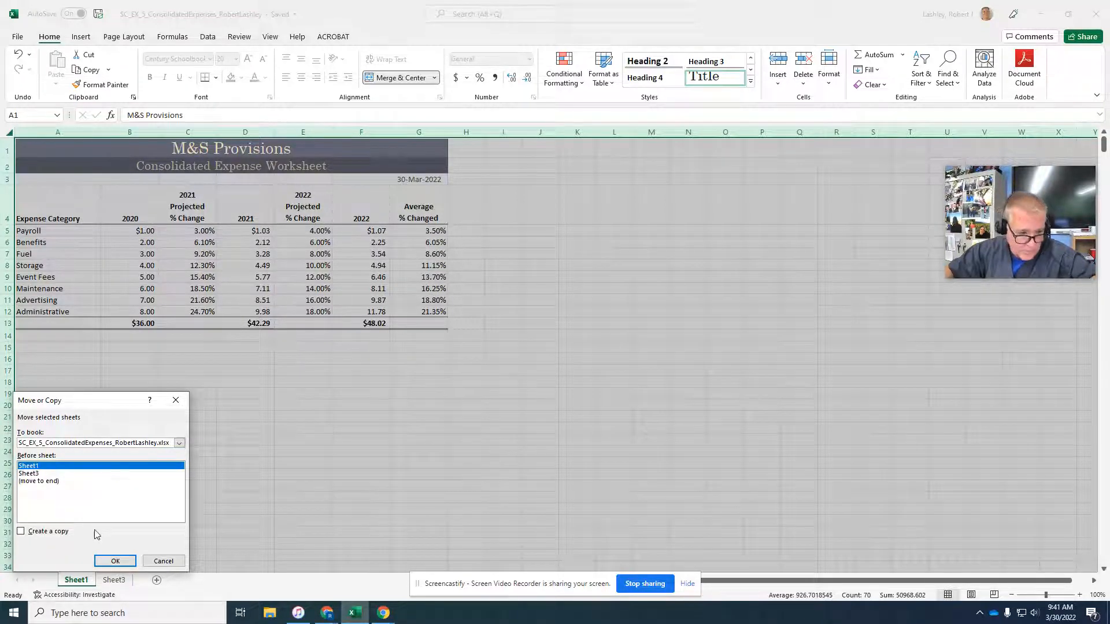
left_click(21, 532)
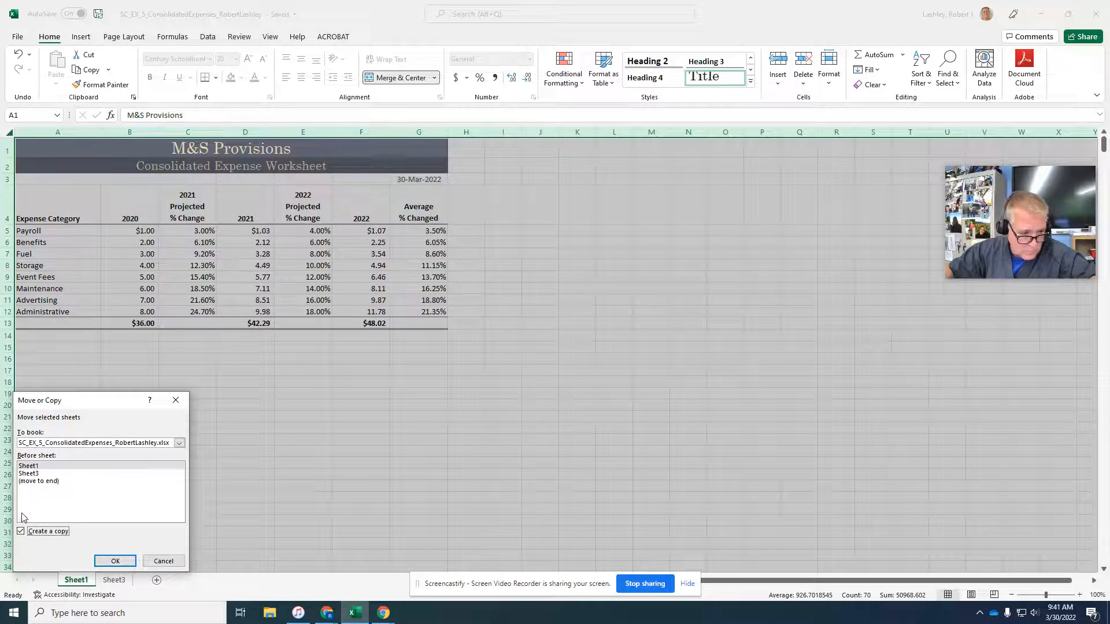
left_click(39, 481)
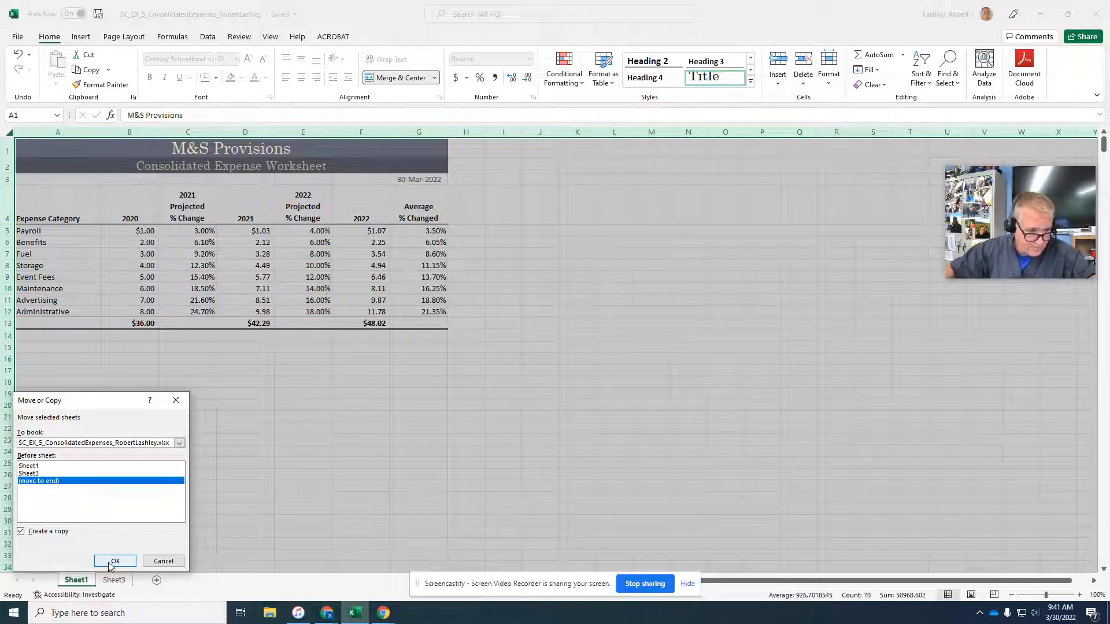
left_click(114, 561)
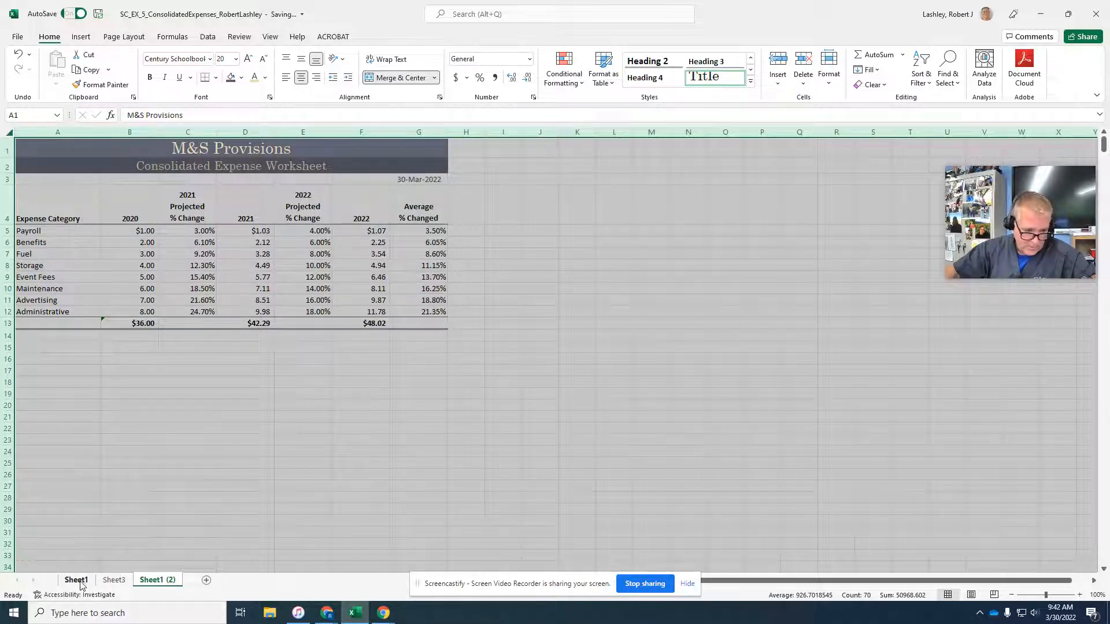
Step: Make another Sheet1 copy, Sheet1 (3), at the end and clear the selection
left_click(76, 580)
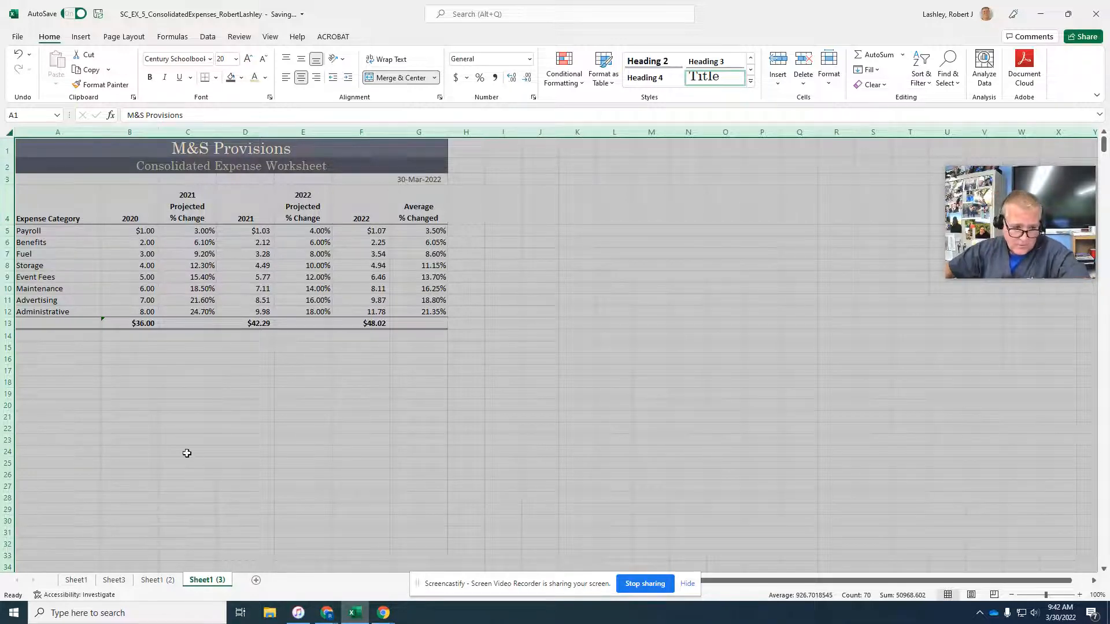
left_click(245, 359)
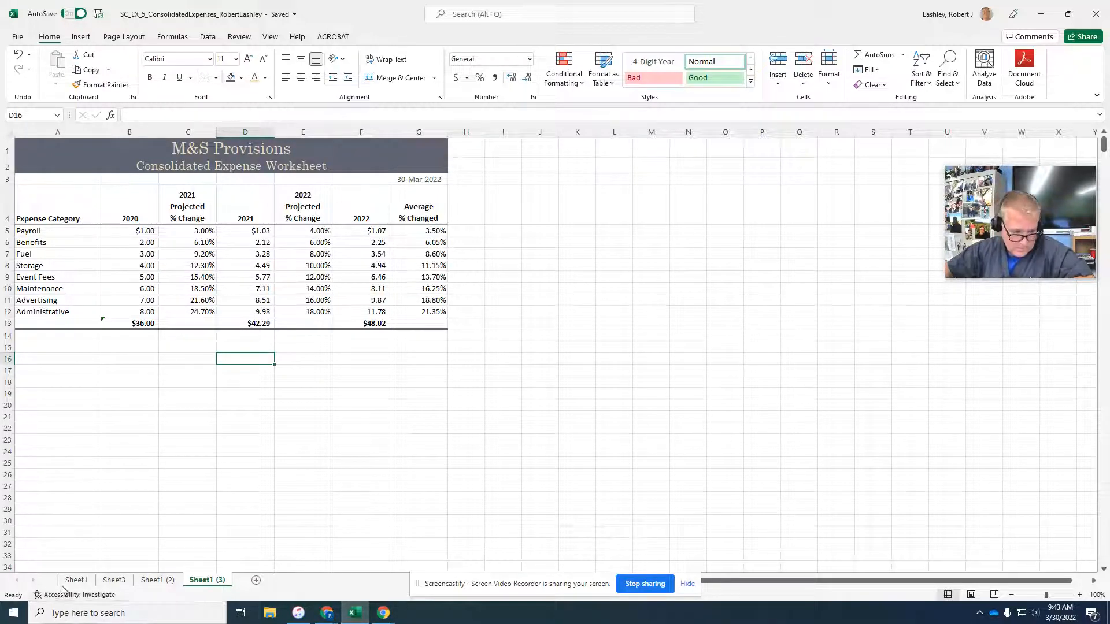
Step: Group all sheets and enter 2021 changes 2.5%, 2%, 2%, 1%, 1%, 1%, -1%, -2%
right_click(76, 580)
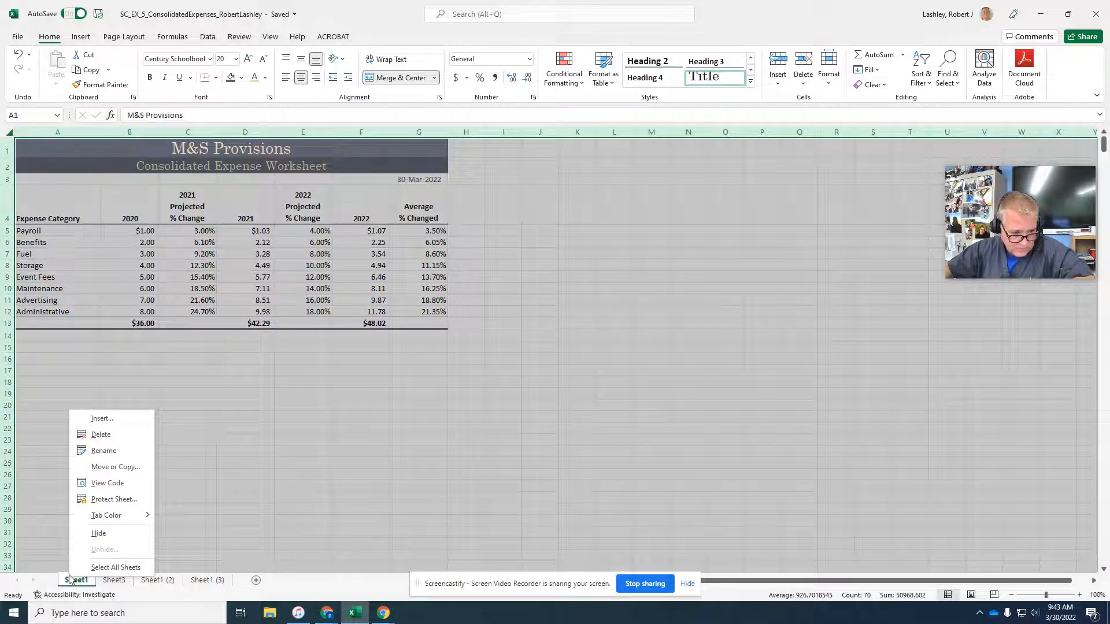
left_click(116, 567)
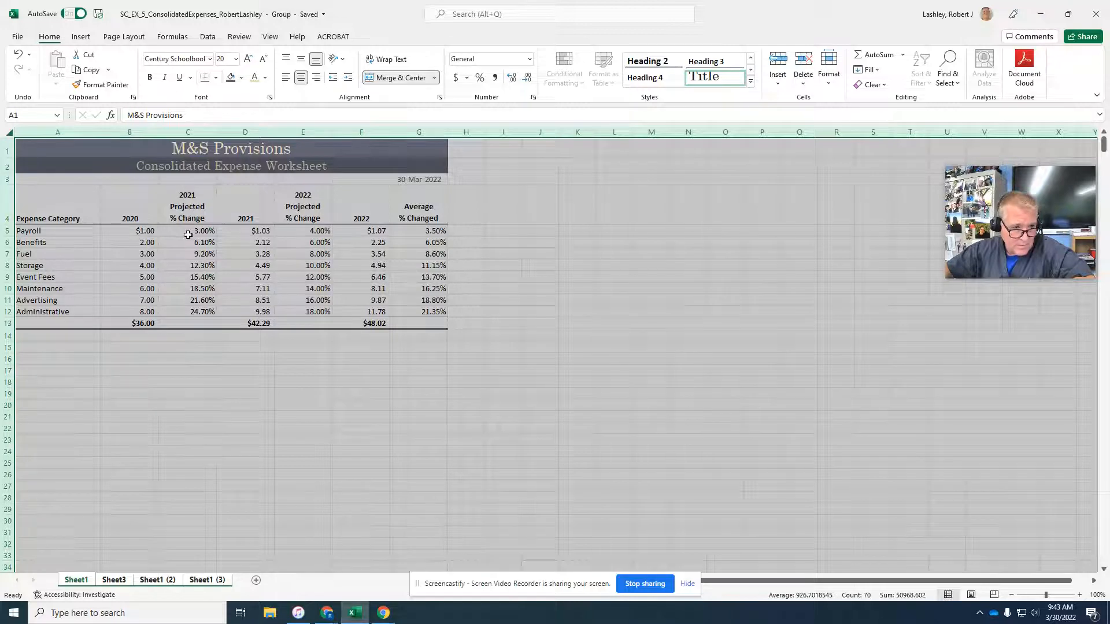
left_click(187, 231)
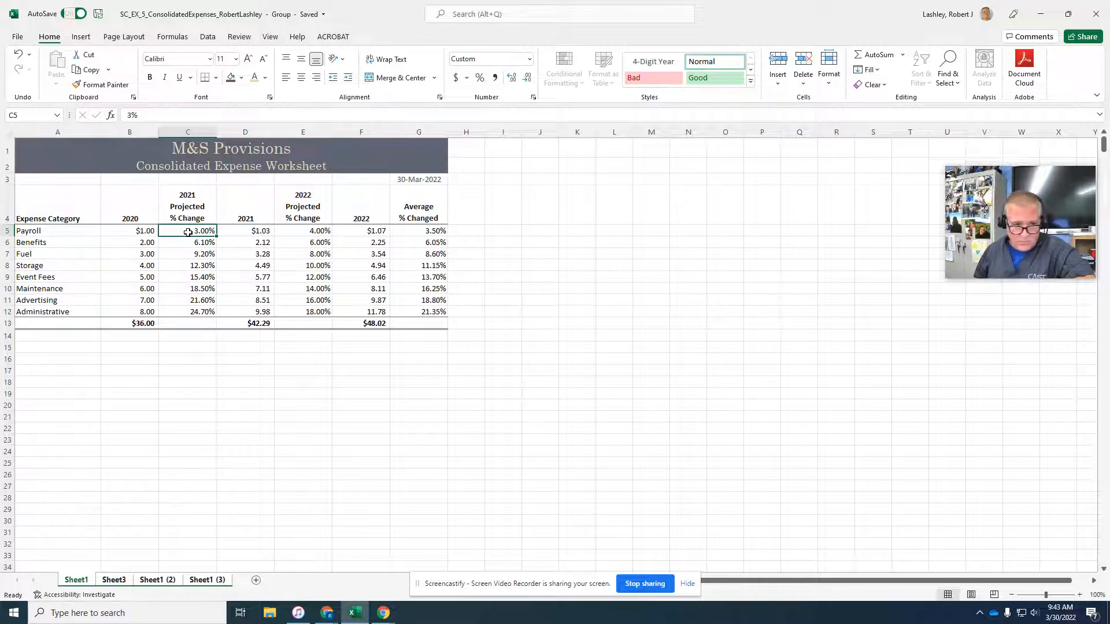
type("2.5%")
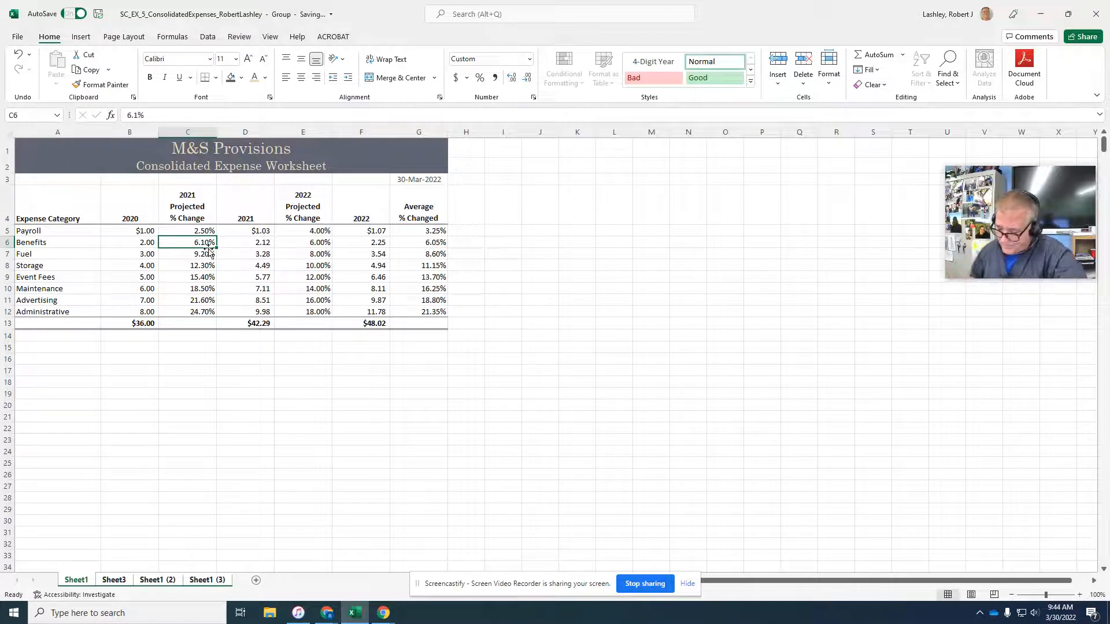
type("2%")
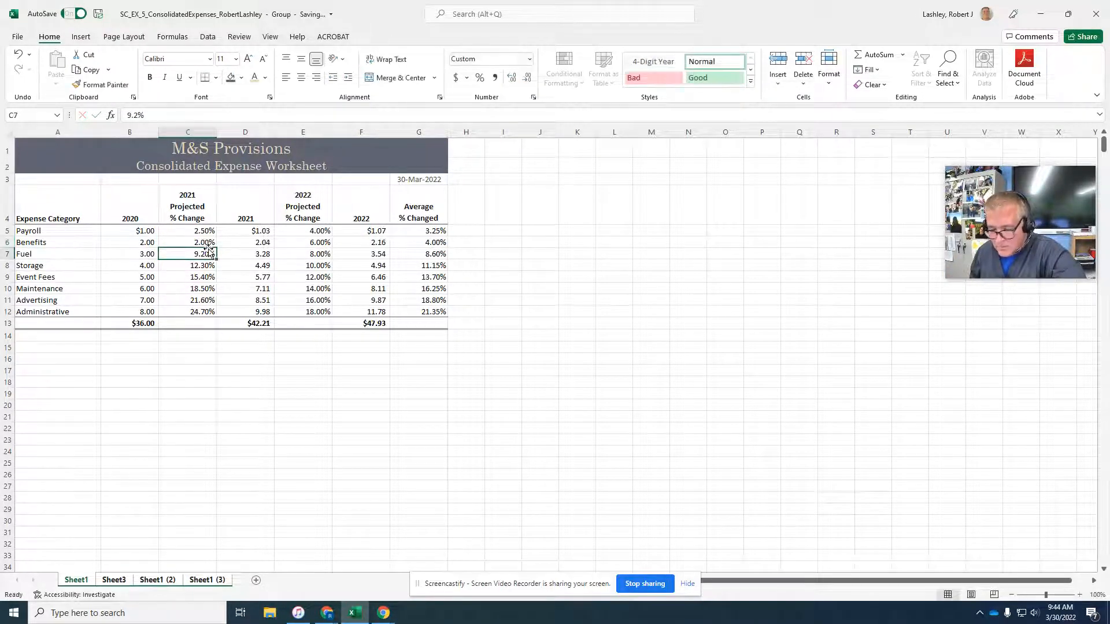
type("2%")
left_click(188, 265)
type("1")
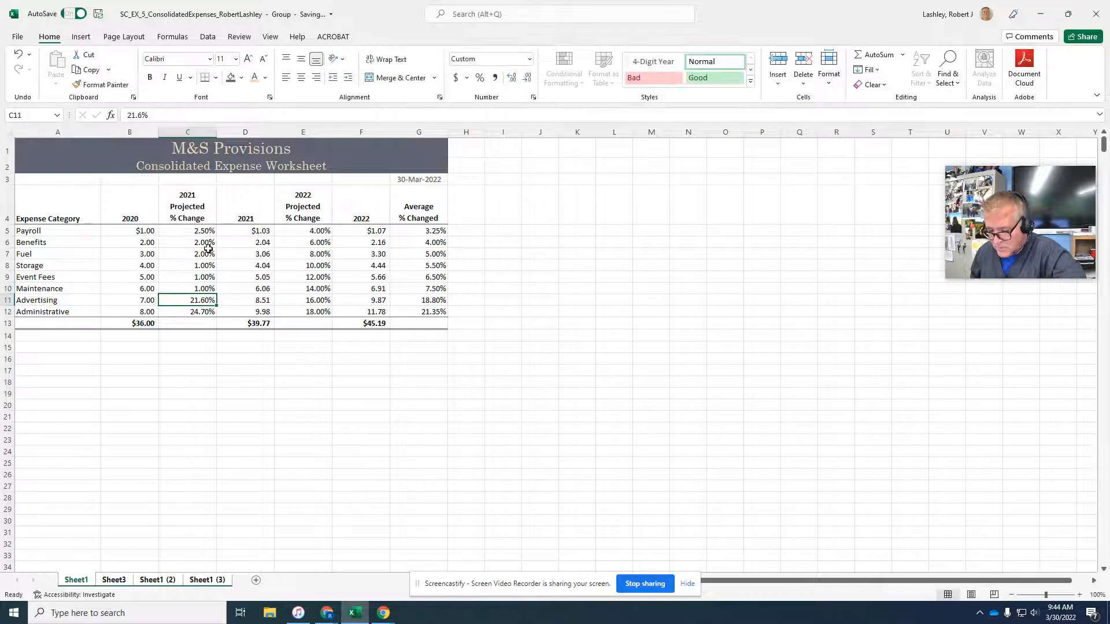
type("-1%")
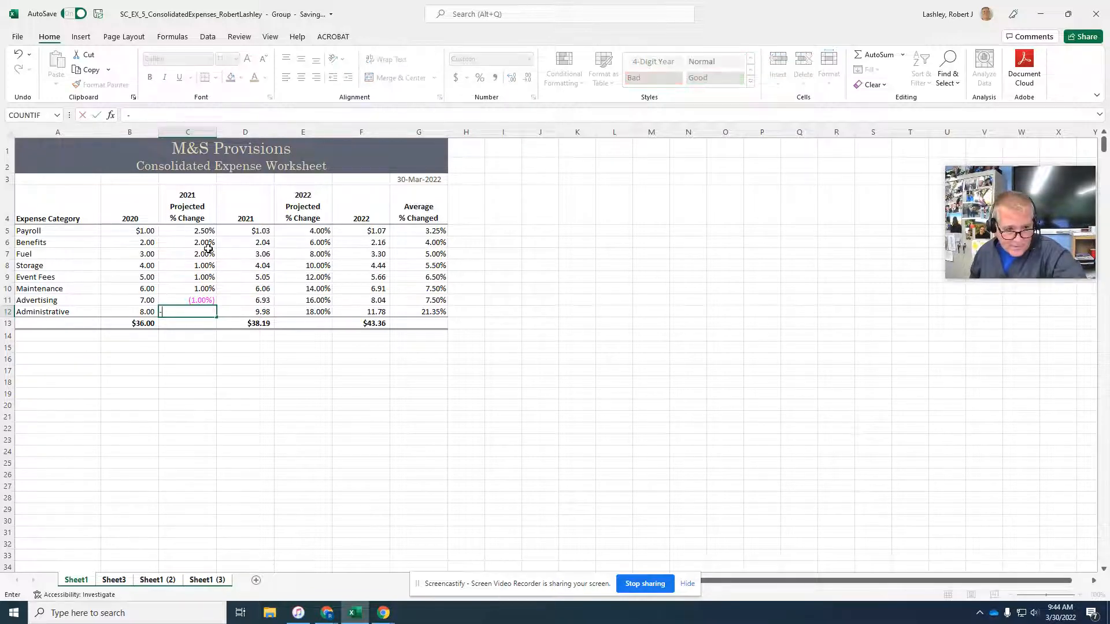
type("2%")
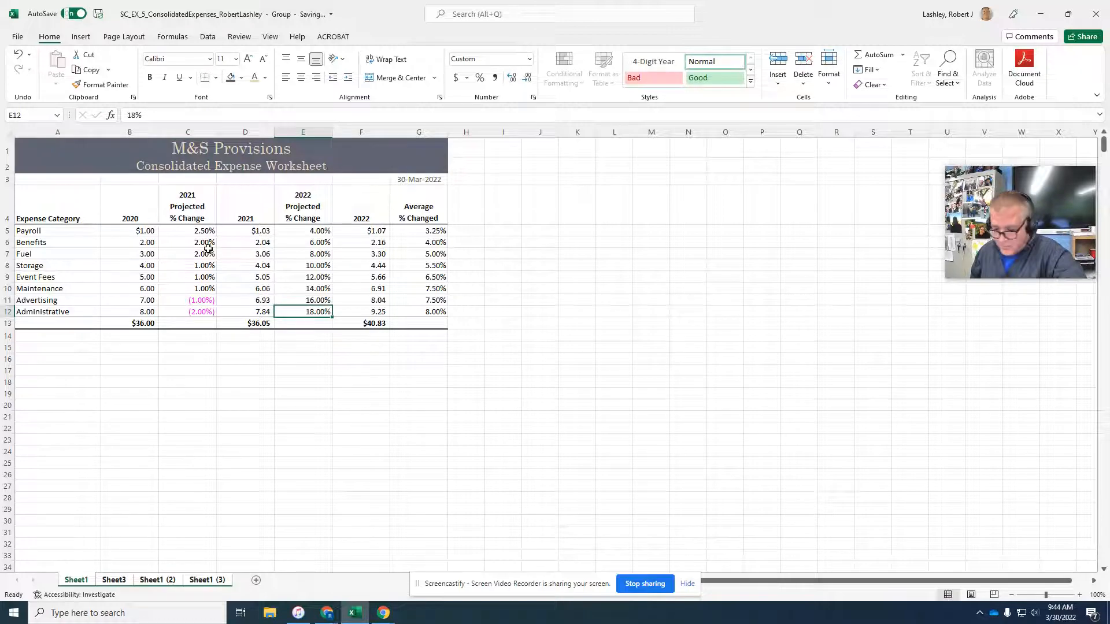
Step: Enter 2022 changes 2.5%, 3%, 3%, 1%, 1%, 2%, -1%, -2.25%; dismiss the calendar alert
left_click(302, 288)
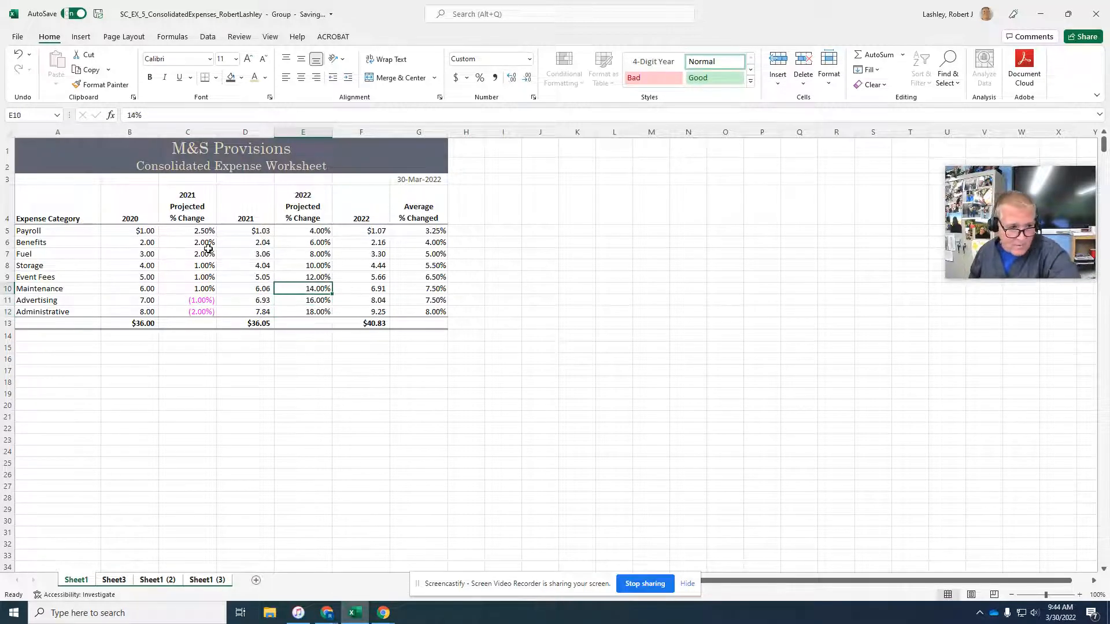
left_click(302, 265)
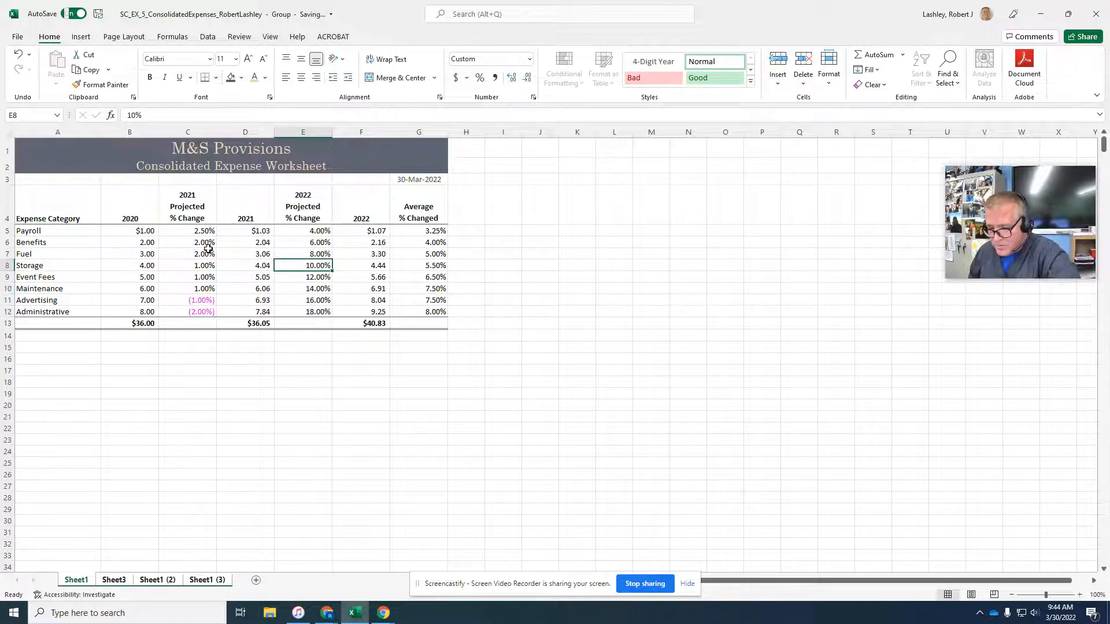
left_click(303, 254)
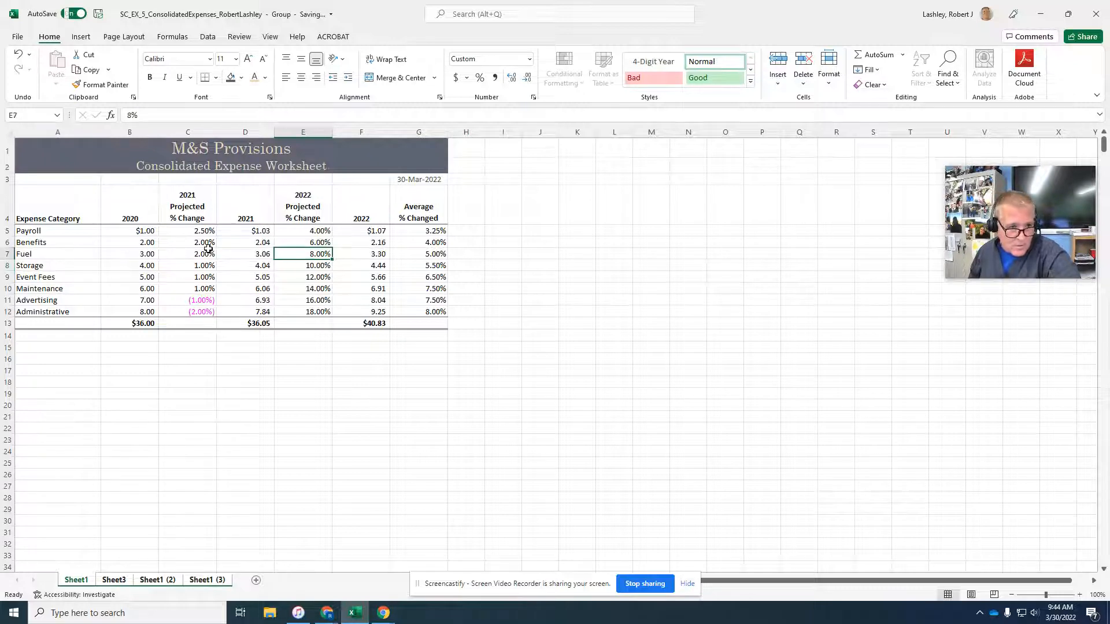
left_click(302, 230)
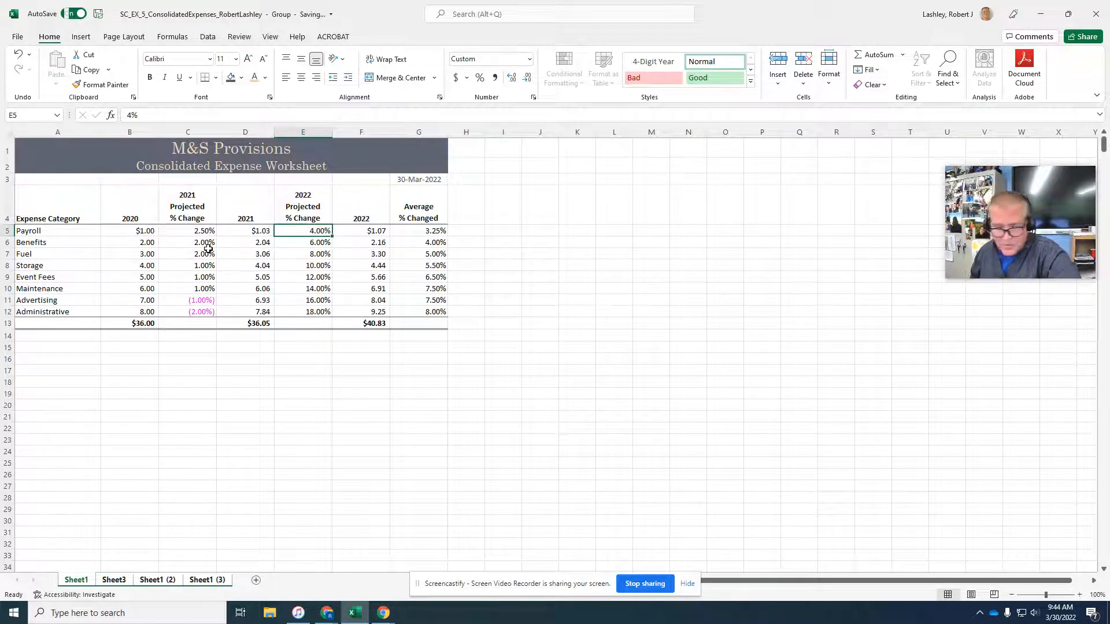
type("2.")
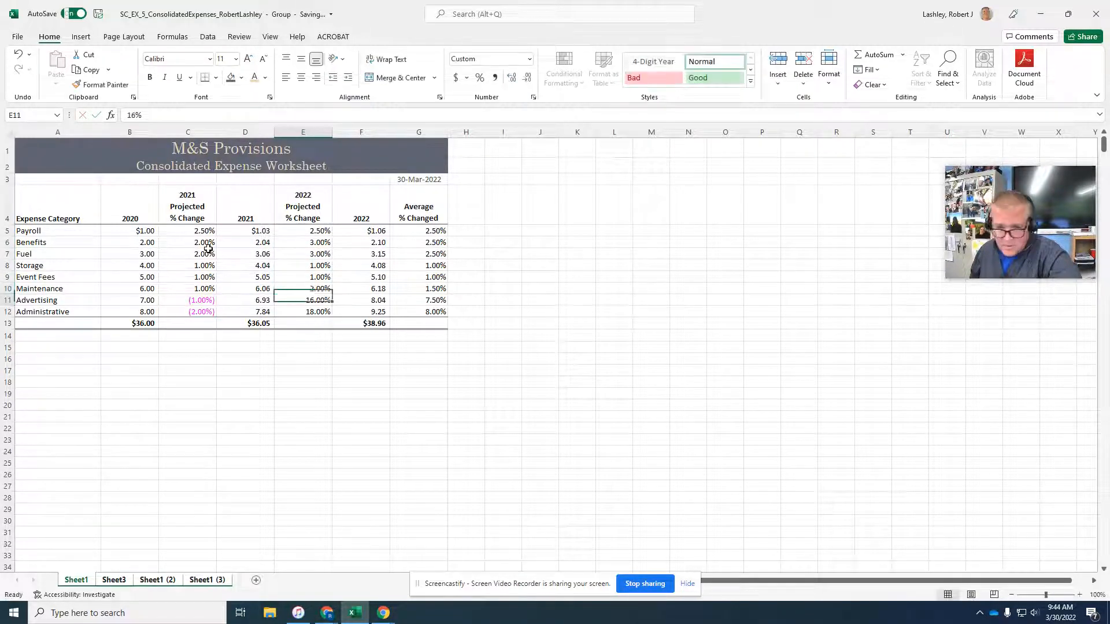
type("-1%")
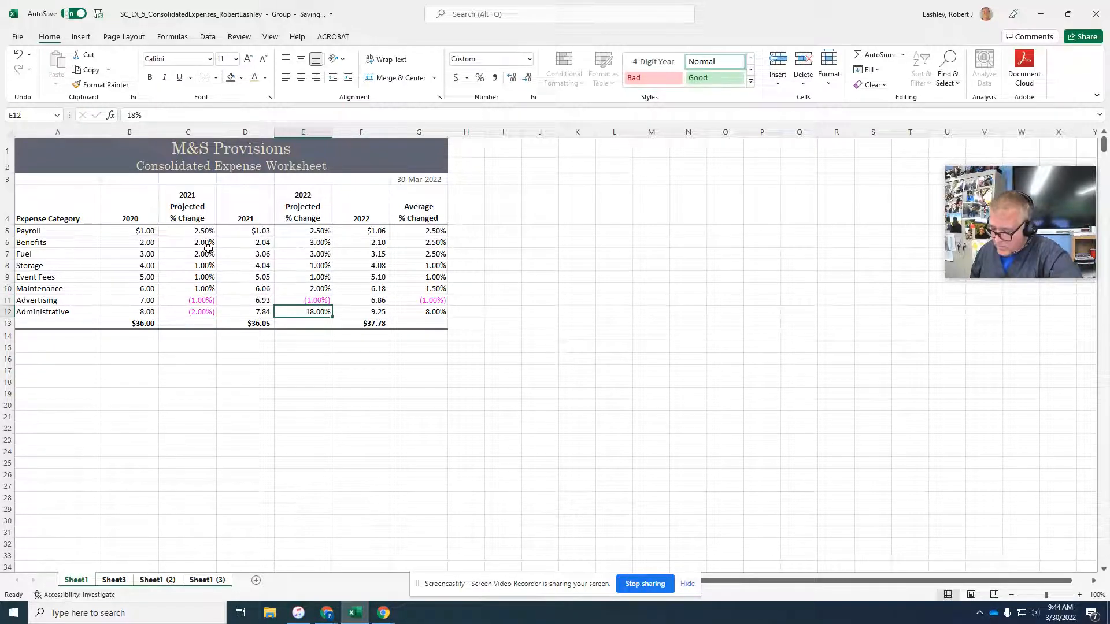
type("-2.2%")
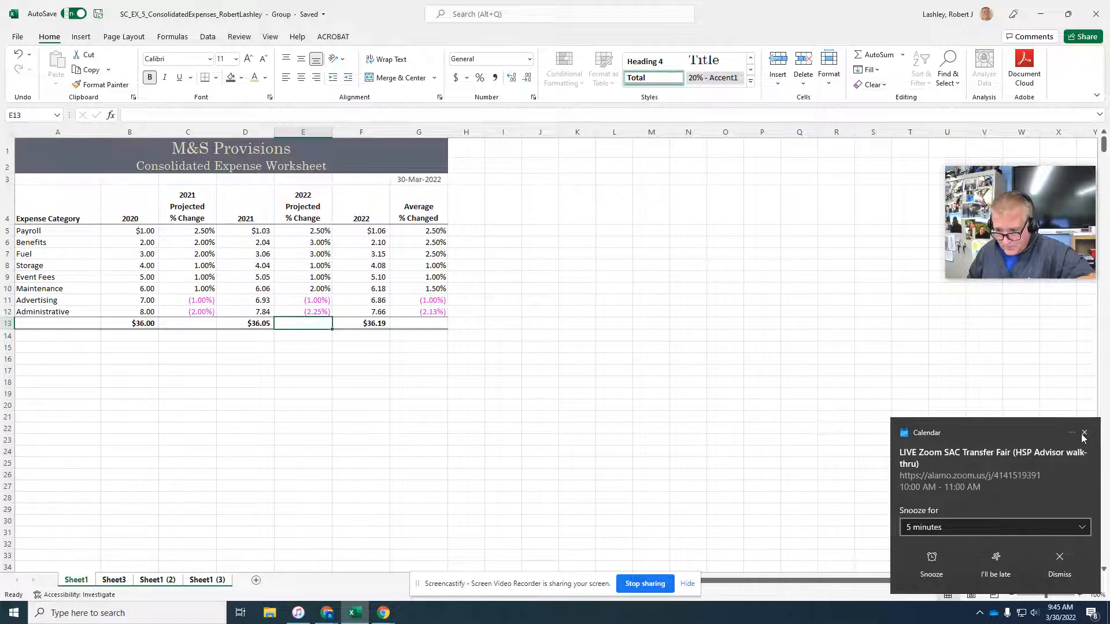
left_click(1083, 432)
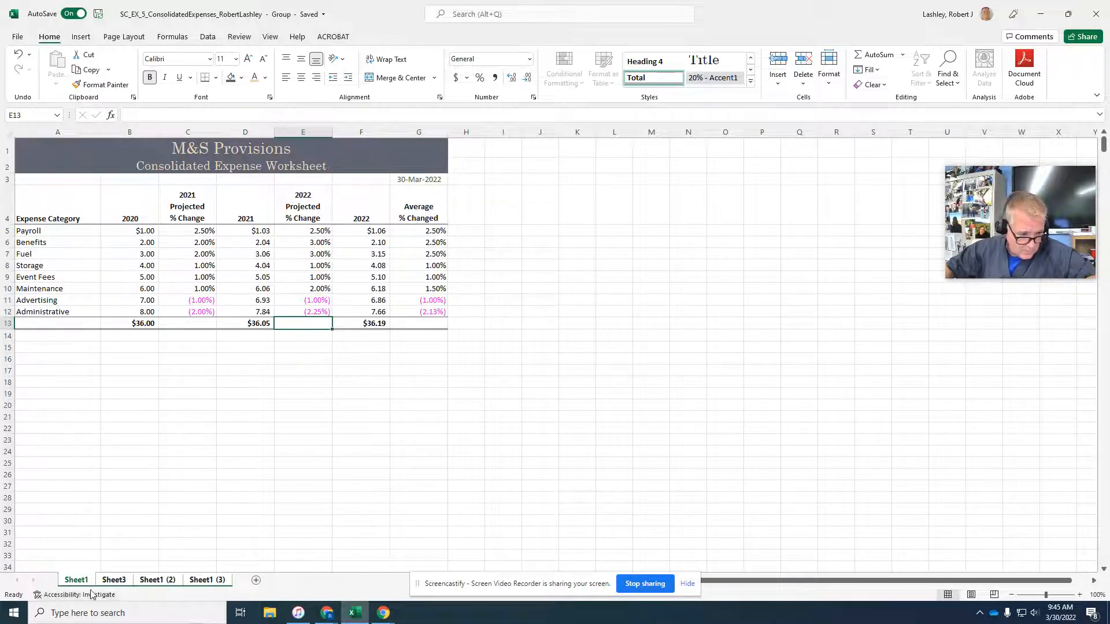
Step: Ungroup the worksheets and rename the first copied sheet to Lady Lobster
right_click(76, 579)
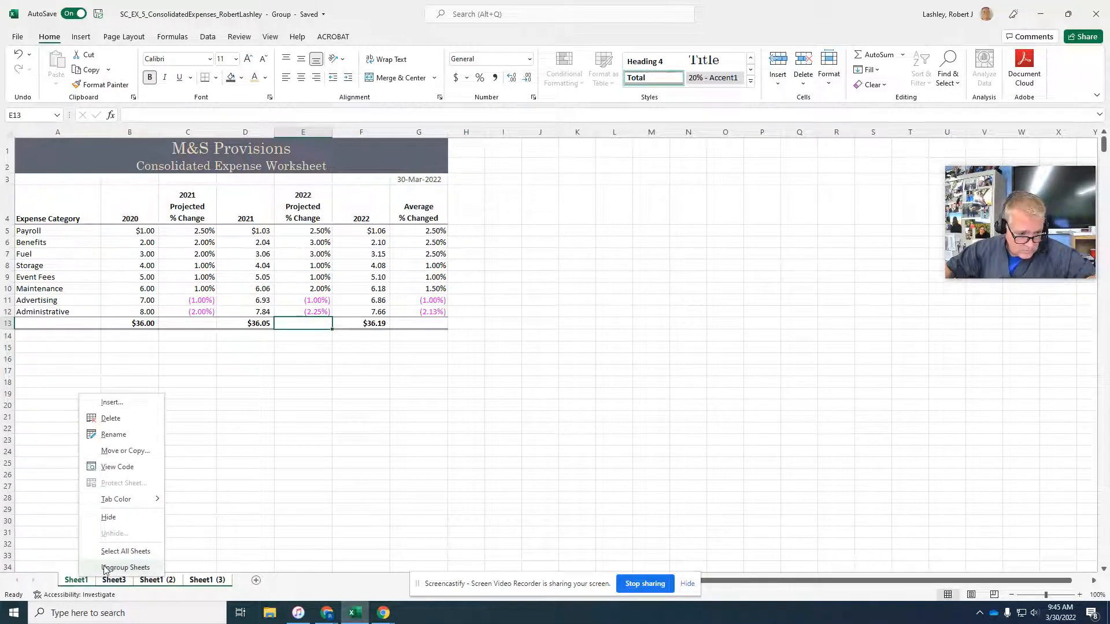
left_click(125, 567)
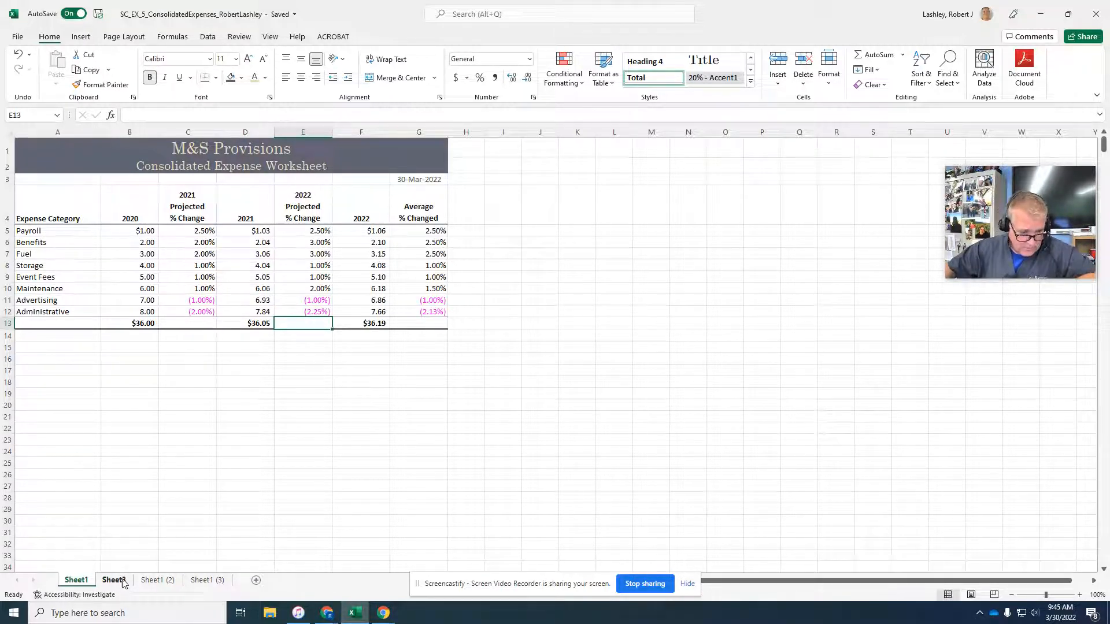
left_click(113, 580)
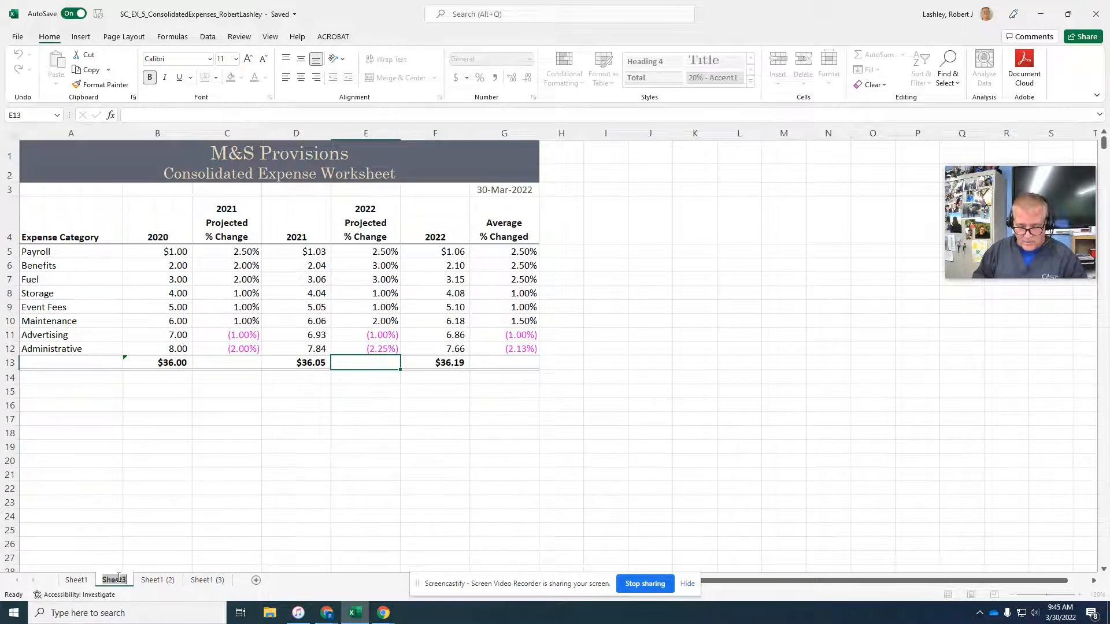
double_click(113, 580)
type("Lady Lobster")
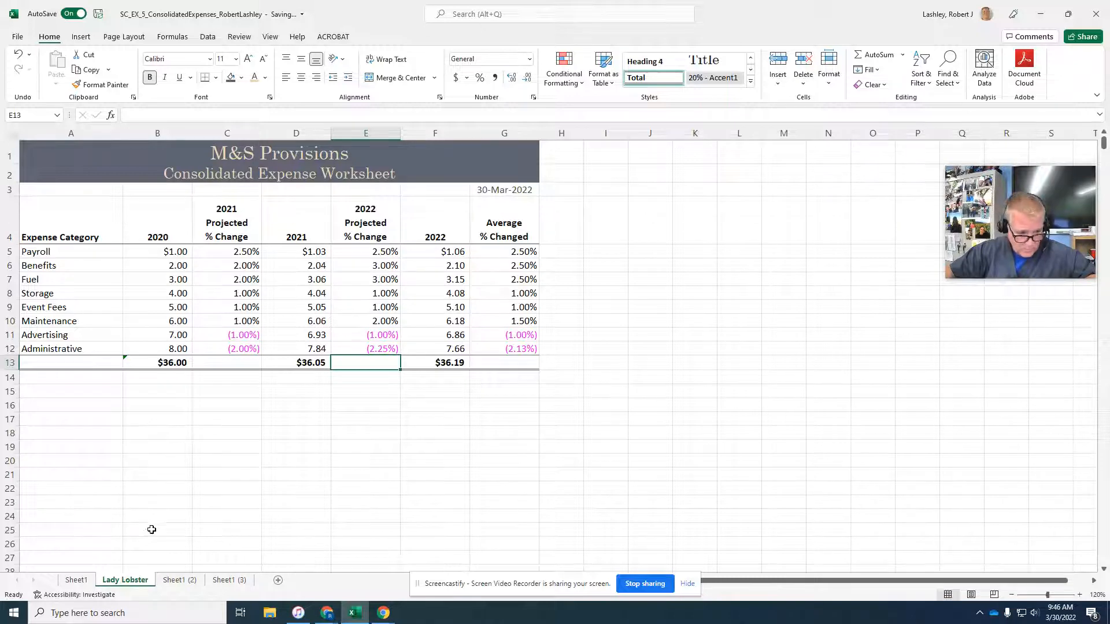
Step: Show the Tab Color palette for the Lady Lobster sheet tab
right_click(124, 580)
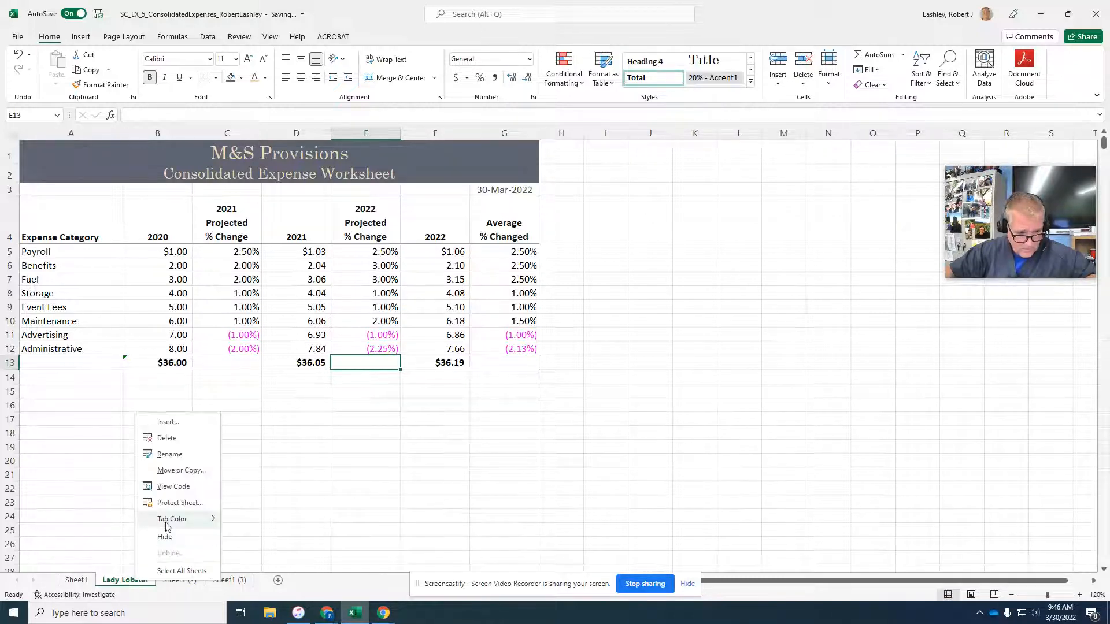
left_click(172, 519)
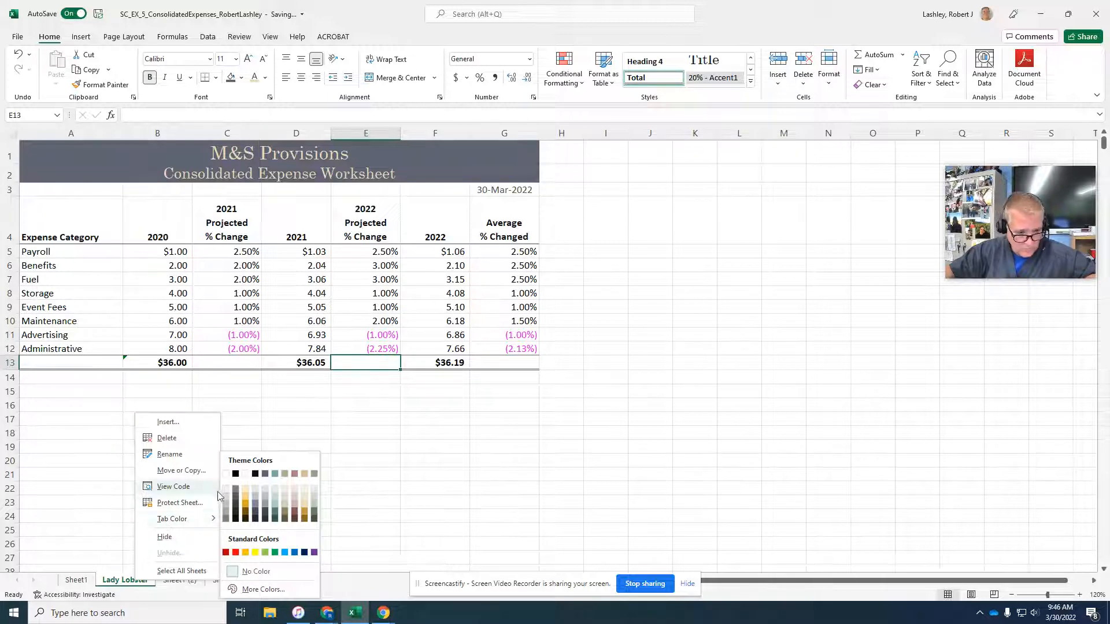
mouse_move(305, 474)
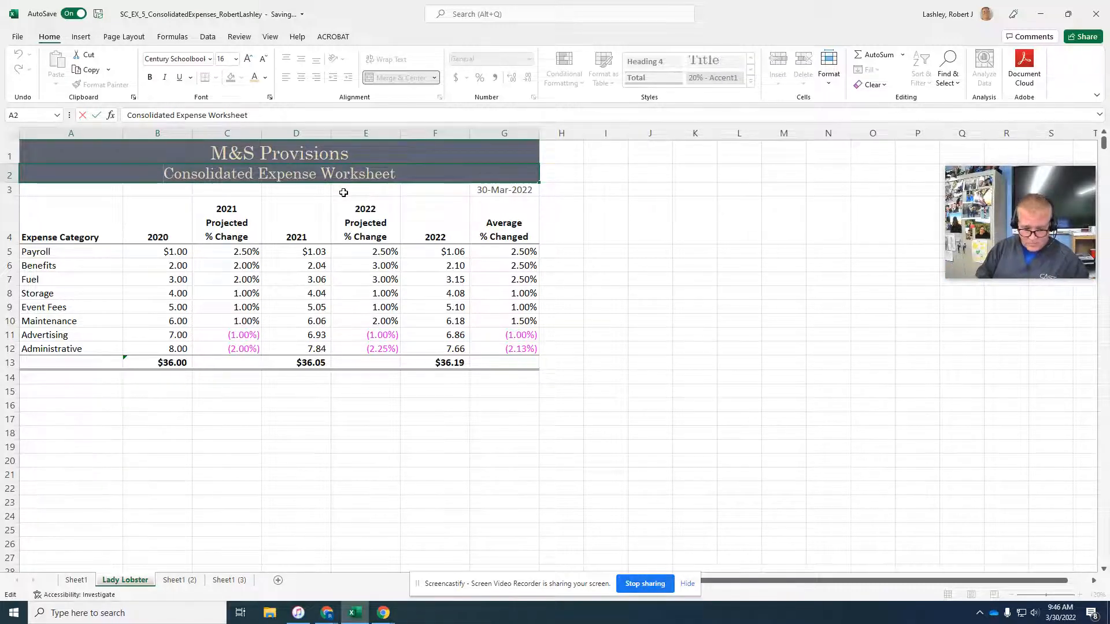
Step: Change cell A2's subtitle to 'Lady Lobster Expenses Worksheet'
type("Lady")
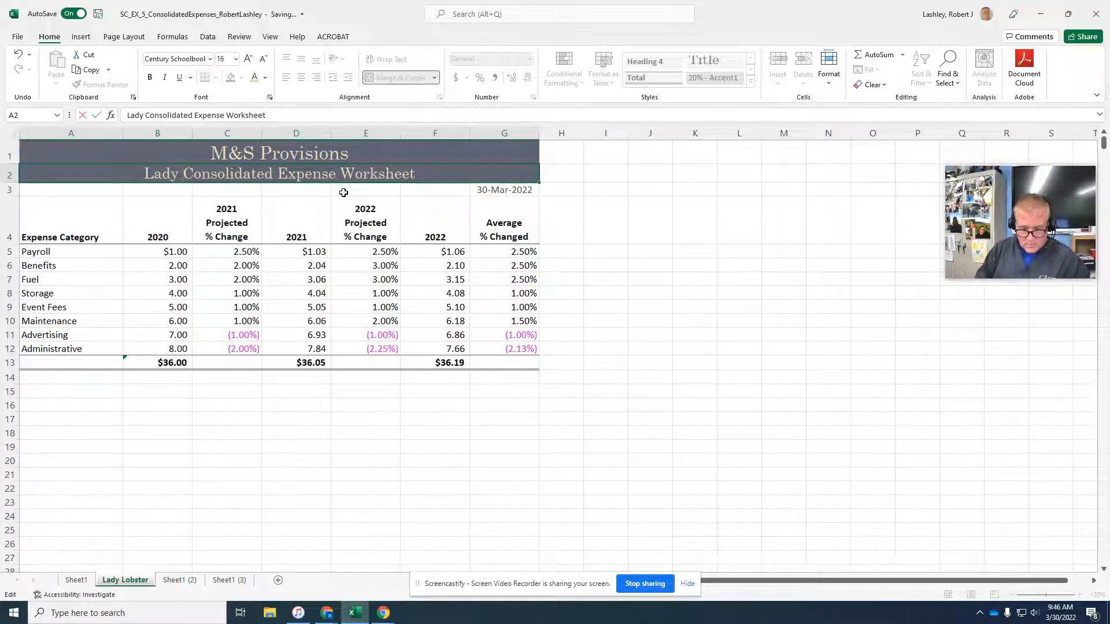
type("LObs")
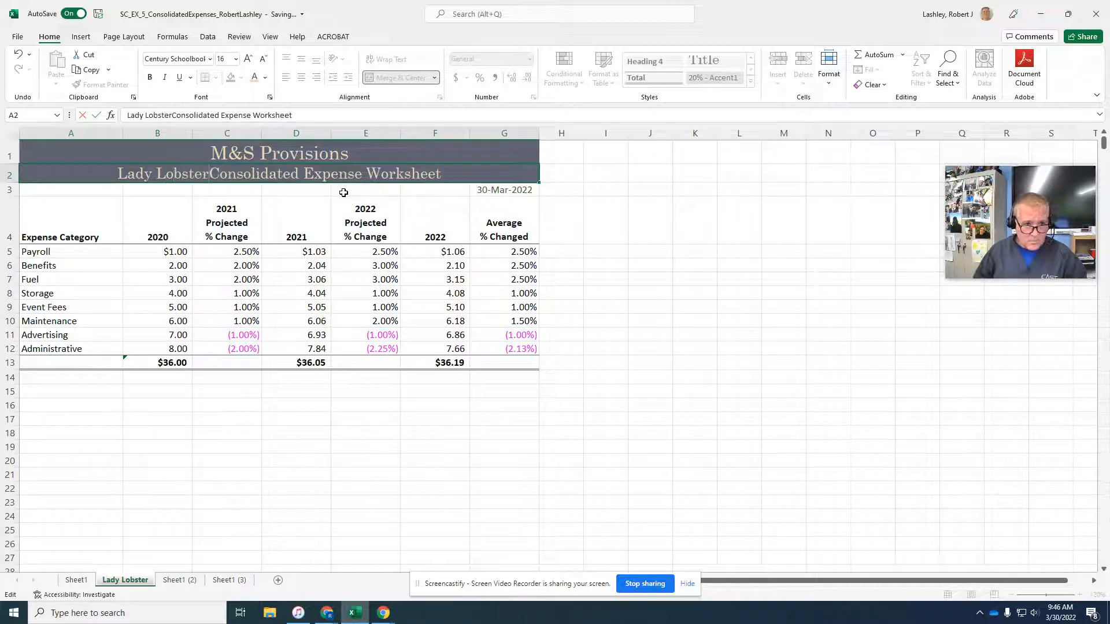
type("Lady Lobster")
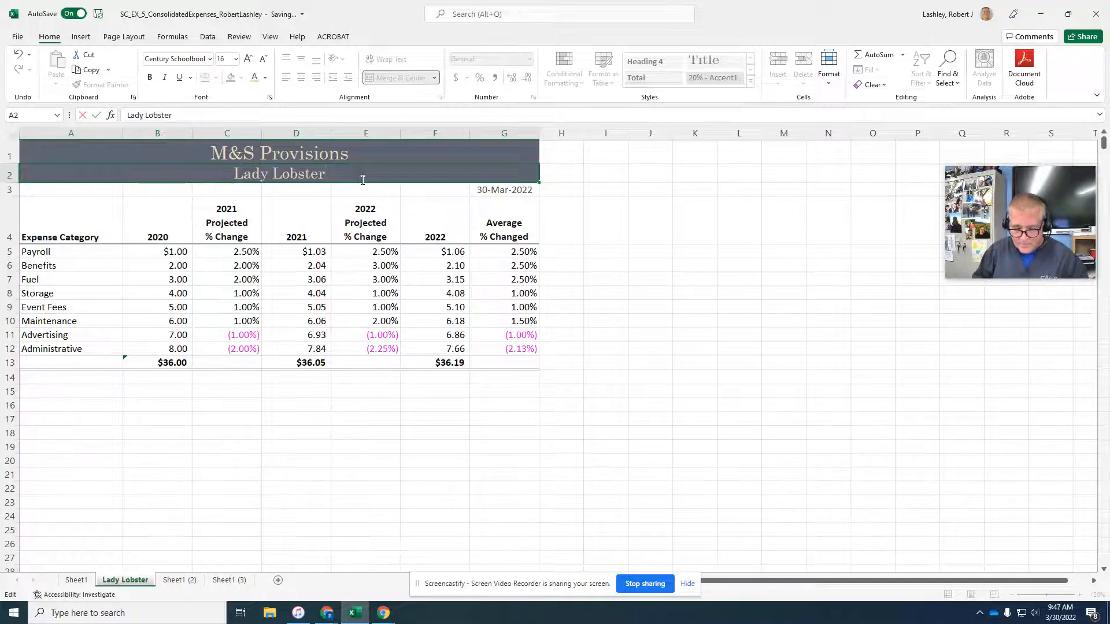
type("E")
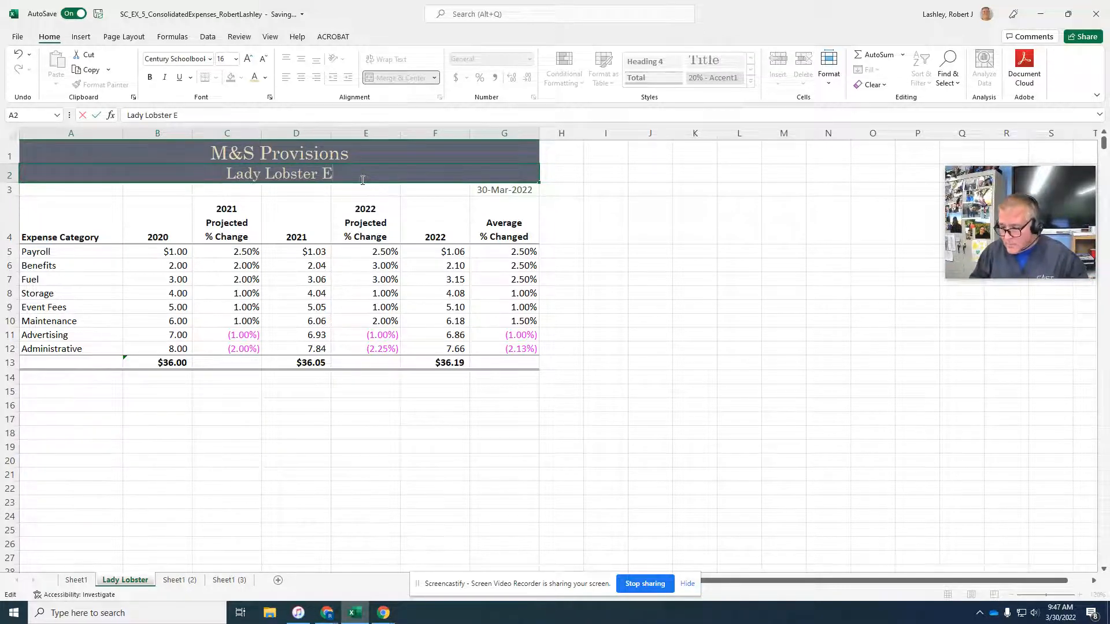
type("xpenses W")
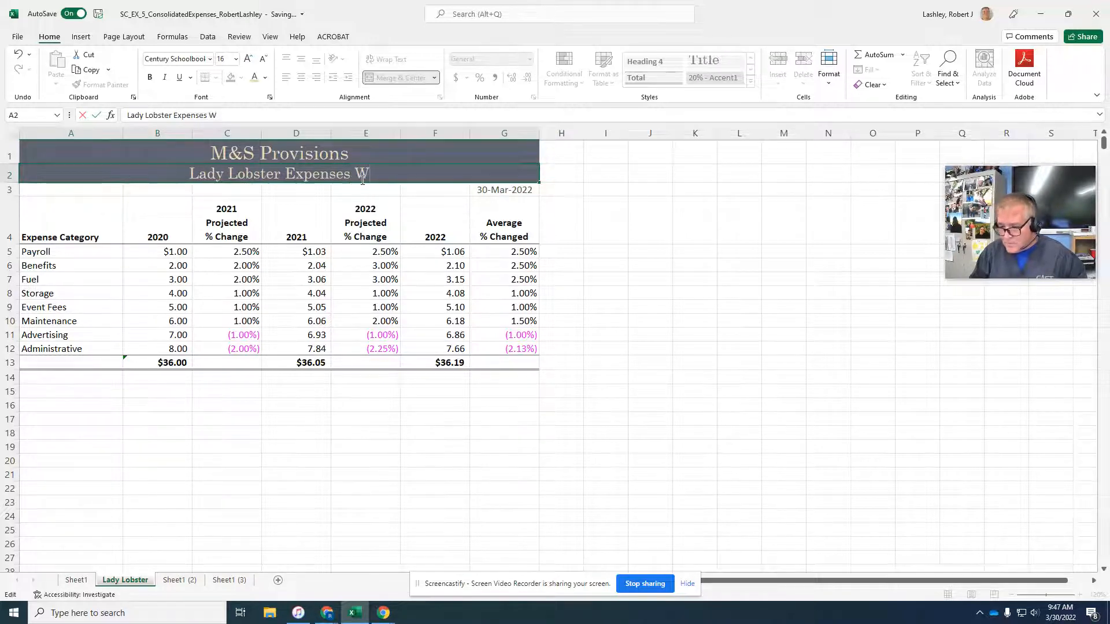
type("orksheet")
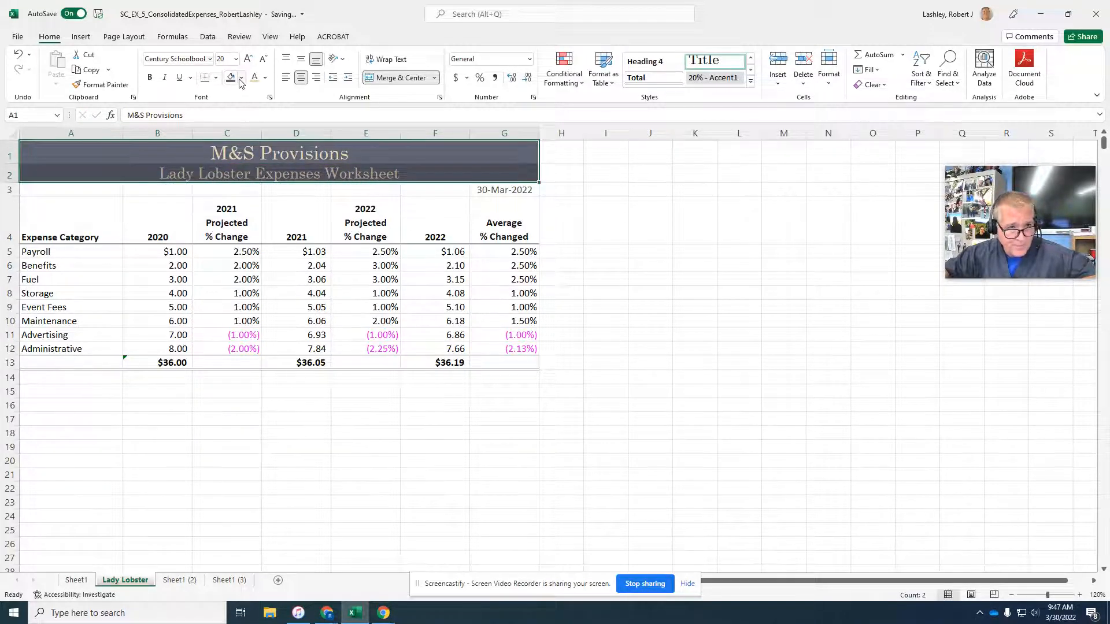
Step: Give A1:A2 a Tan, Accent 4, Lighter 80% fill with black font
left_click(240, 78)
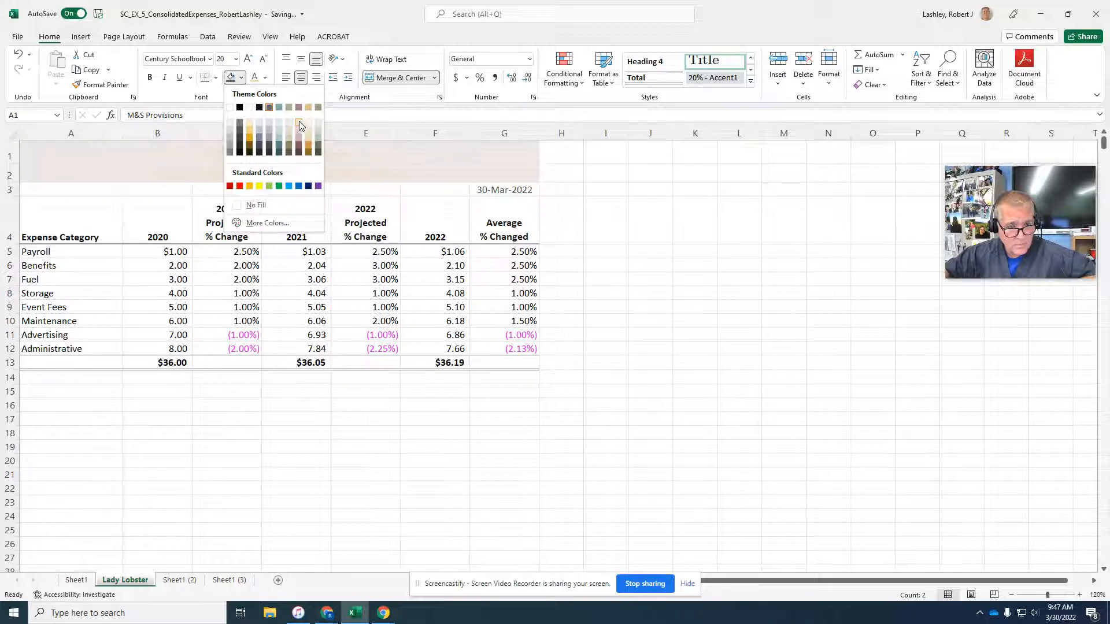
mouse_move(298, 126)
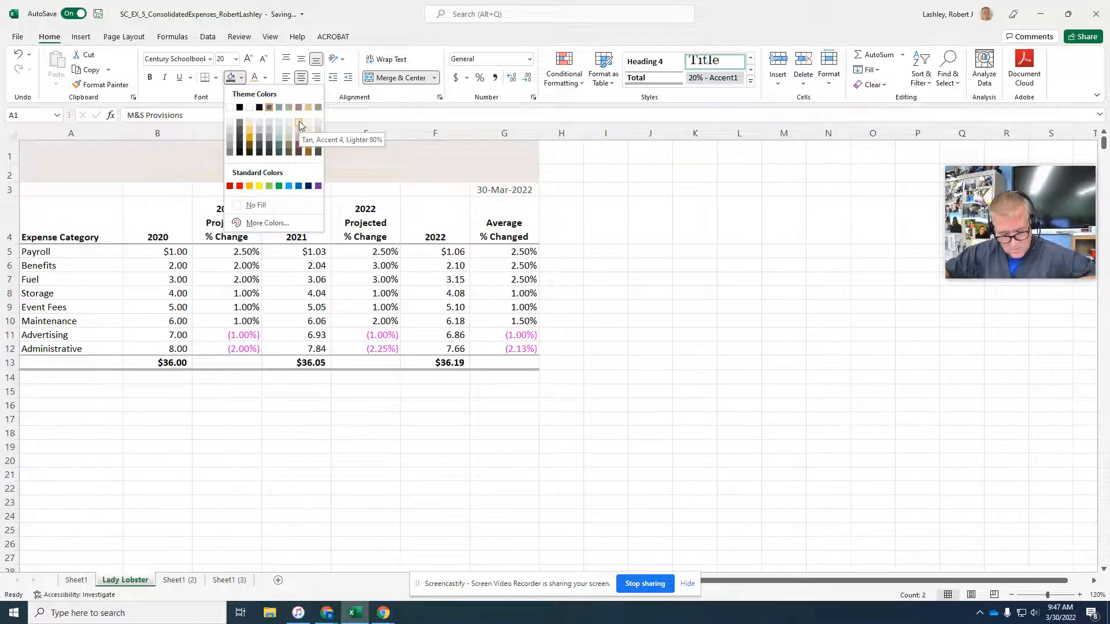
left_click(298, 124)
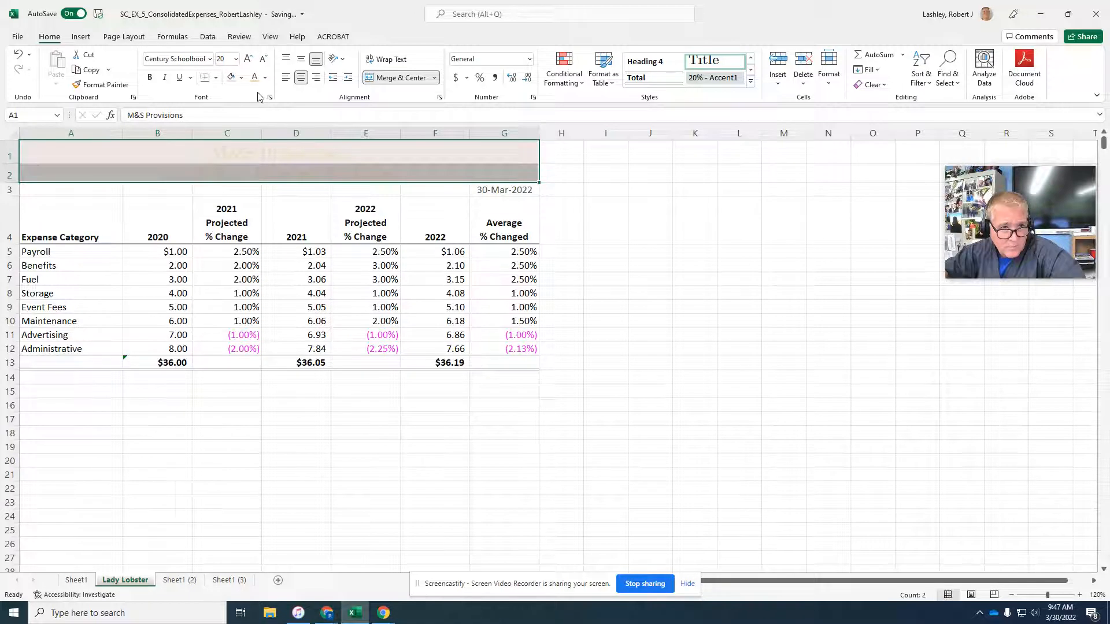
left_click(264, 78)
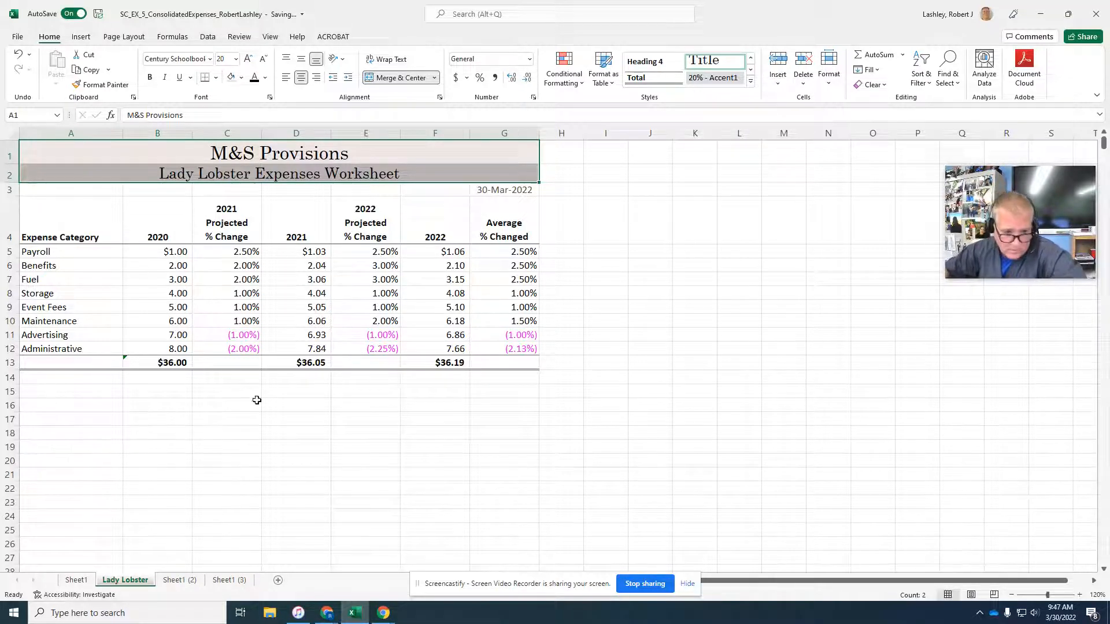
left_click(76, 580)
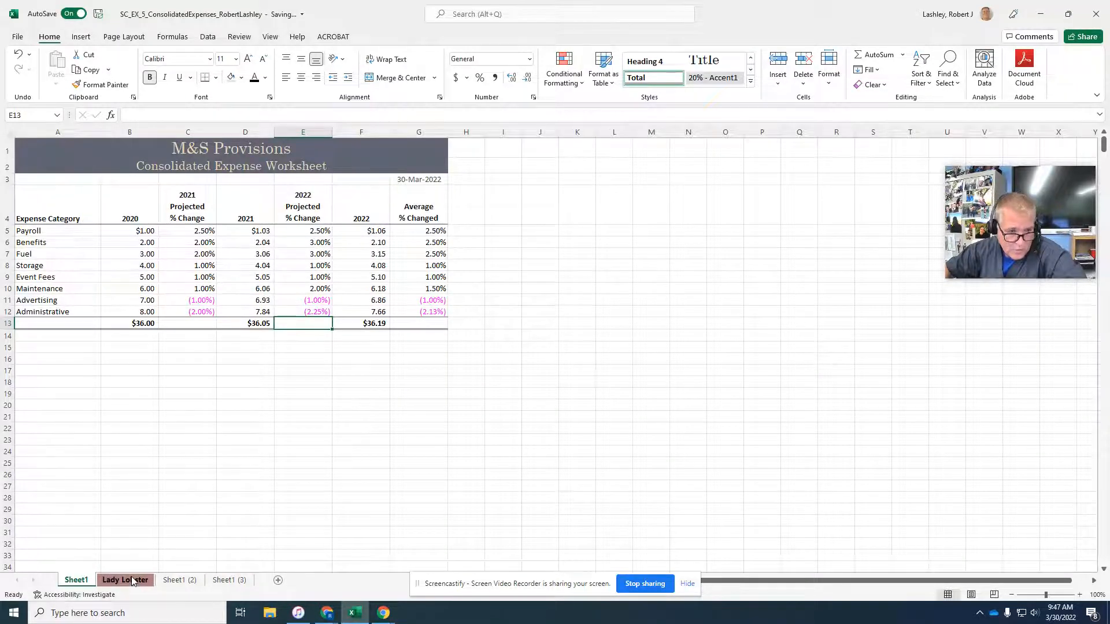
left_click(125, 580)
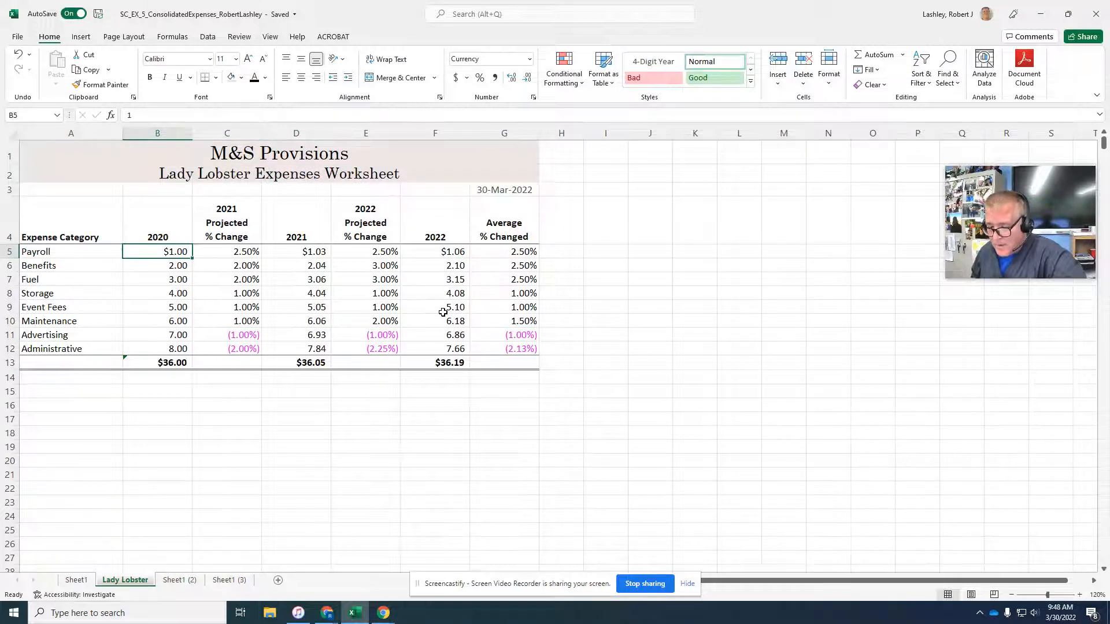
Step: Enter Lady Lobster's 2020 Payroll of $79,207.20 and the Benefits amount
type("79207.2")
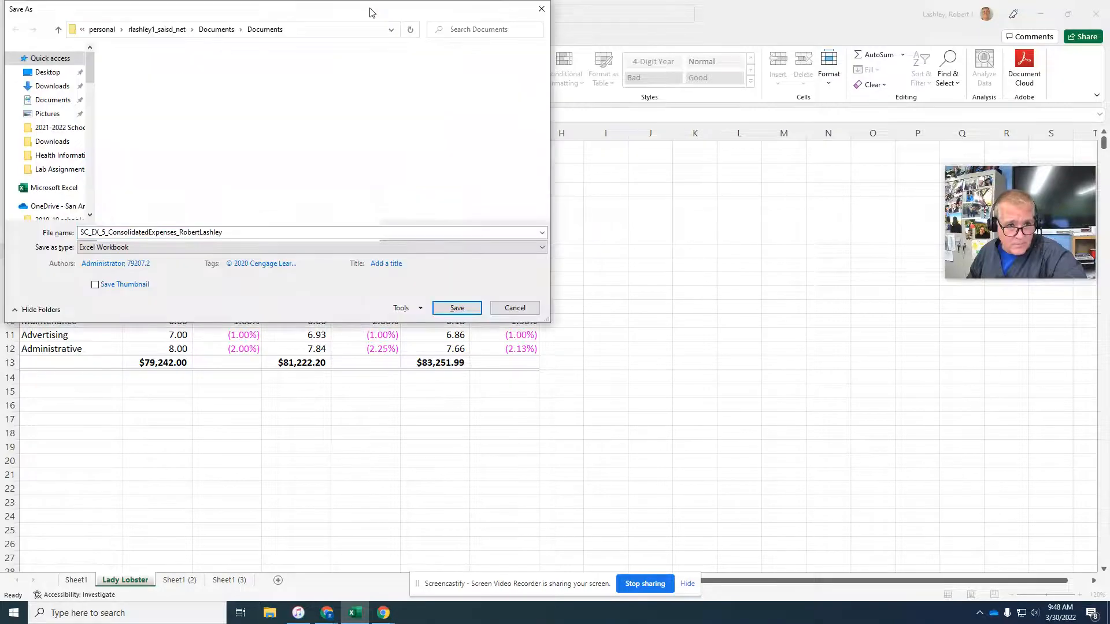
left_click(456, 307)
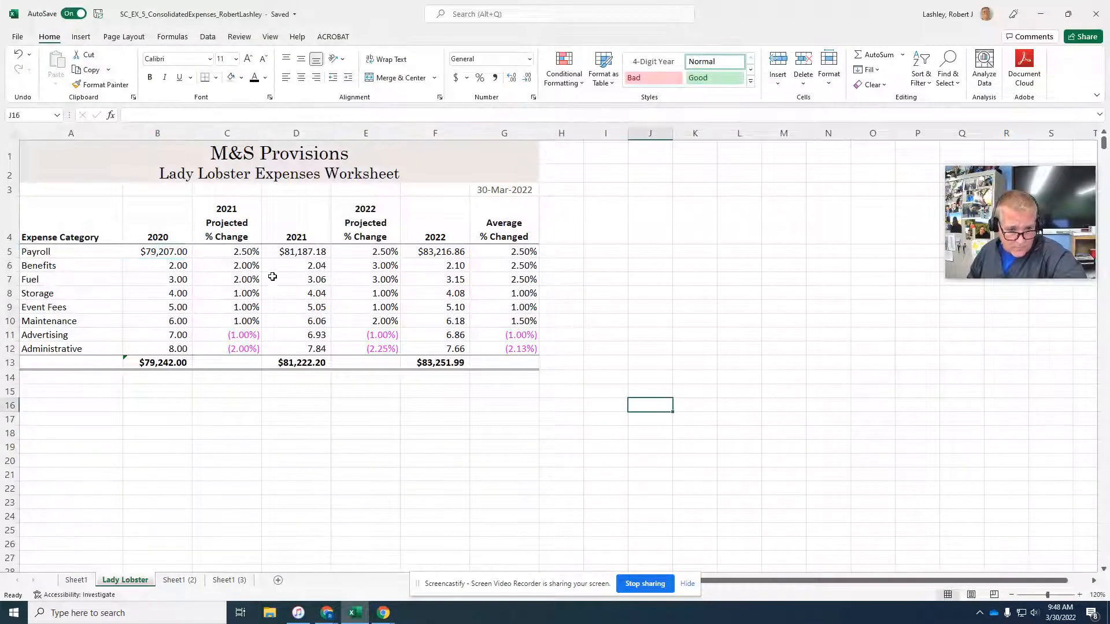
left_click(163, 252)
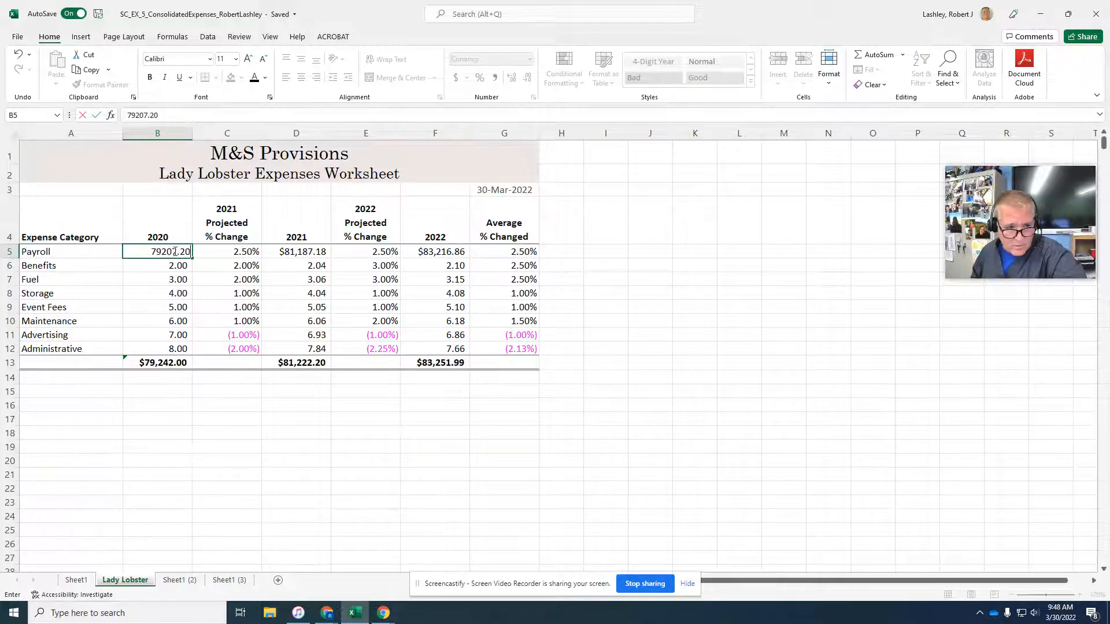
type("1")
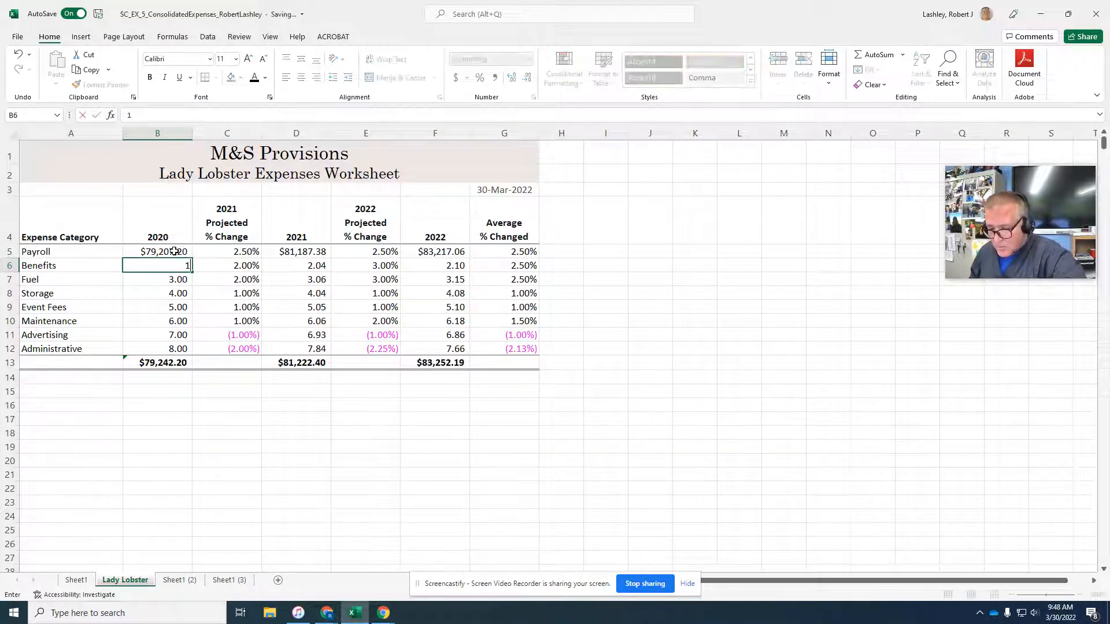
type("5247.3")
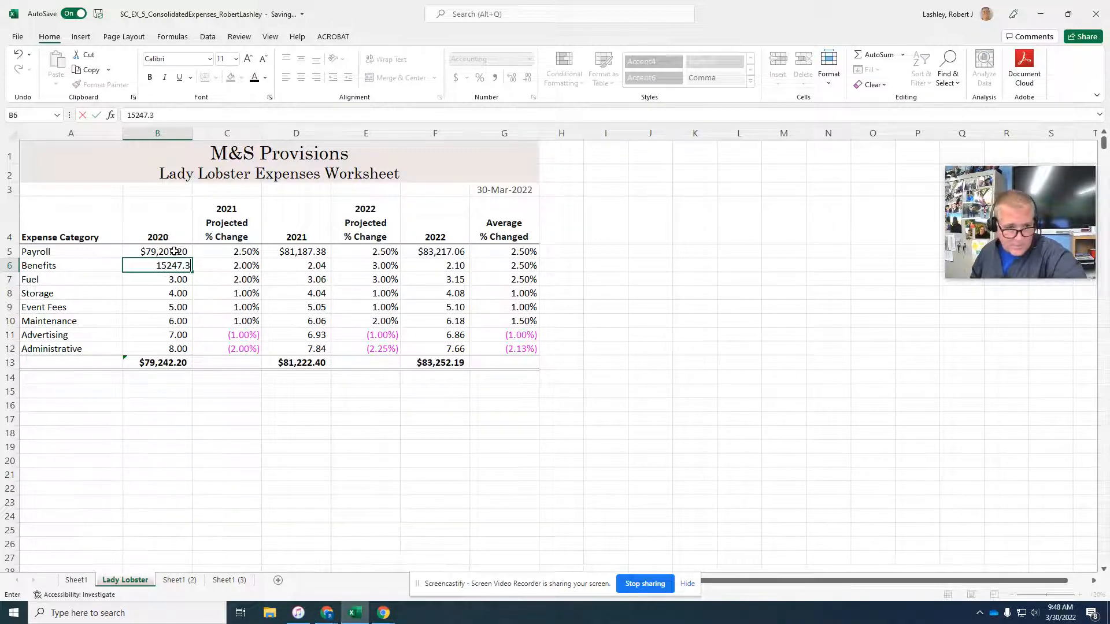
key("Enter")
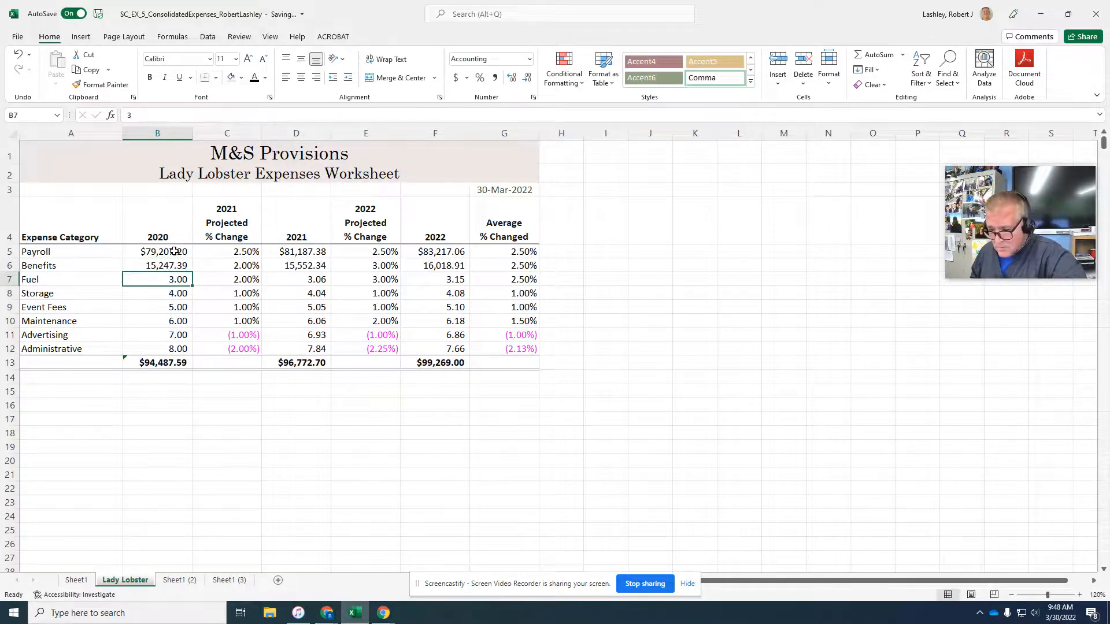
Step: Type the remaining 2020 expenses, through Administrative 2,500, for a $145,449.43 total
type("2000")
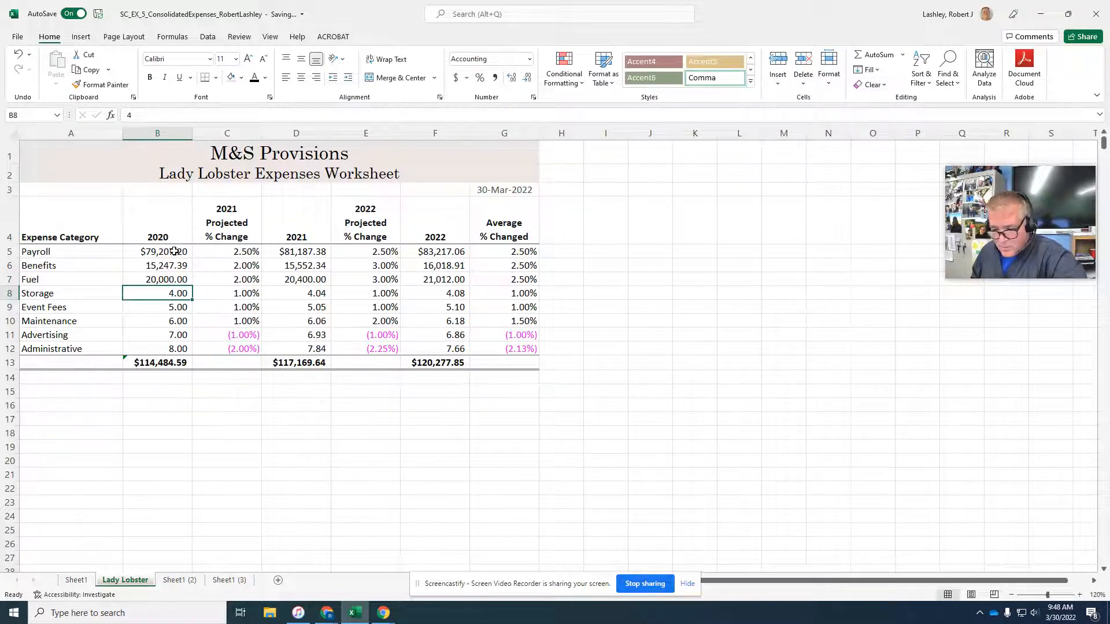
type("1")
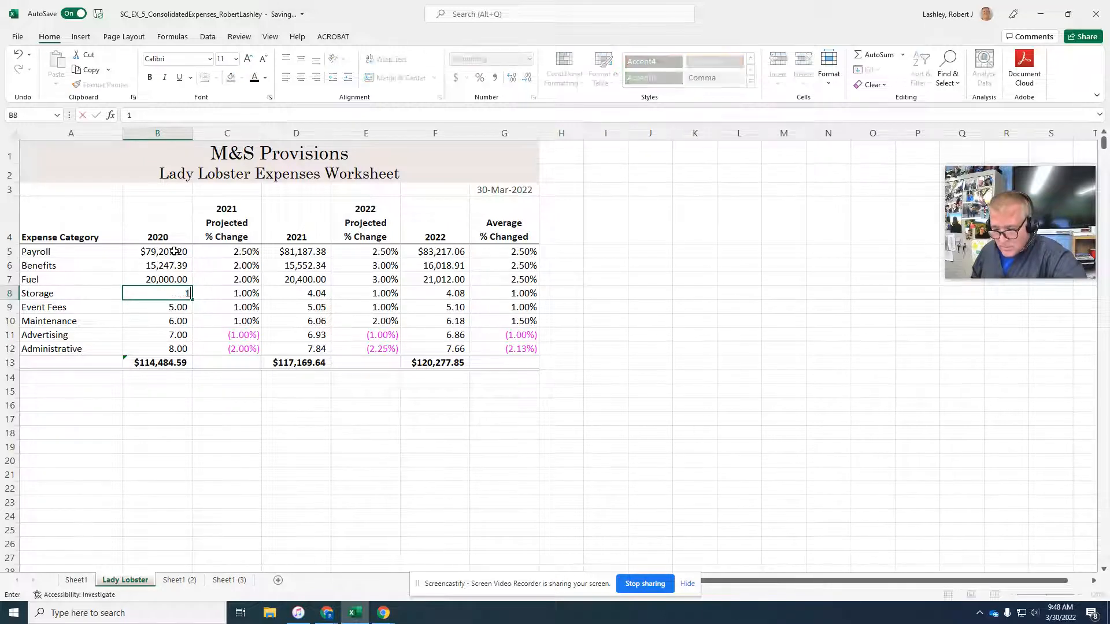
type("4400")
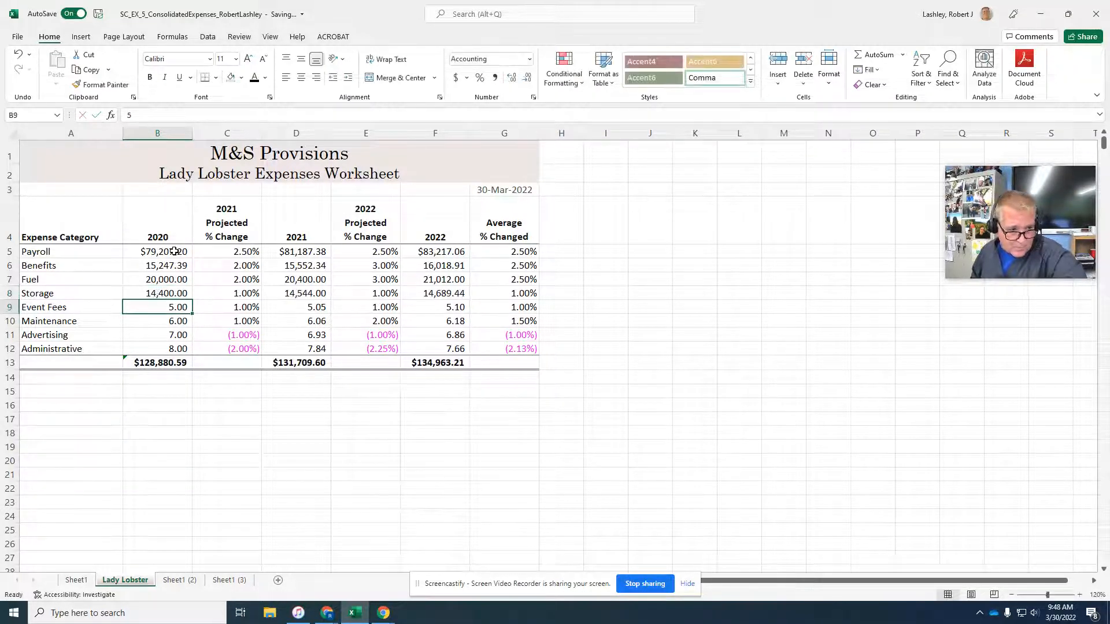
type("6,200")
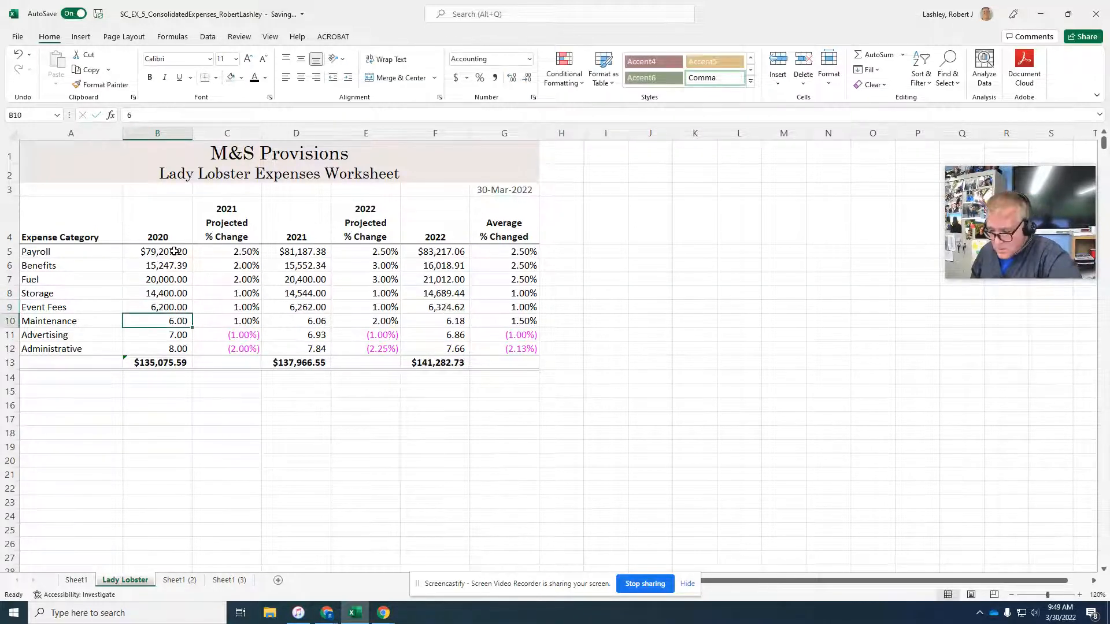
type("4")
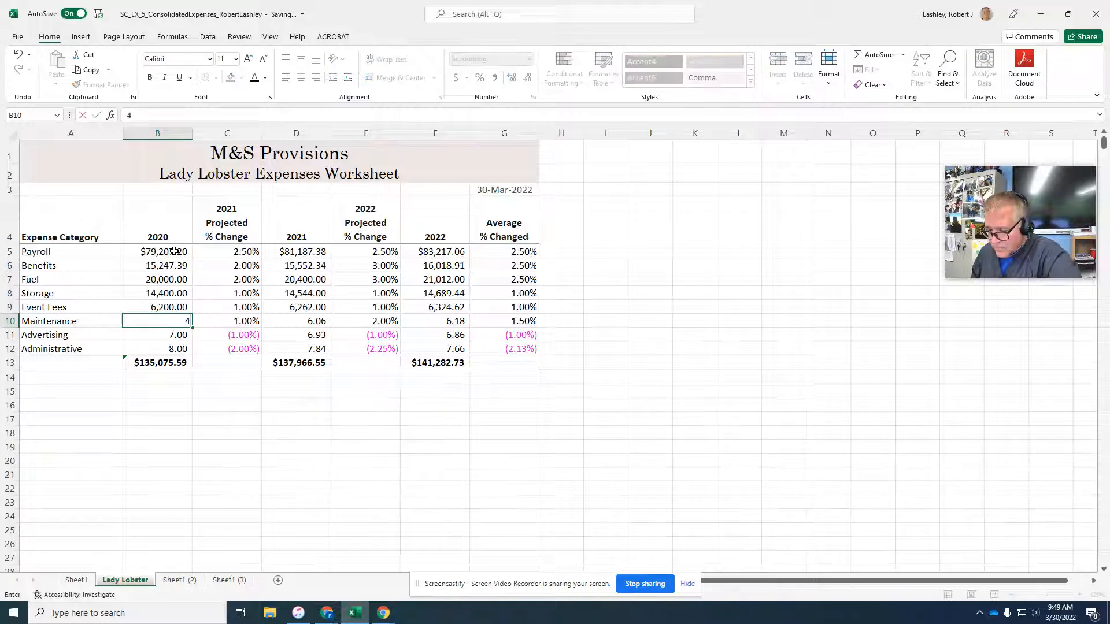
type("295.20")
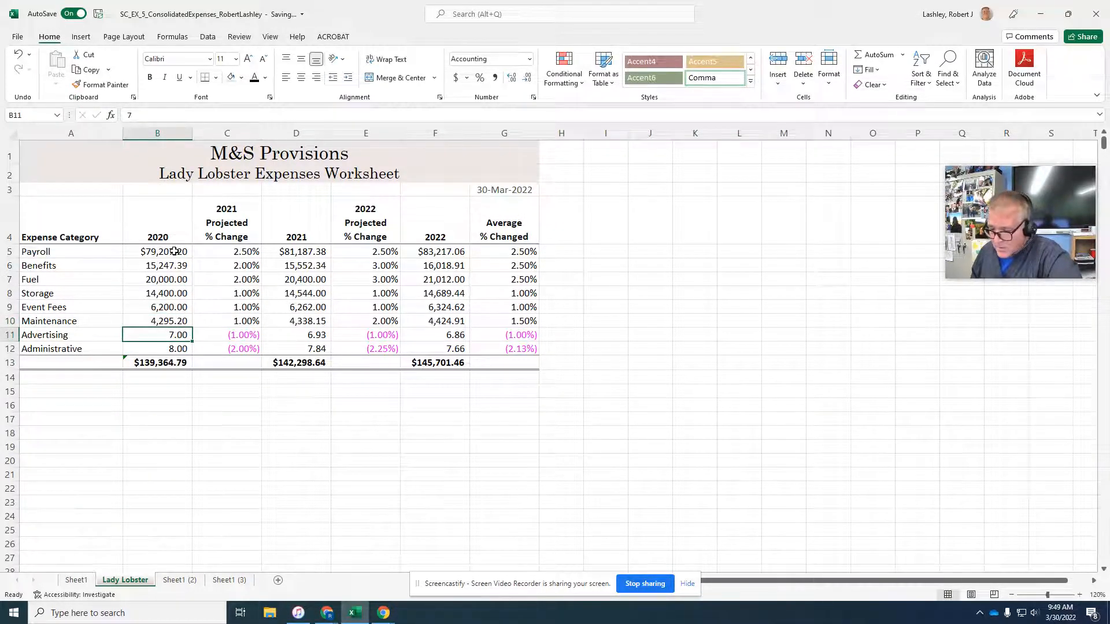
type("359")
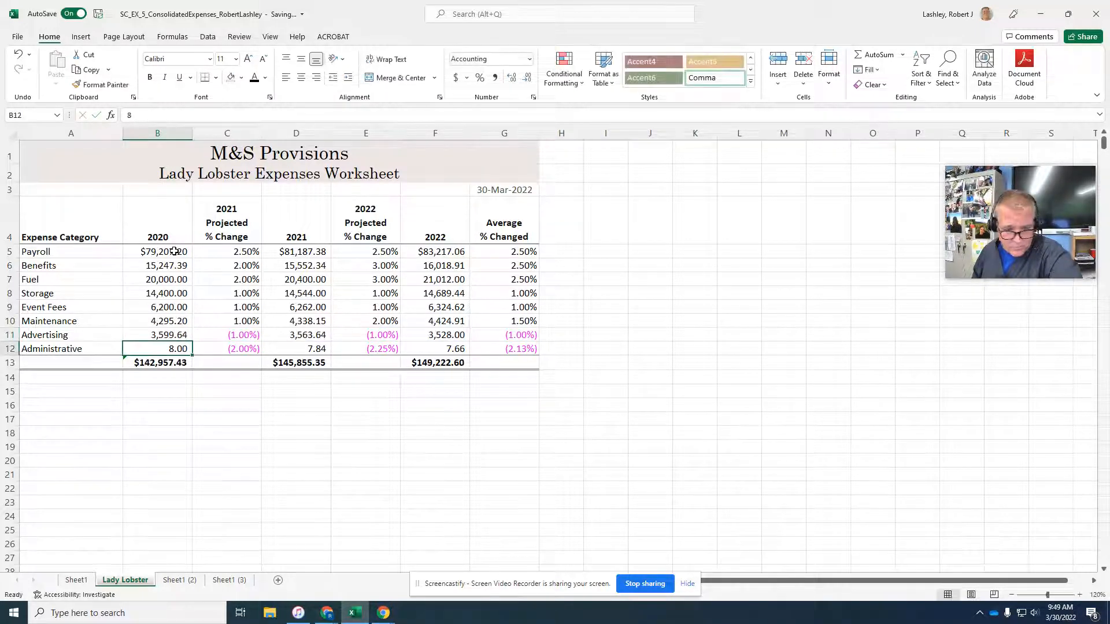
type("25")
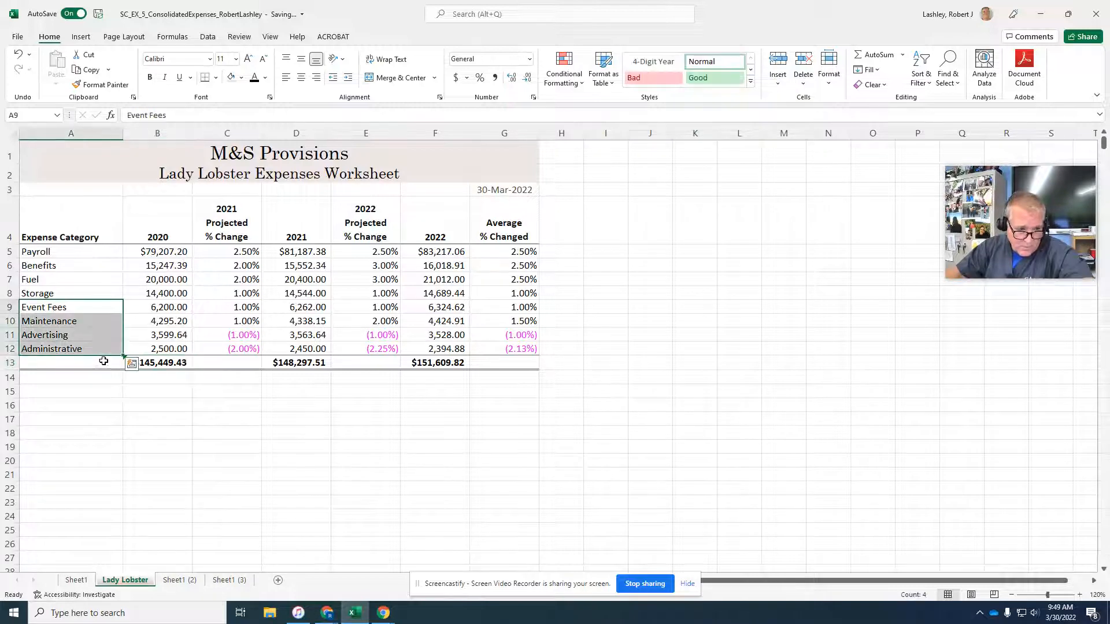
left_click(157, 362)
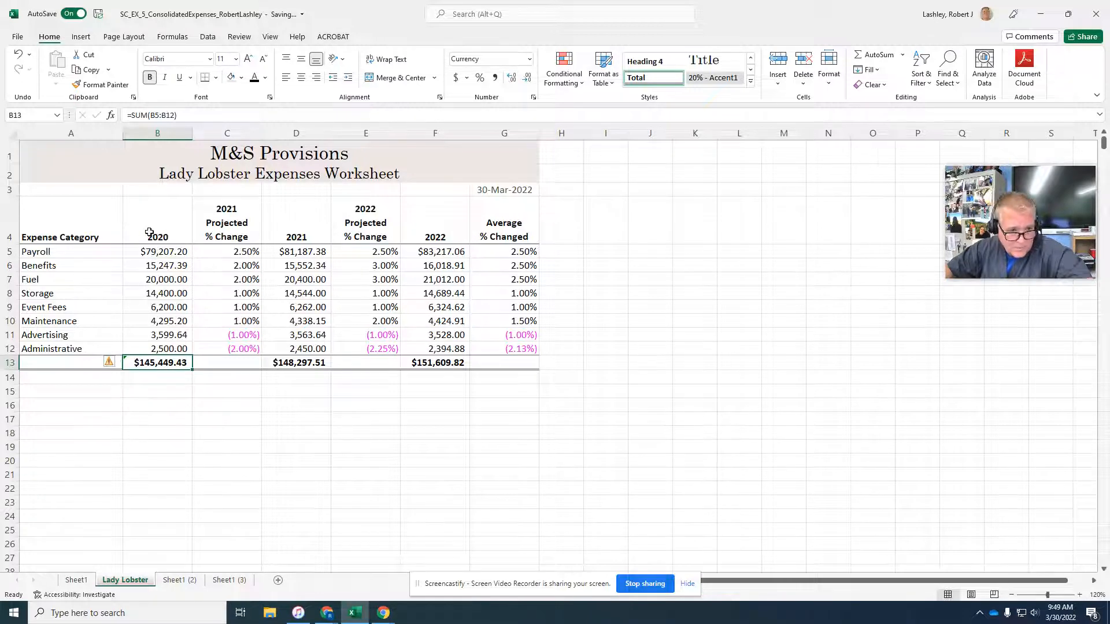
mouse_move(152, 360)
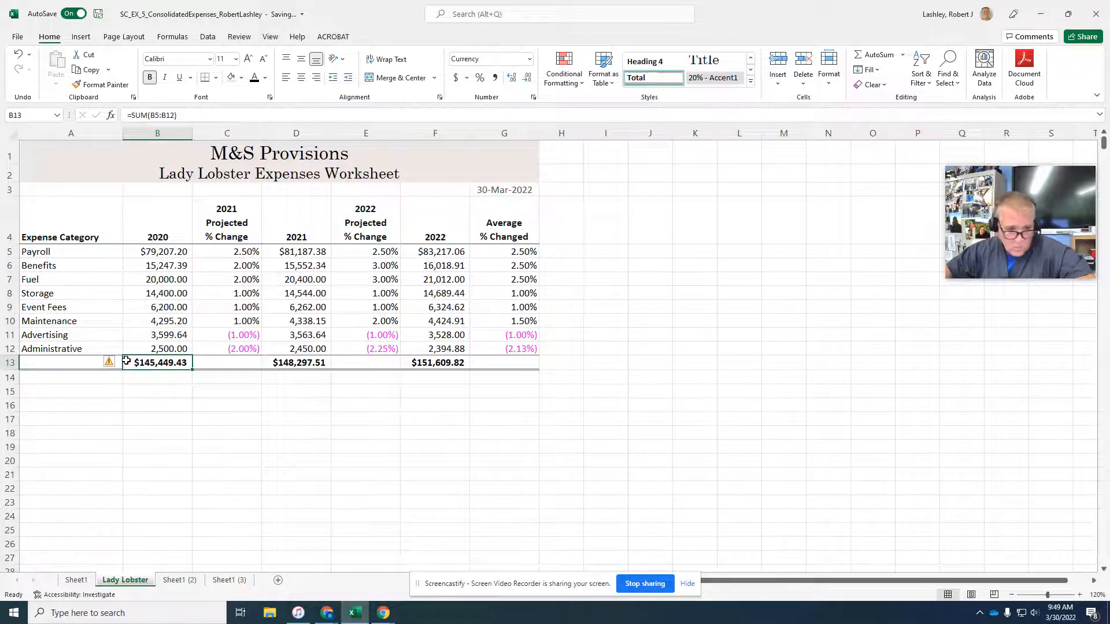
left_click(179, 580)
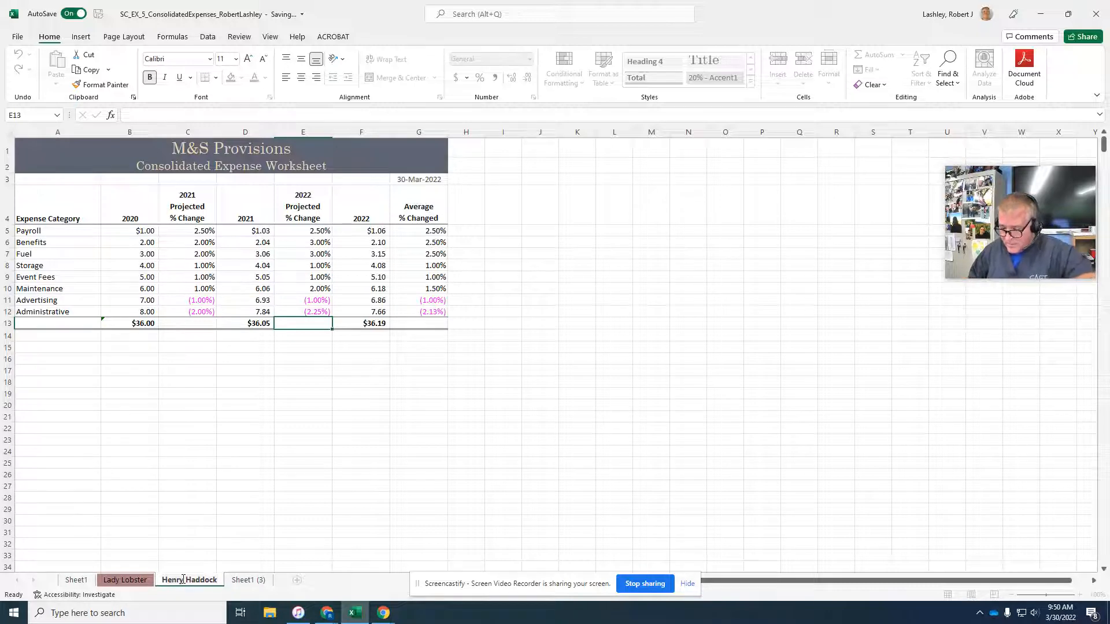
left_click(188, 580)
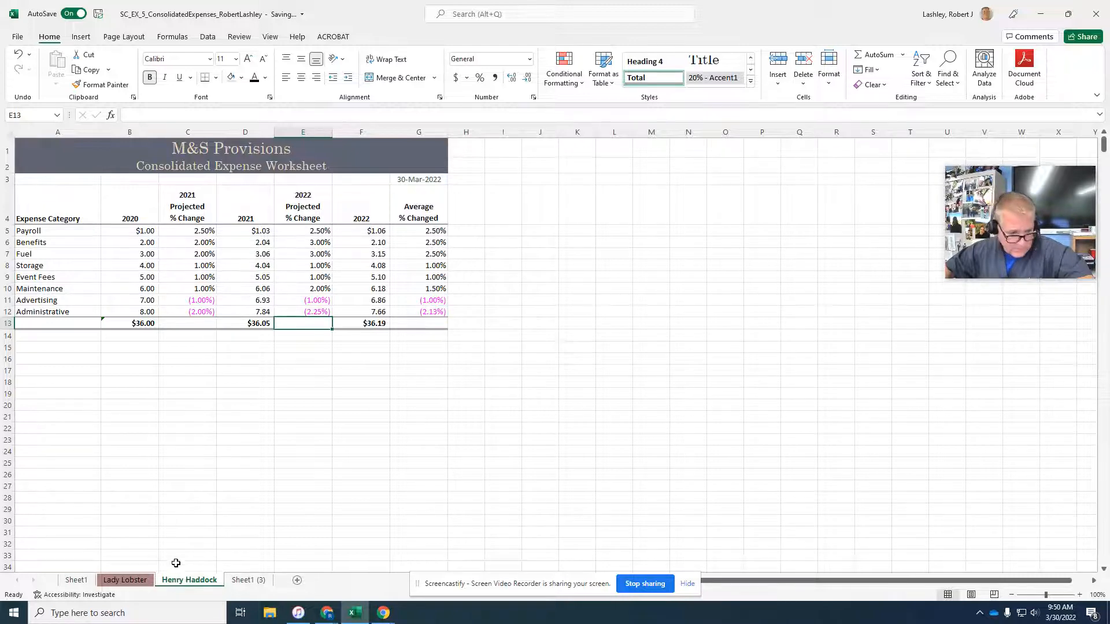
right_click(189, 580)
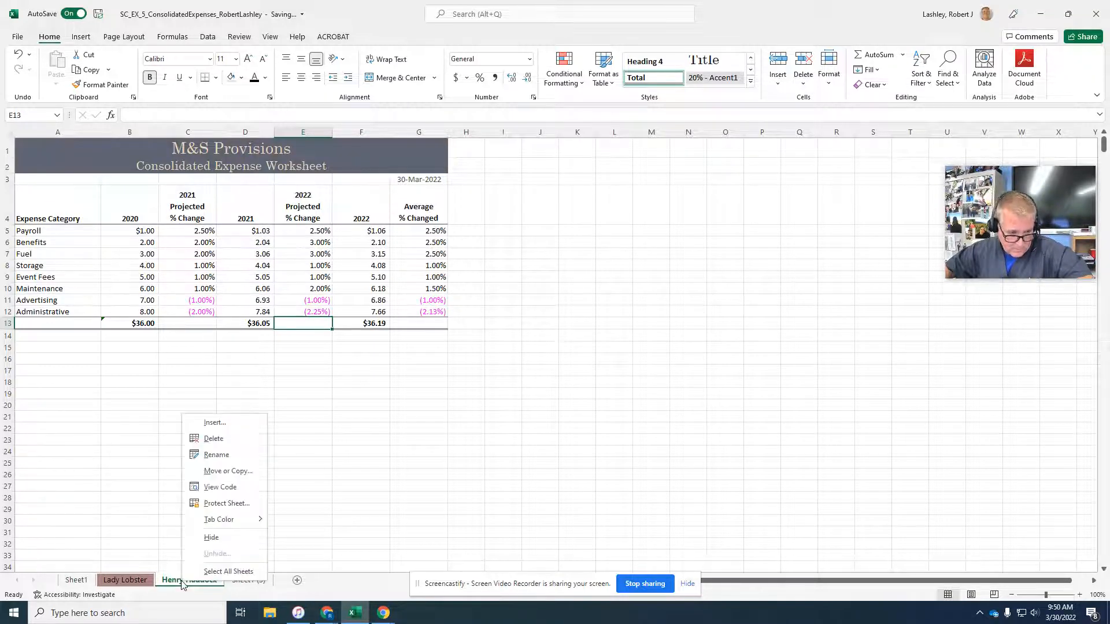
left_click(218, 519)
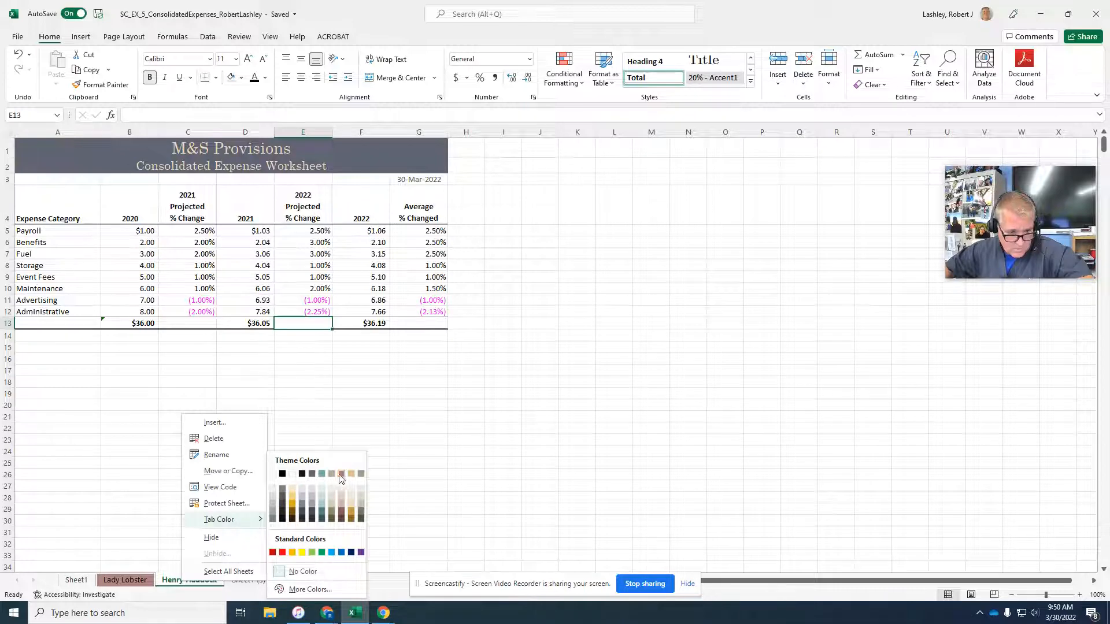
mouse_move(341, 473)
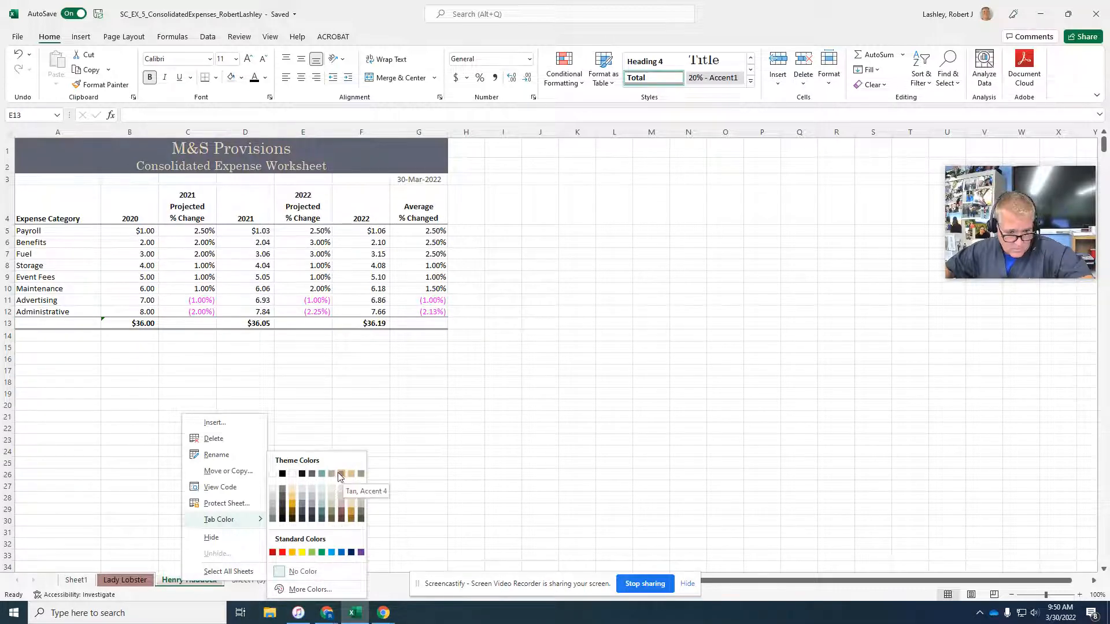
mouse_move(321, 473)
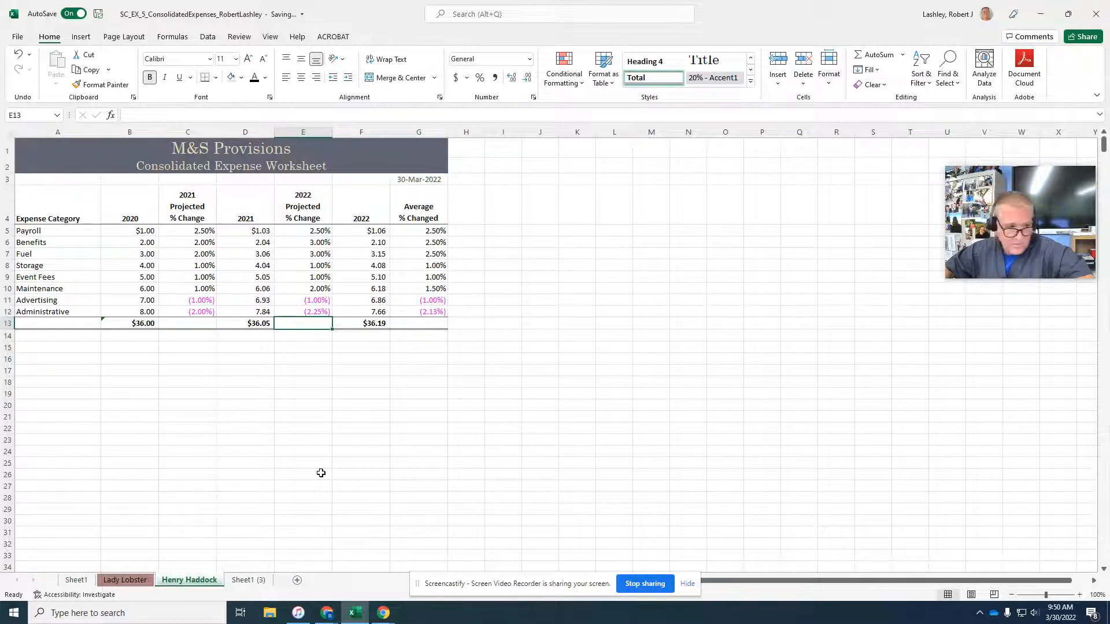
Step: Replace Consolidated with Henry Haddock in the A2 subtitle, giving 'Henry Haddock Expense Worksheet'
double_click(229, 166)
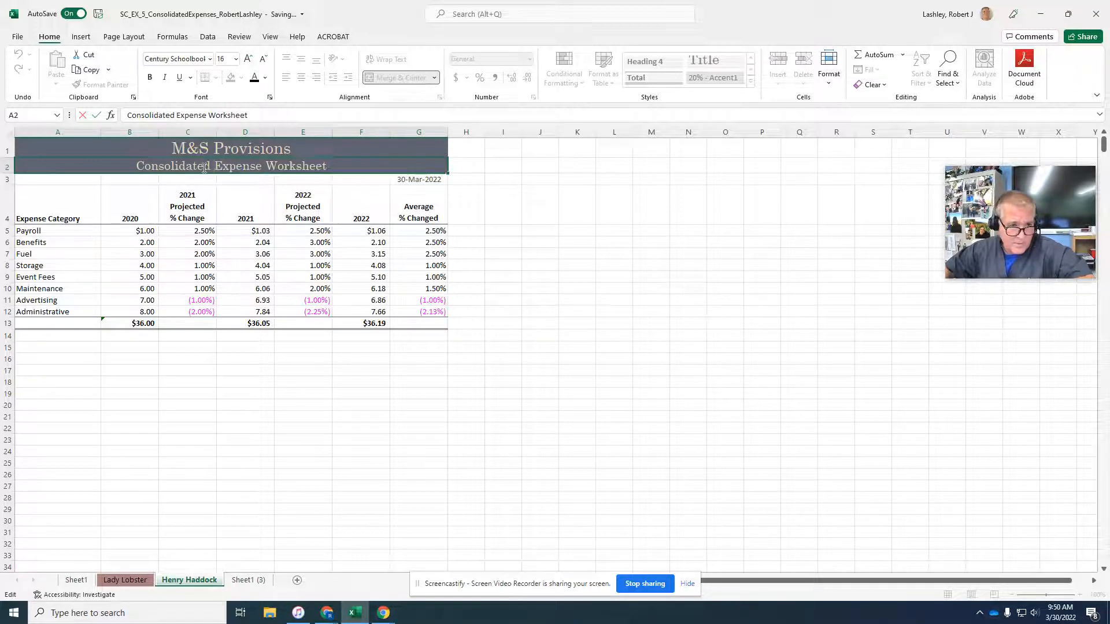
double_click(174, 166)
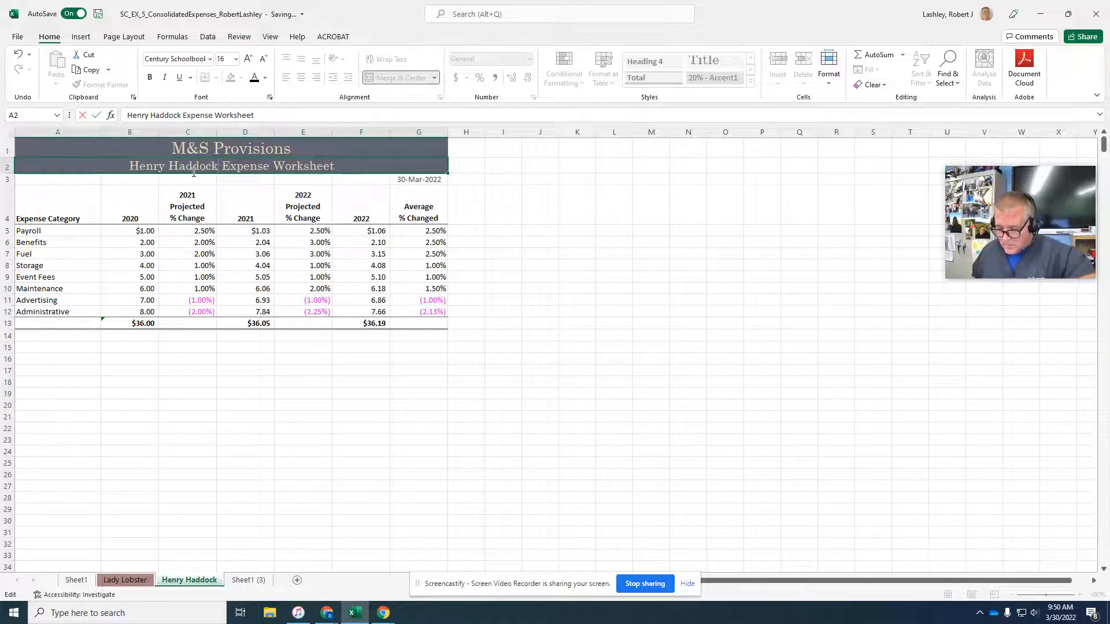
left_click(57, 179)
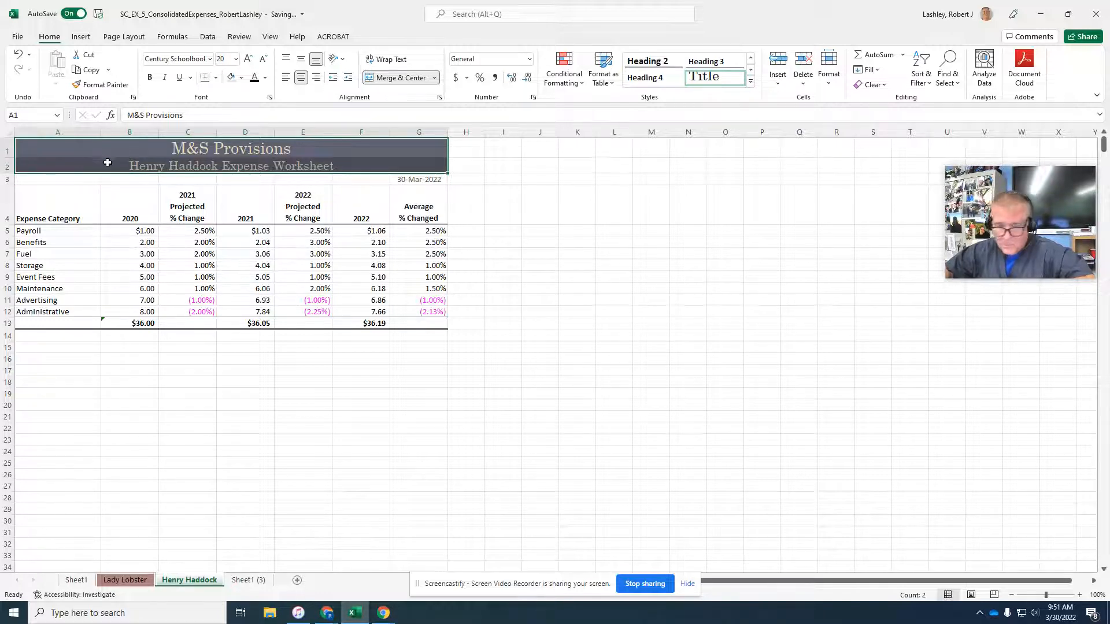
left_click(244, 77)
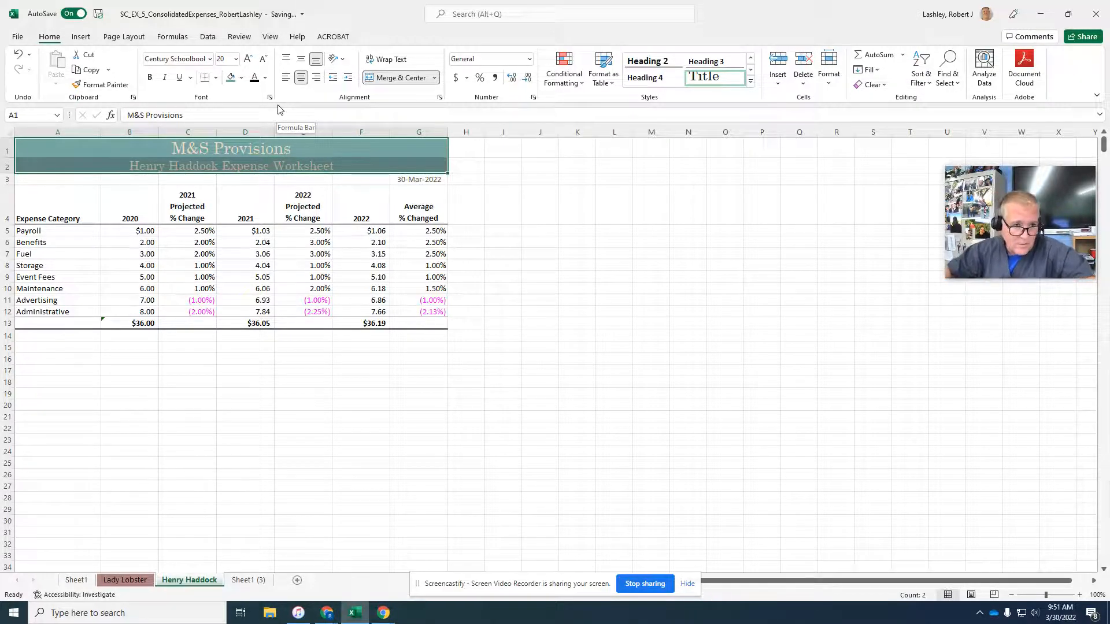
left_click(265, 77)
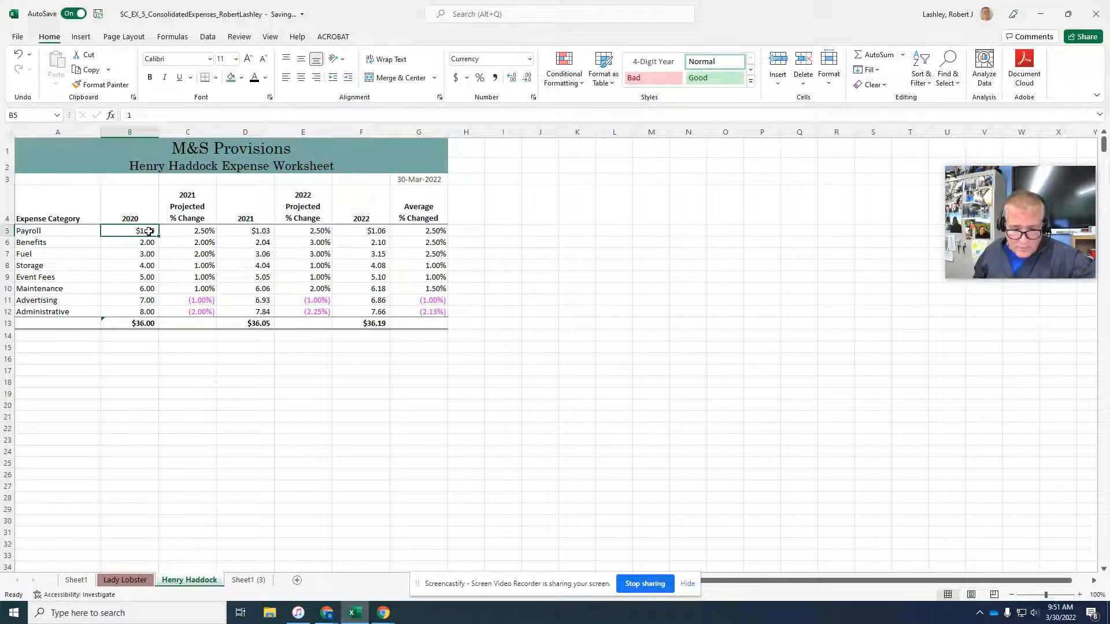
type("728")
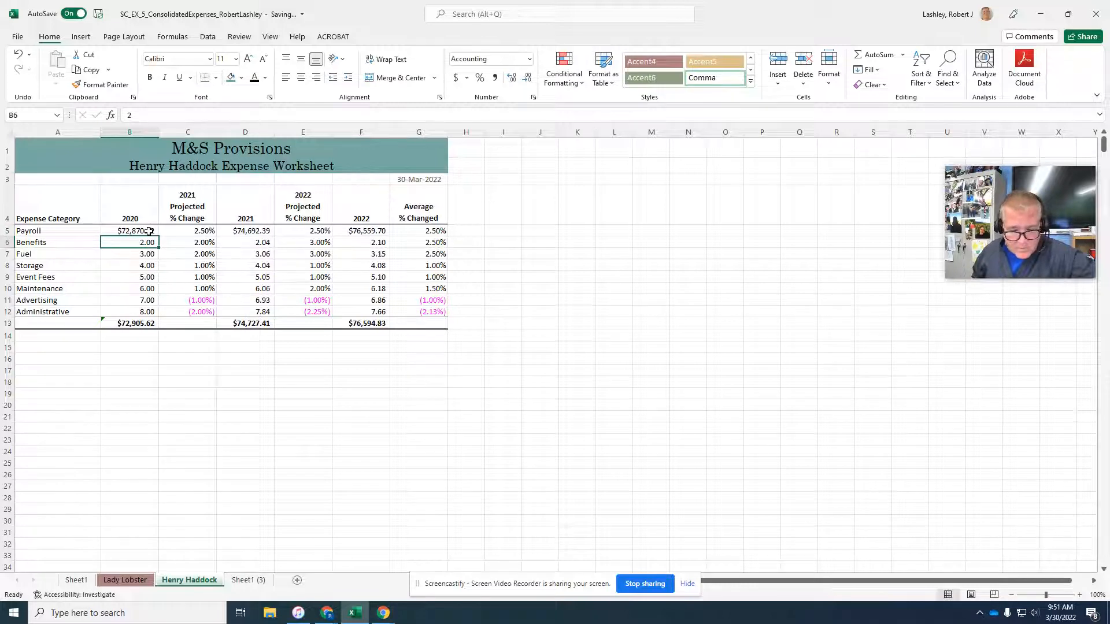
type("14,027")
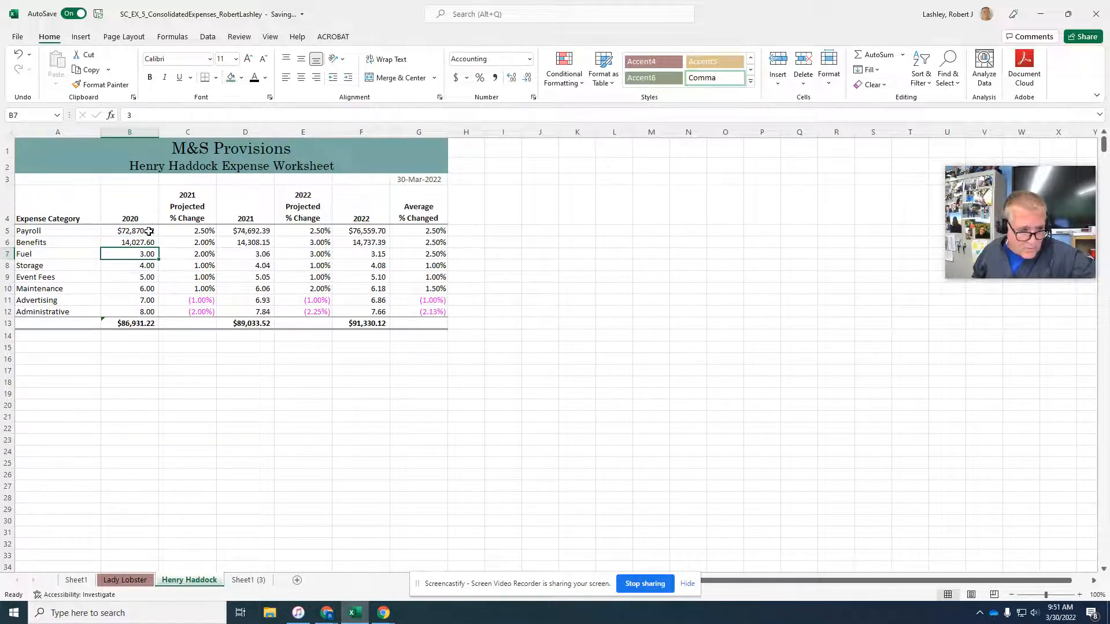
type("190000")
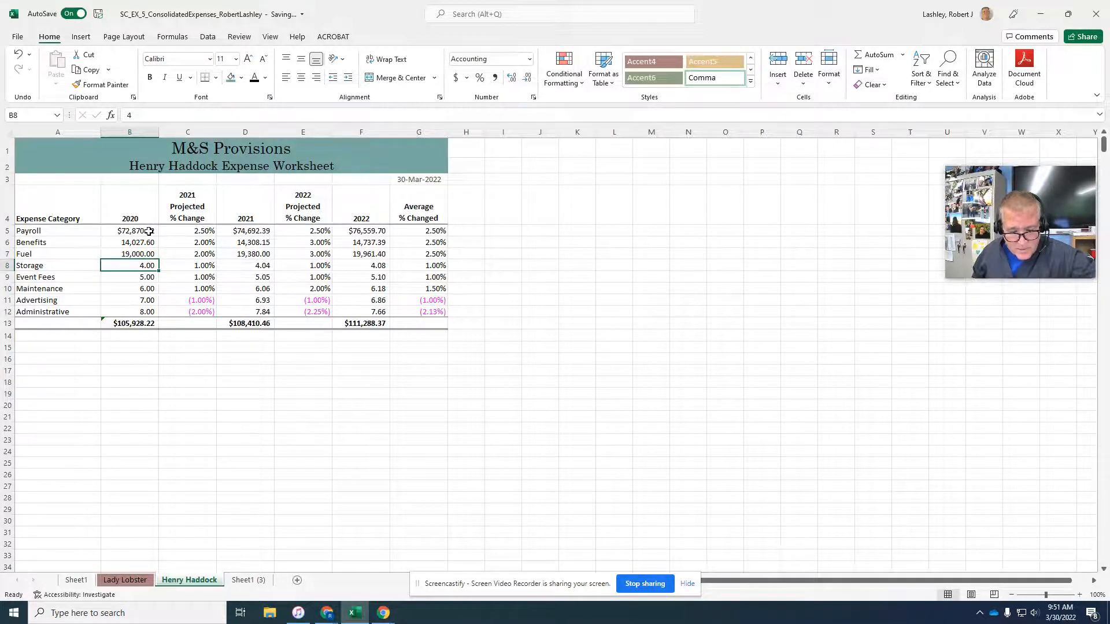
type("13,248")
left_click(130, 277)
type("7,500")
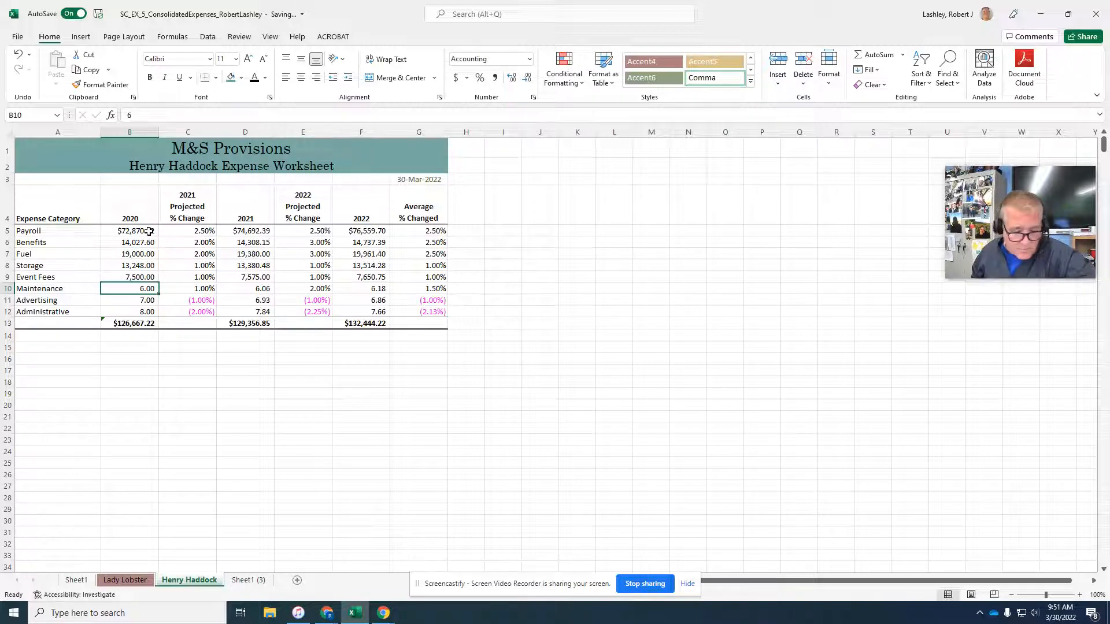
type("39")
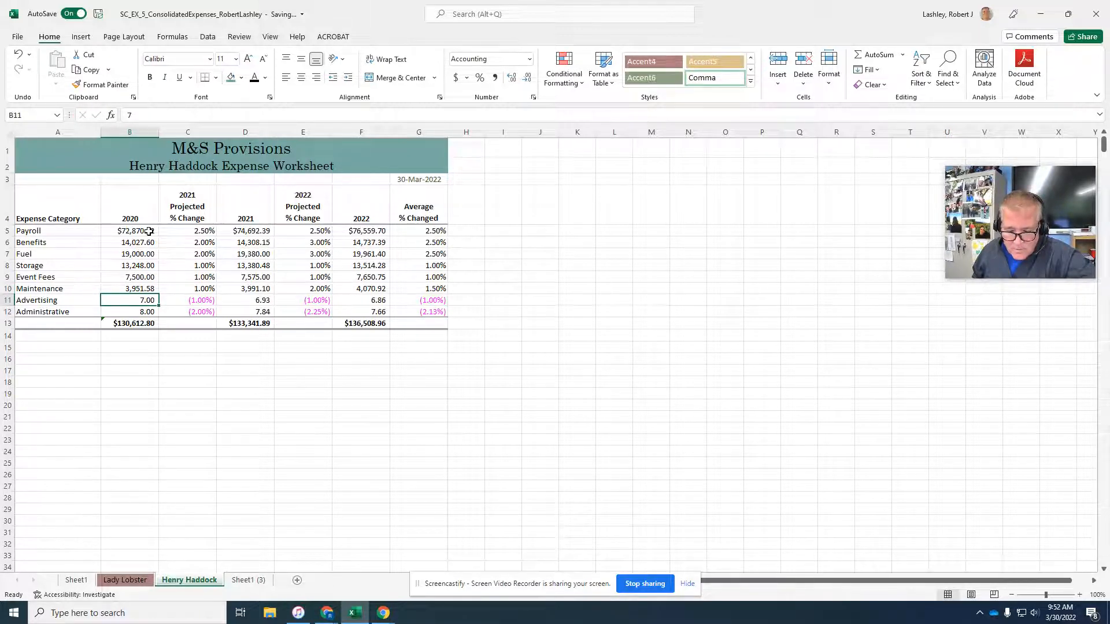
type("3311.67")
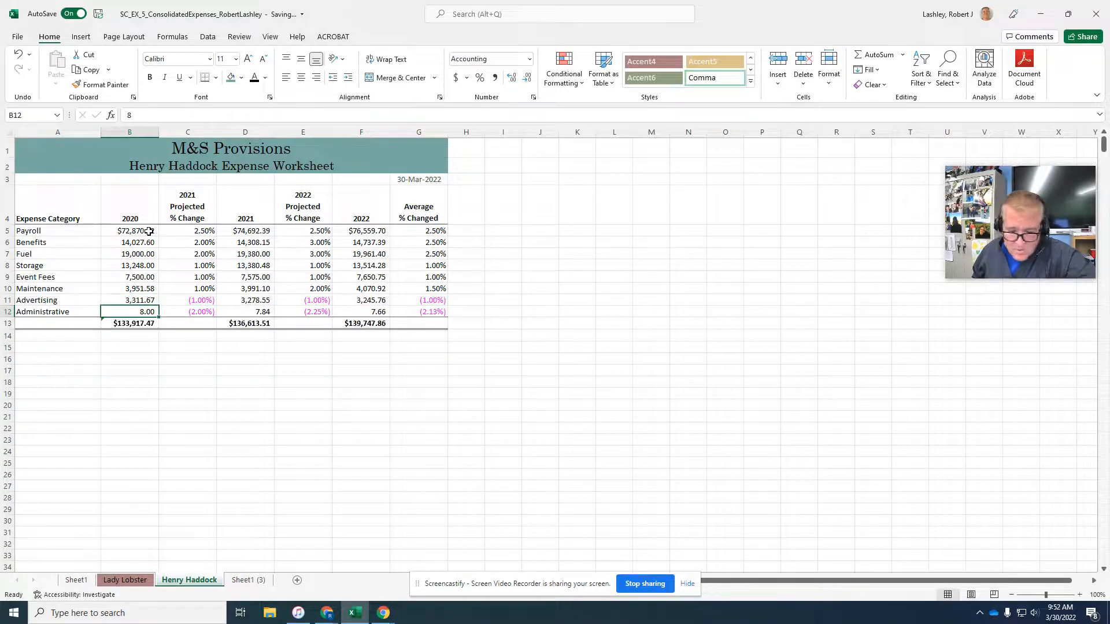
type("250")
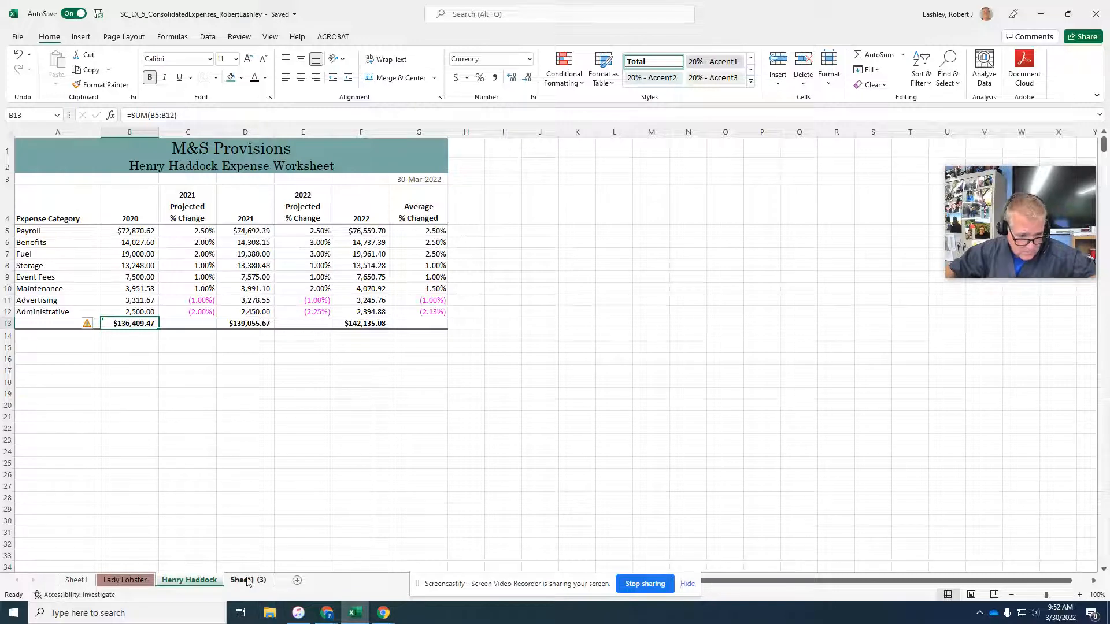
Step: Rename the Sheet1 (3) tab to Sharon Shrimp and show its tab colour choices
left_click(247, 579)
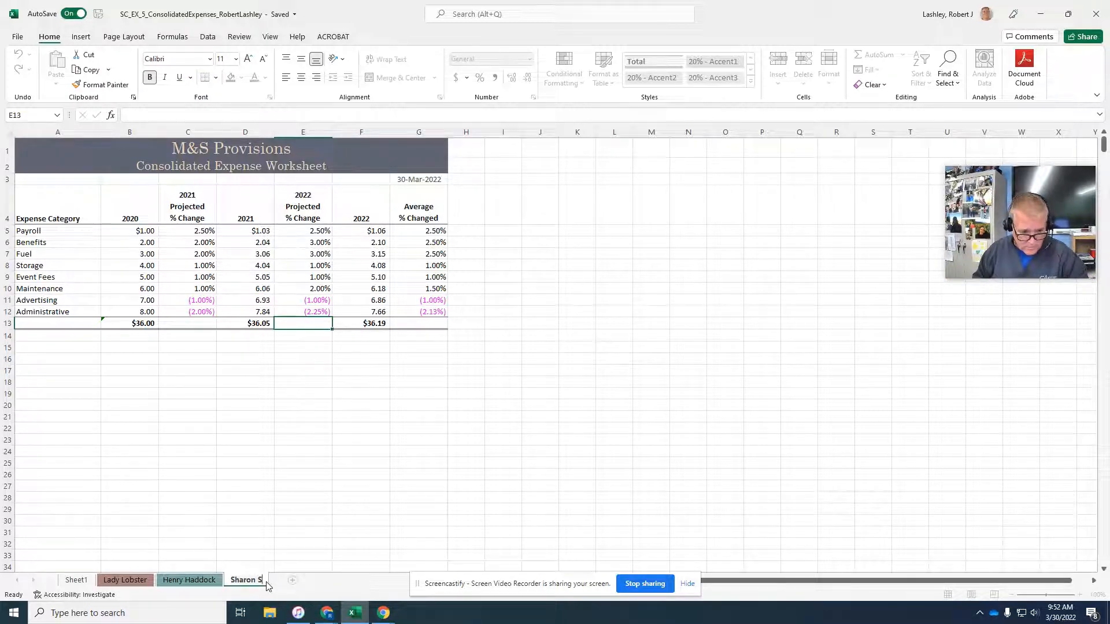
type("hrimp")
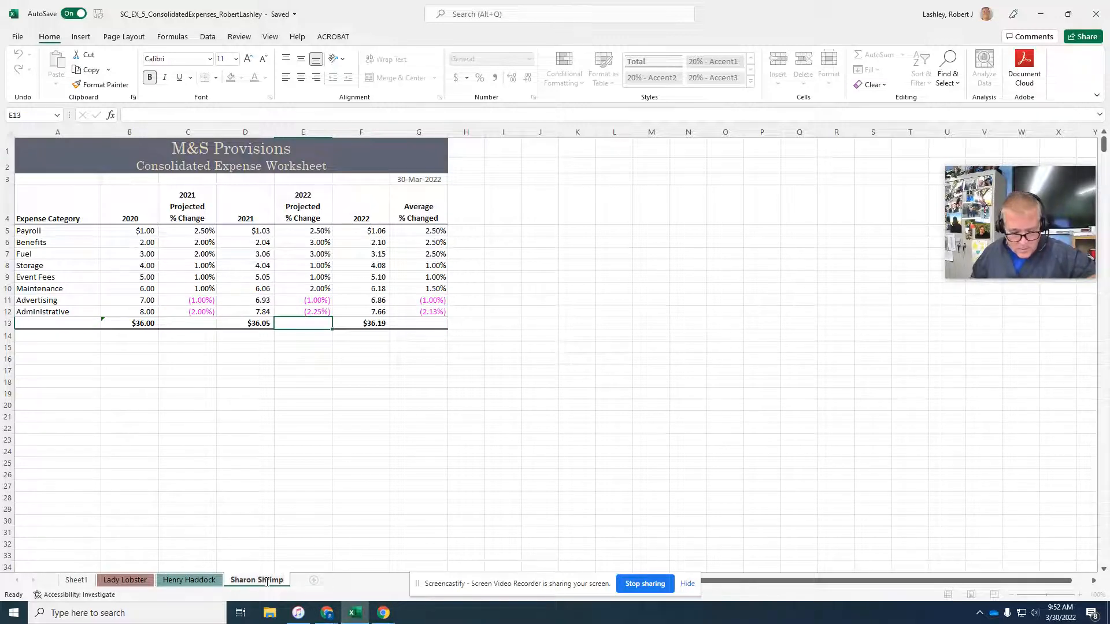
left_click(256, 580)
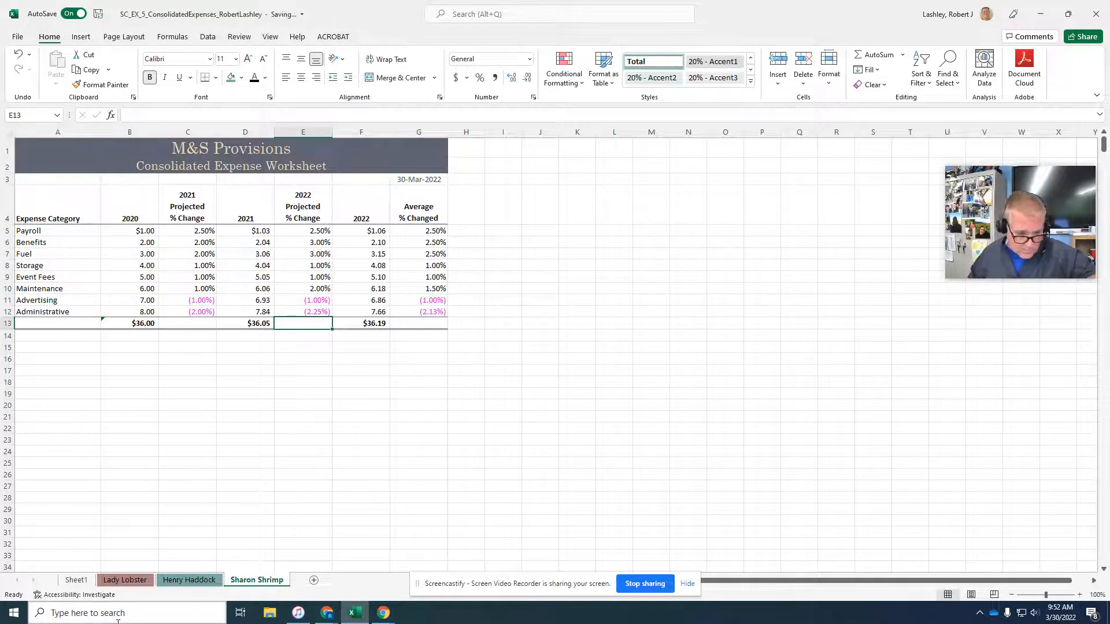
right_click(256, 580)
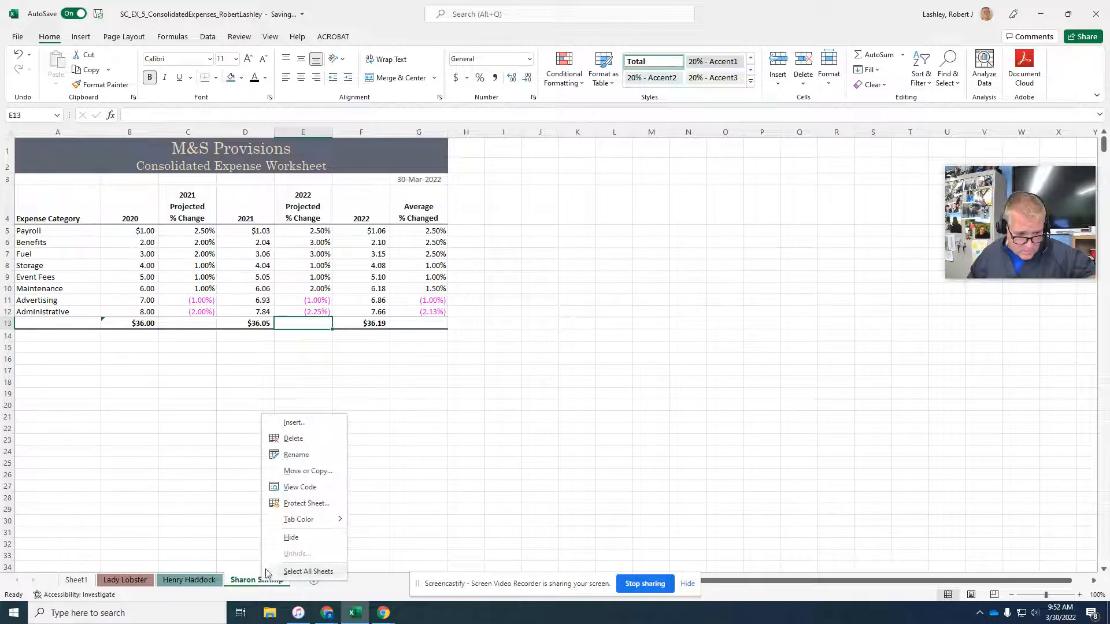
mouse_move(291, 537)
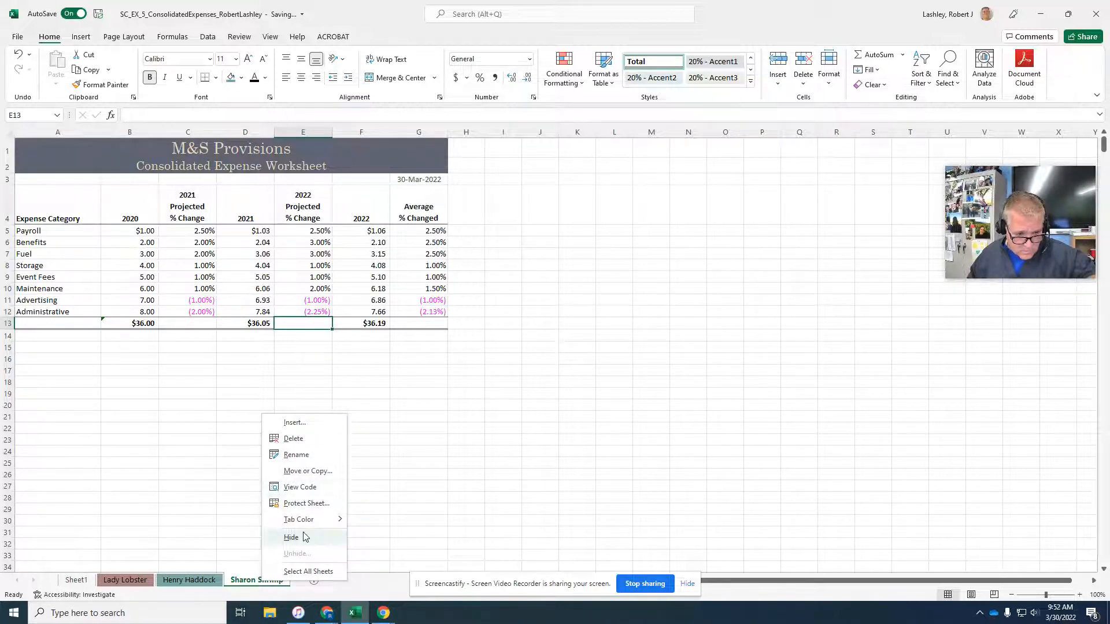
left_click(298, 519)
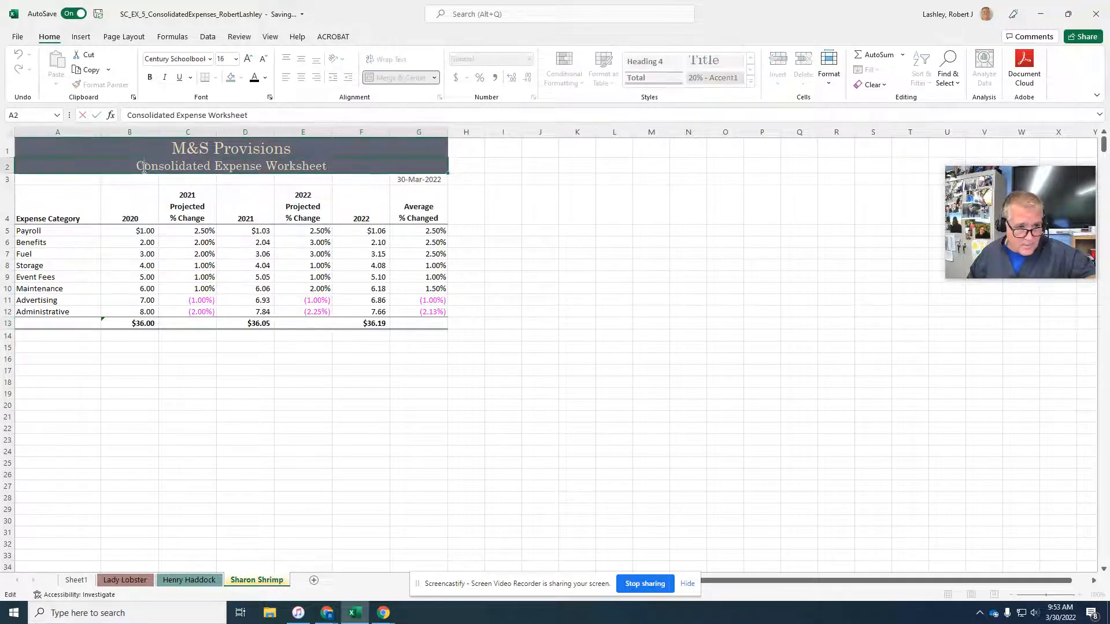
Step: Retitle A2 'Sharon Shrimp Expense Worksheet' and give the title block gold fill with dark text
double_click(170, 166)
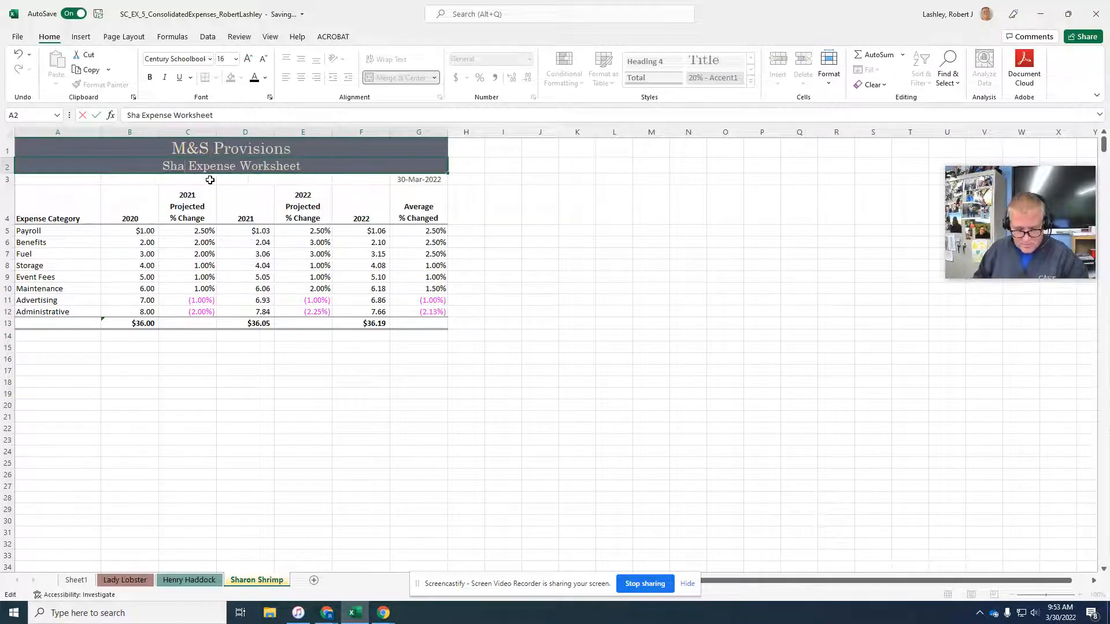
type("Sharon shrimp Expense Worksheet")
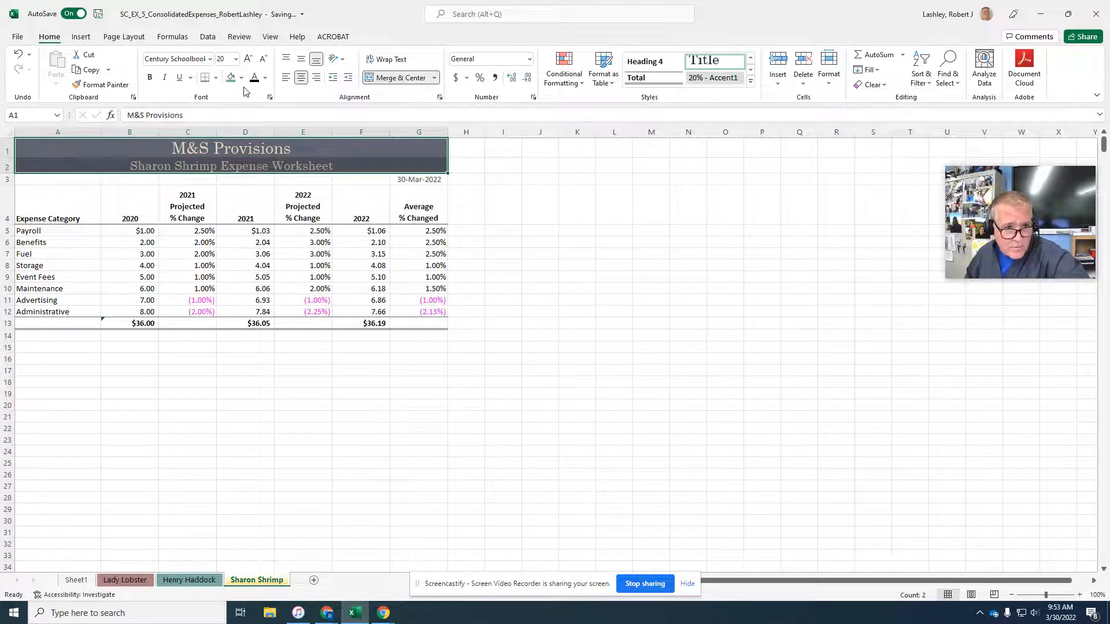
left_click(241, 78)
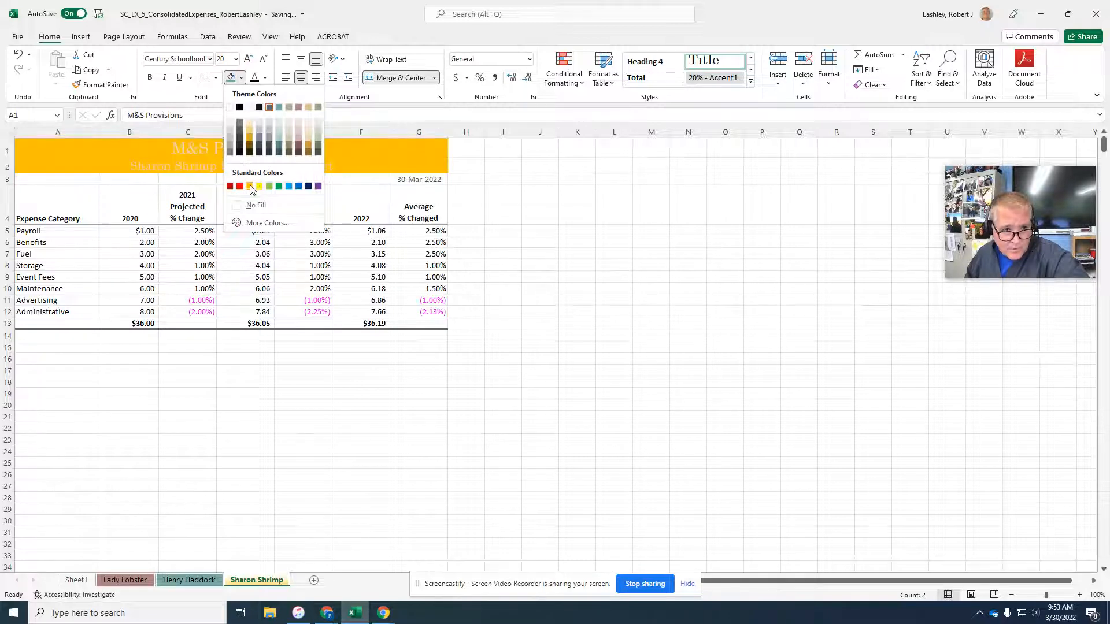
left_click(249, 186)
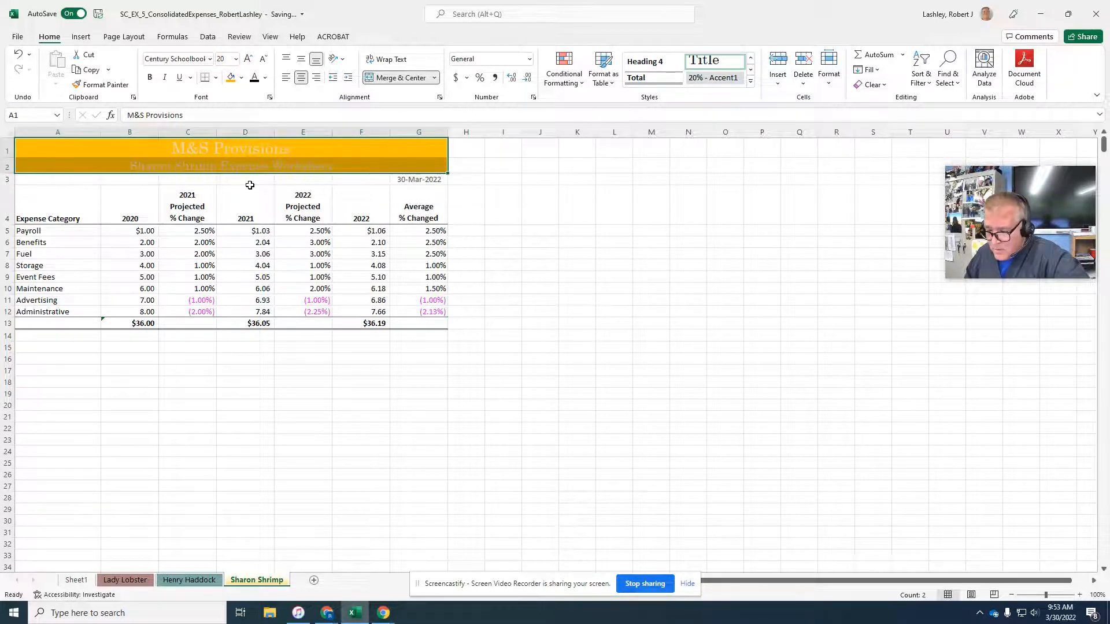
left_click(266, 77)
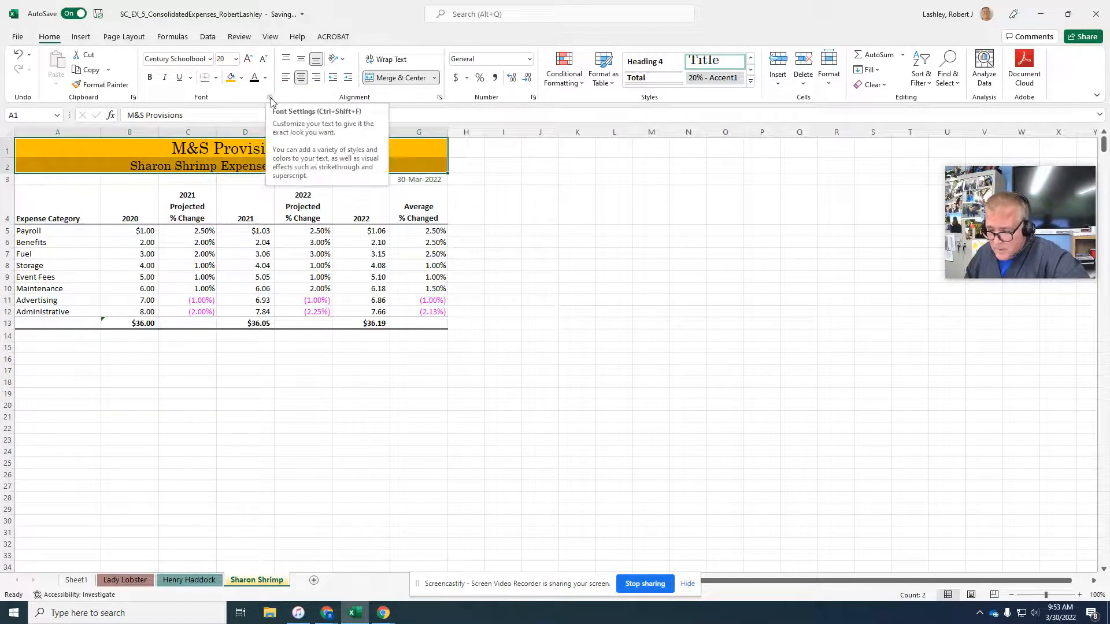
left_click(145, 231)
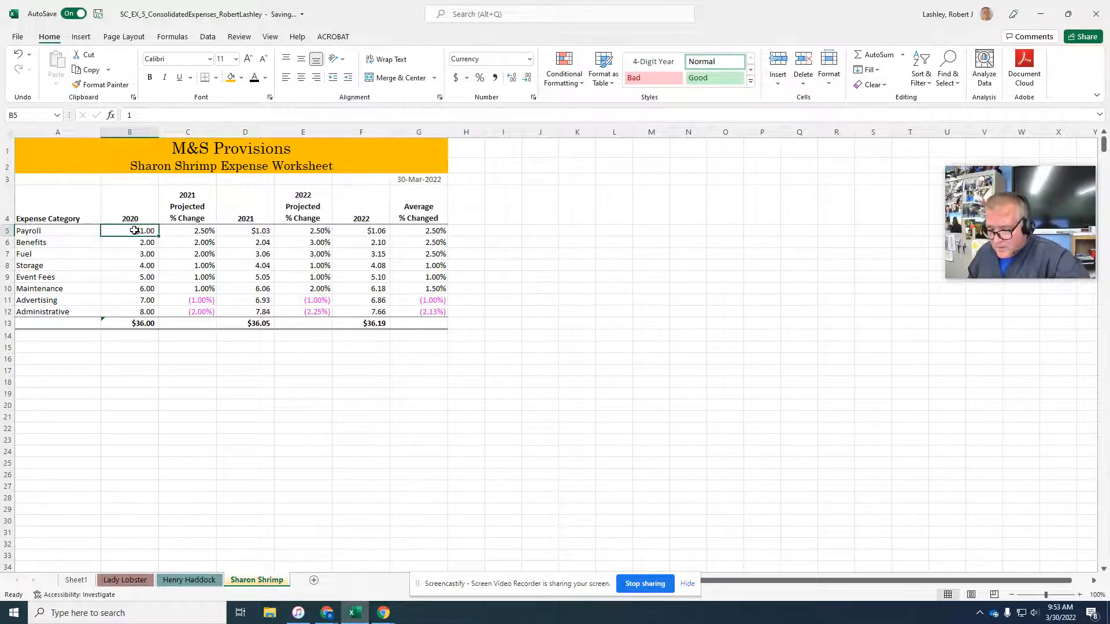
Step: Enter Sharon Shrimp's 2020 expenses, Payroll $68,712.06 to Administrative 2,500, totalling $133,159.35
type("687")
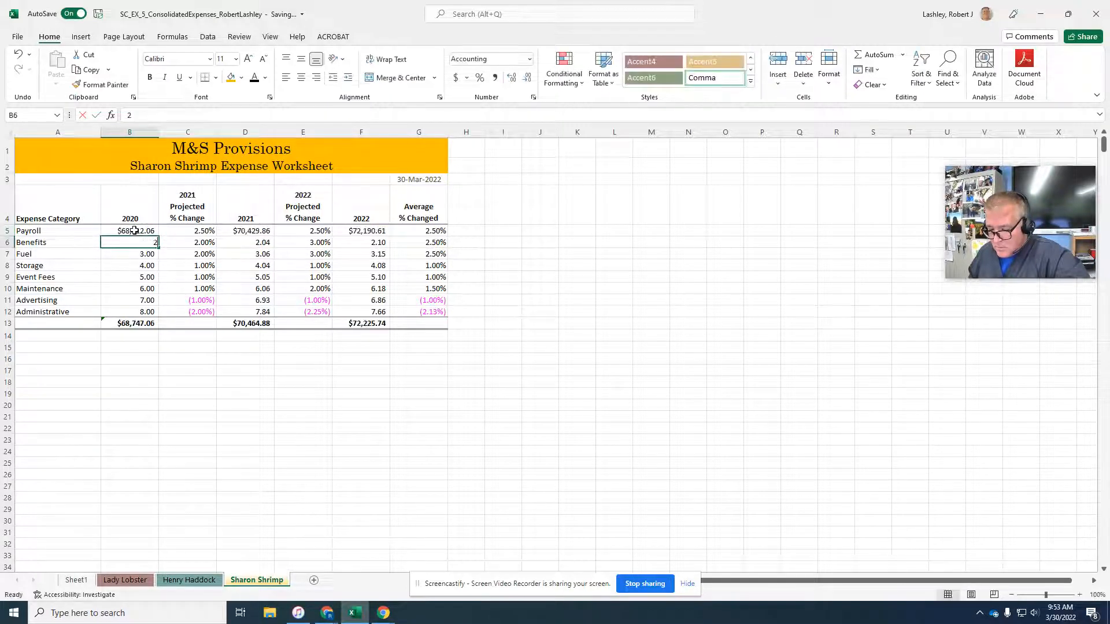
type("17077.0")
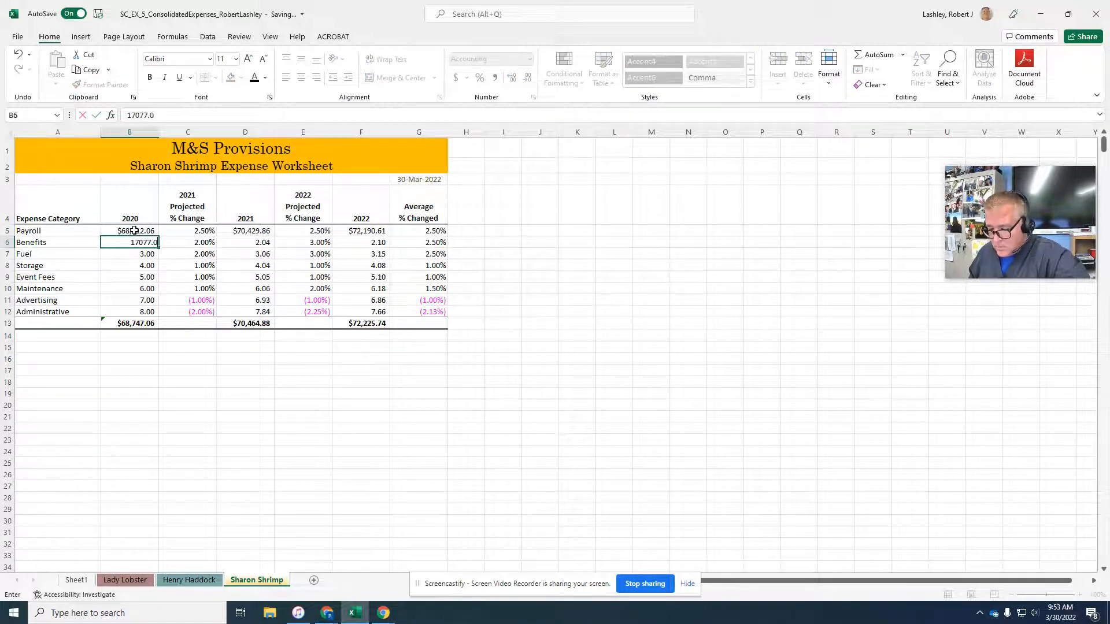
key("enter")
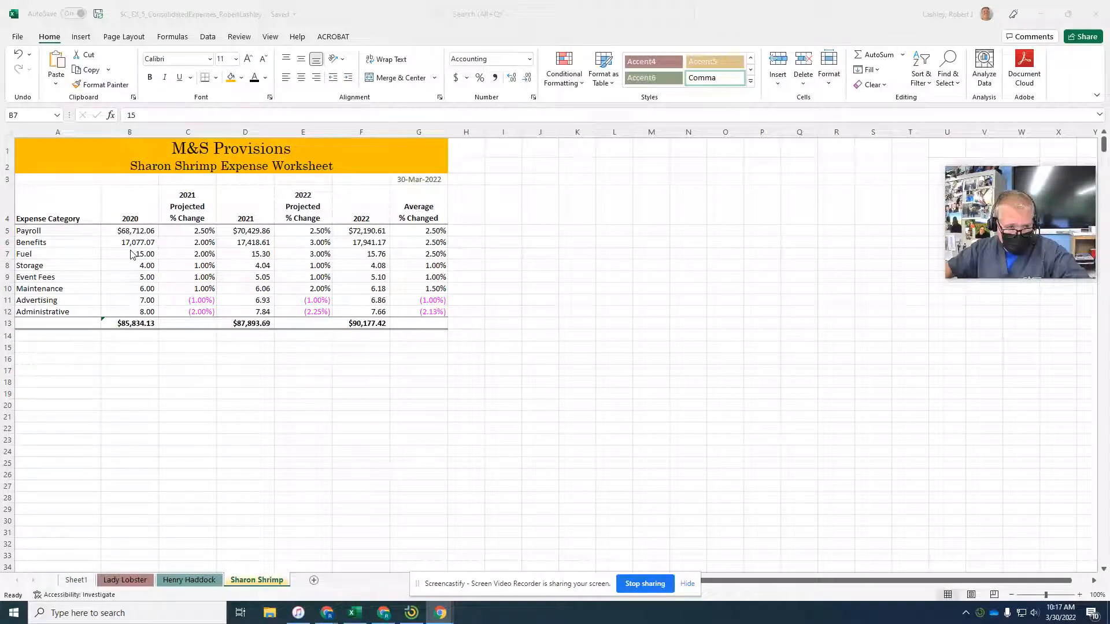
type("18,500")
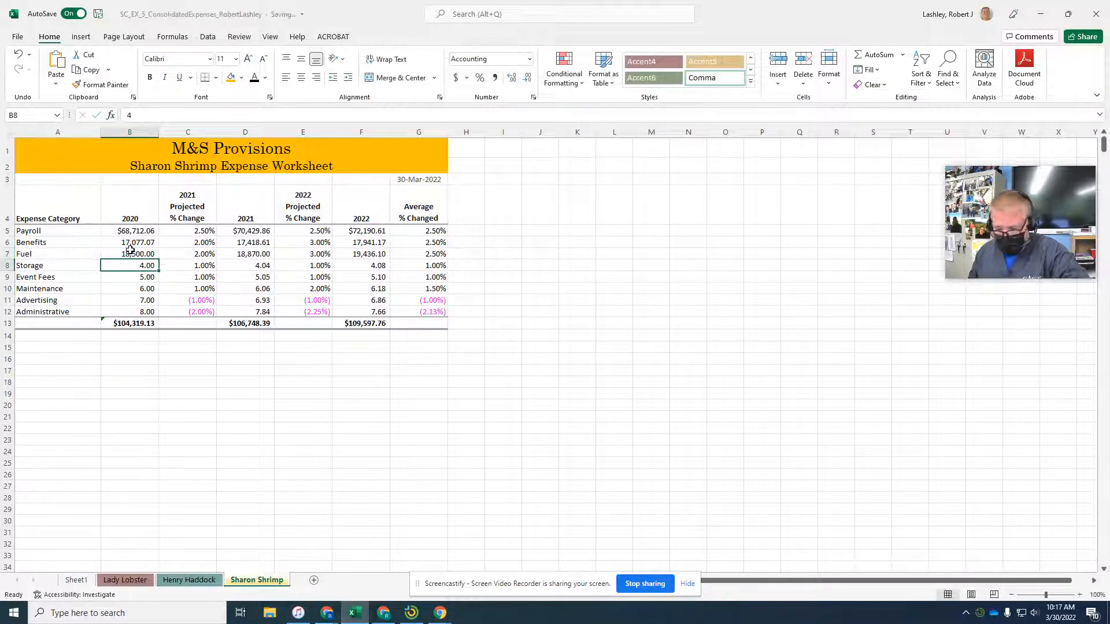
type("1252")
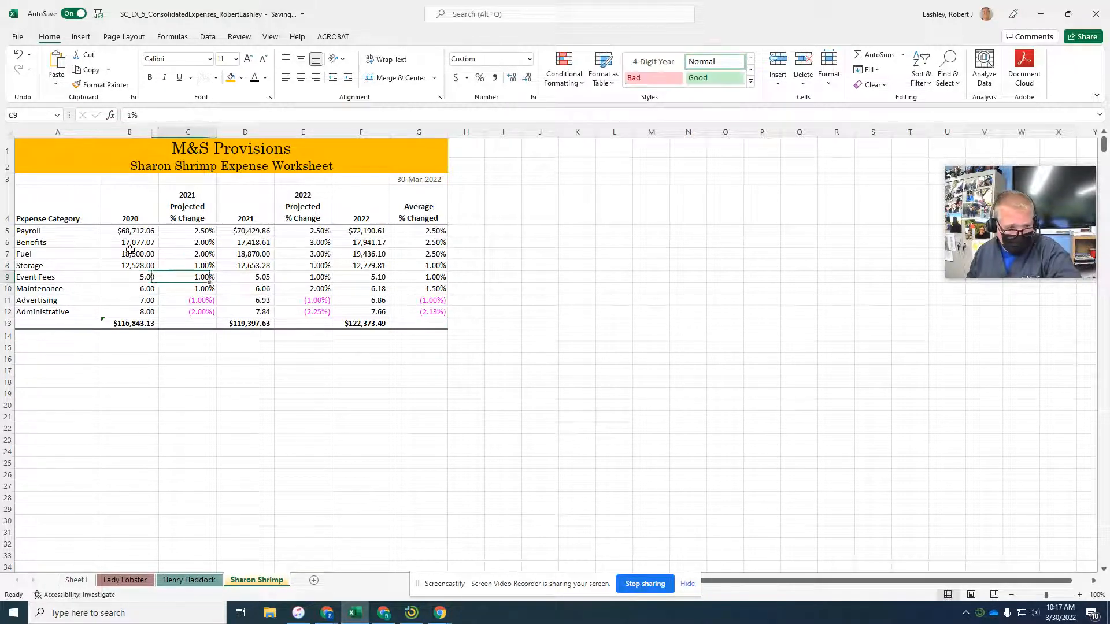
left_click(302, 277)
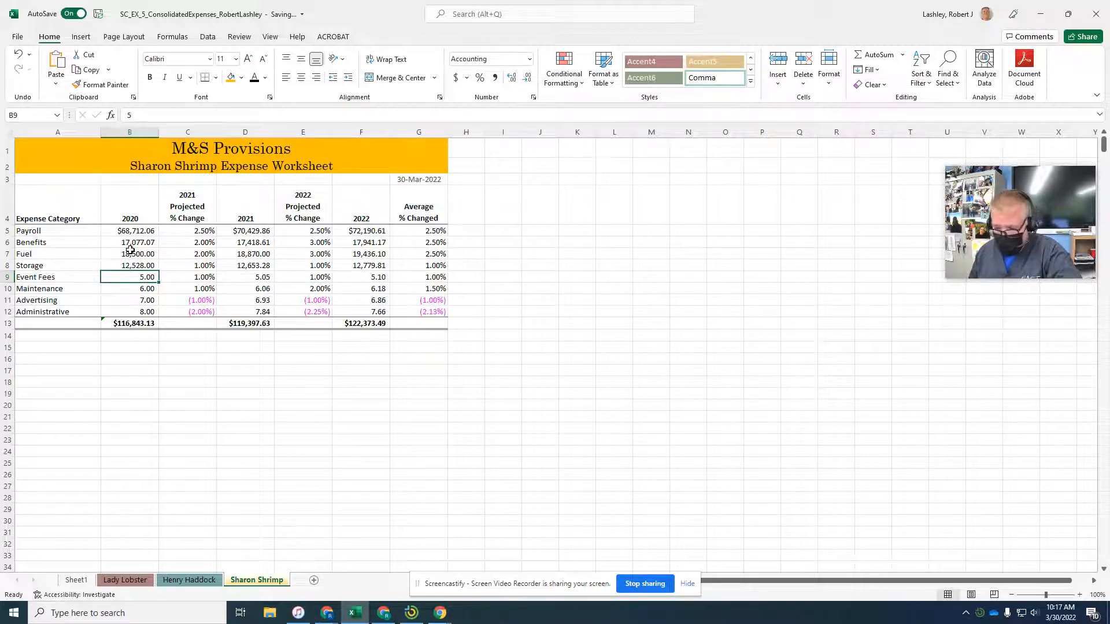
type("500")
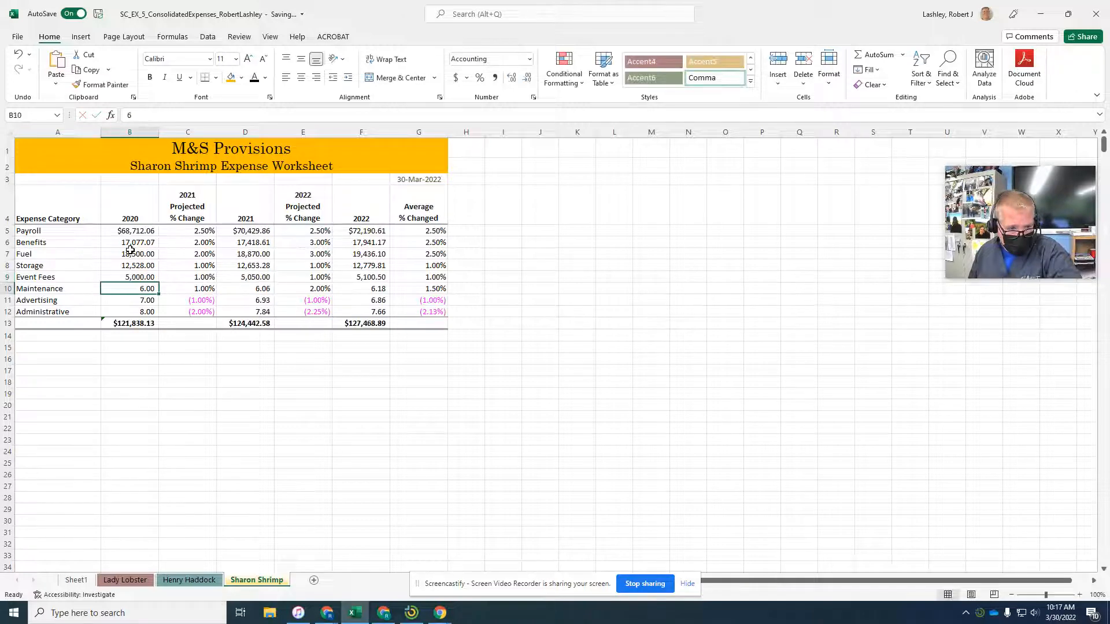
type("48")
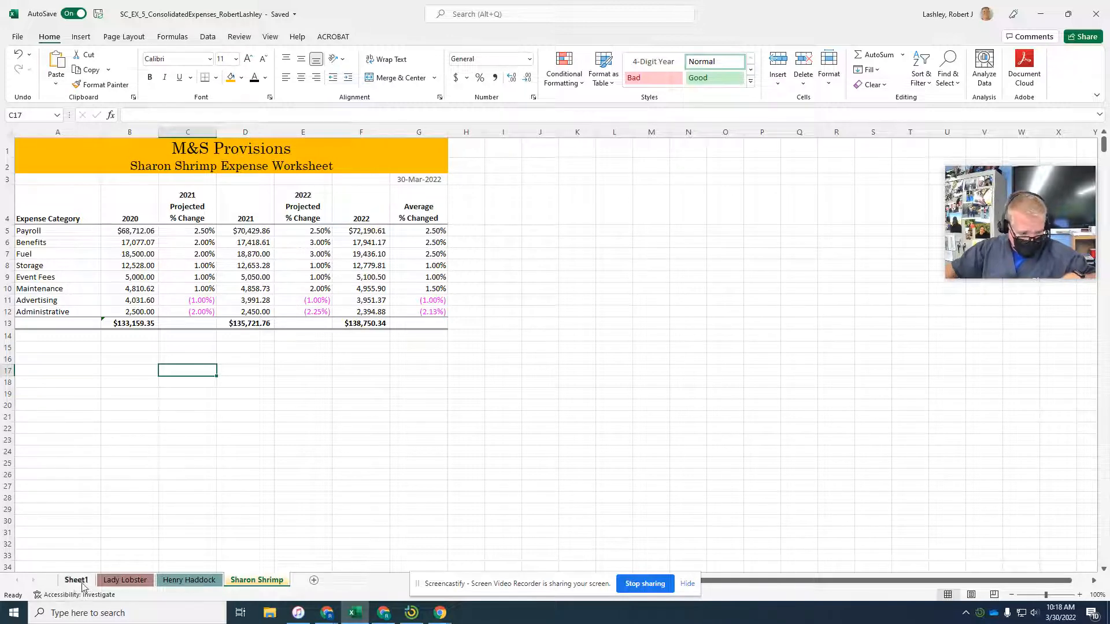
Step: Rename the Sheet1 tab to Consolidated and show its tab colour choices
left_click(76, 580)
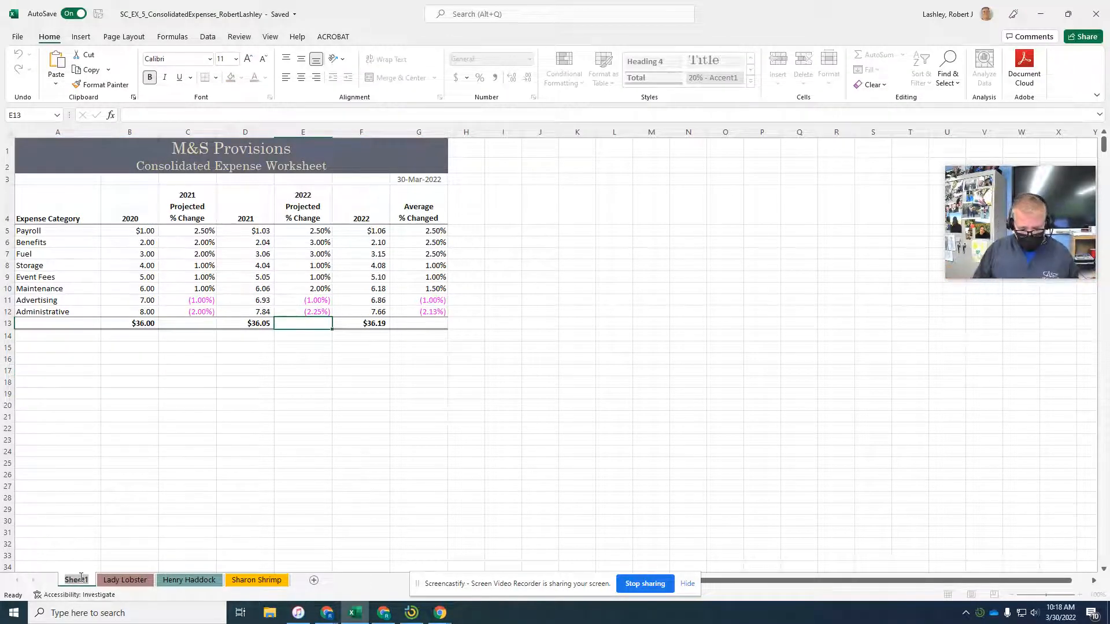
double_click(75, 580)
type("Consolidated")
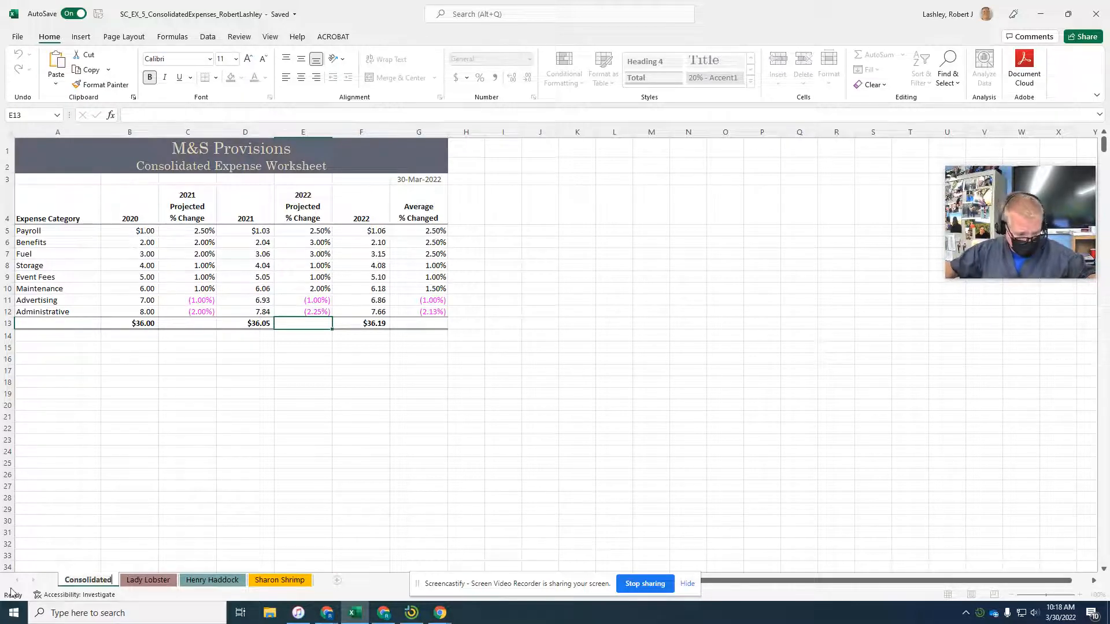
right_click(87, 579)
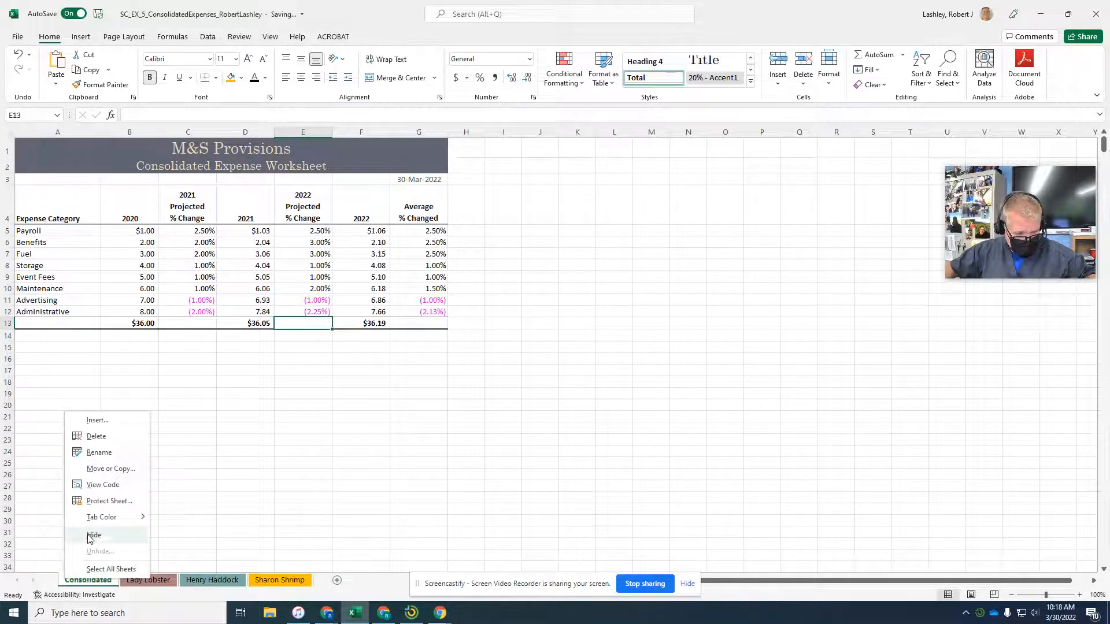
left_click(101, 517)
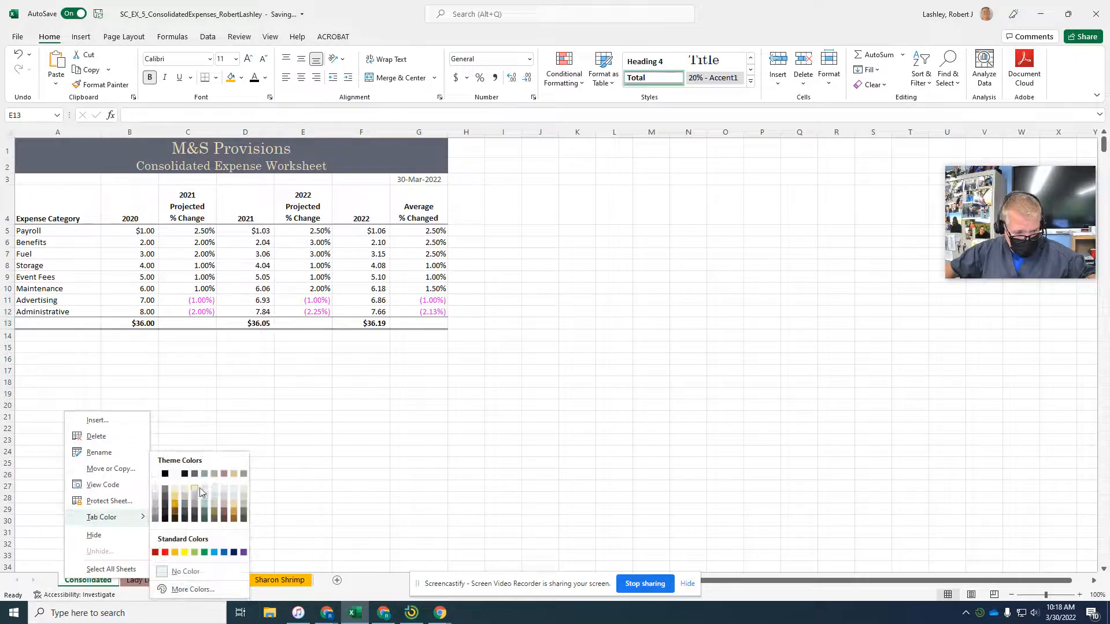
mouse_move(195, 474)
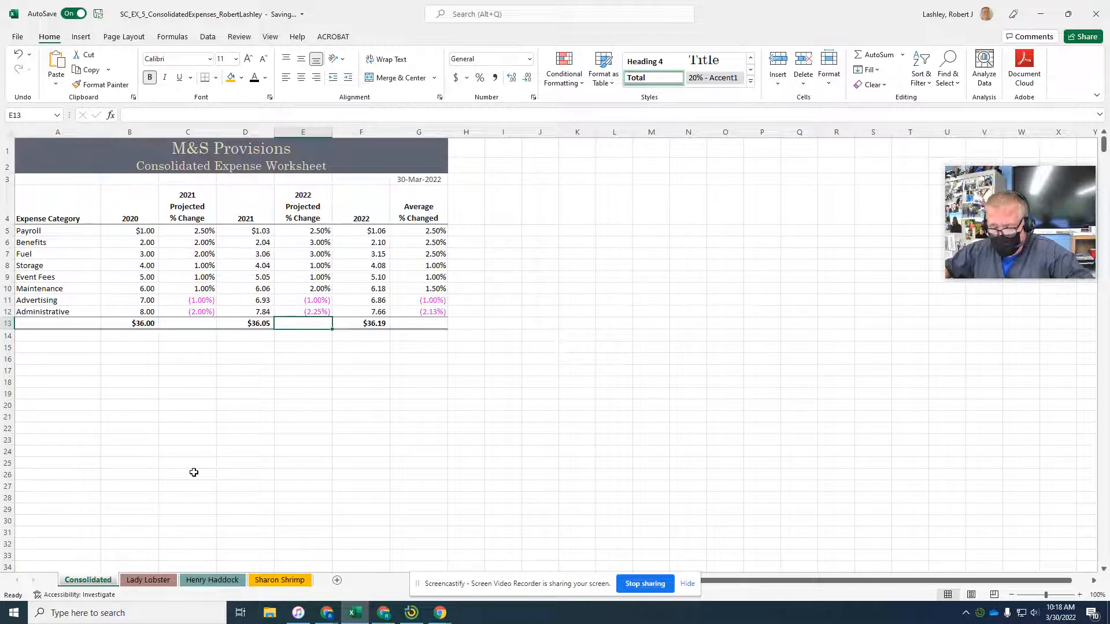
mouse_move(135, 231)
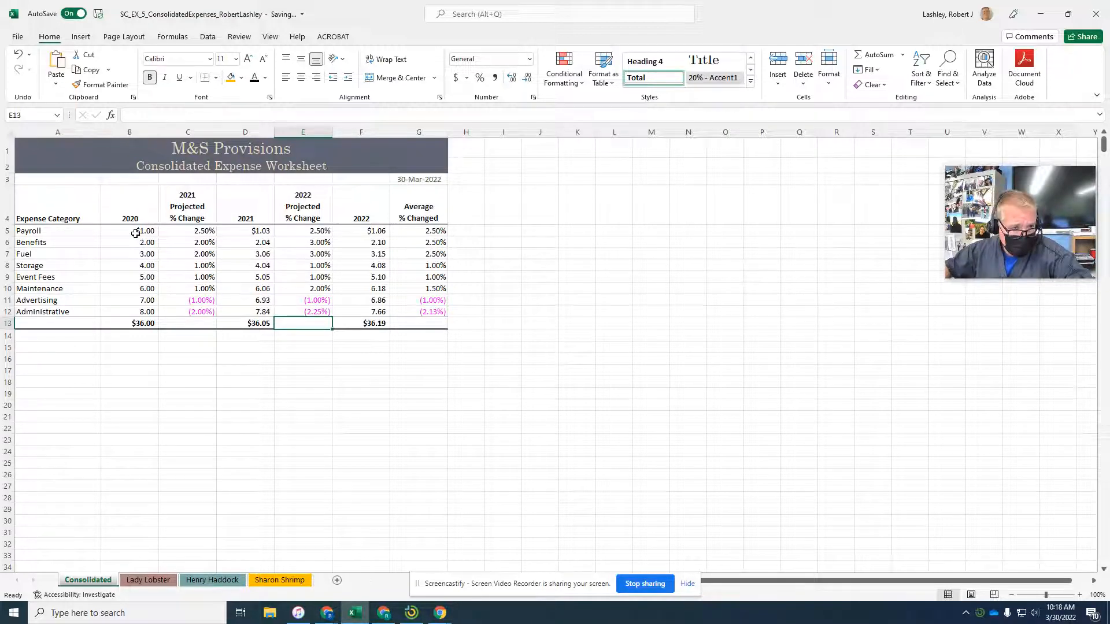
Step: Make Consolidated B5 a 3D SUM of B5 across Lady Lobster through Sharon Shrimp ($220,789.88)
left_click(130, 231)
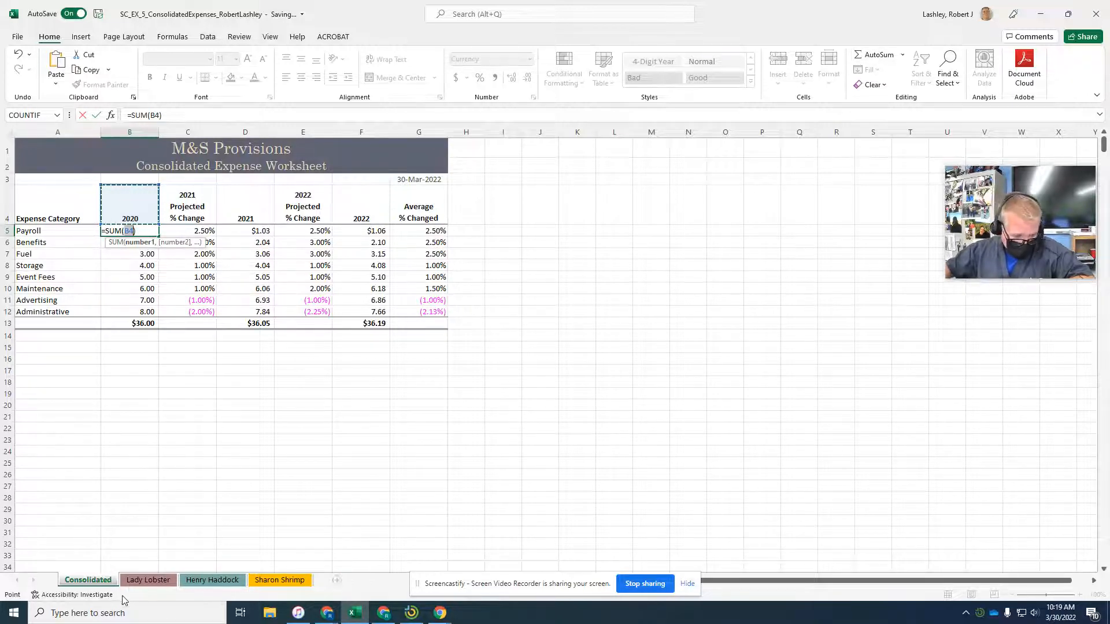
left_click(148, 580)
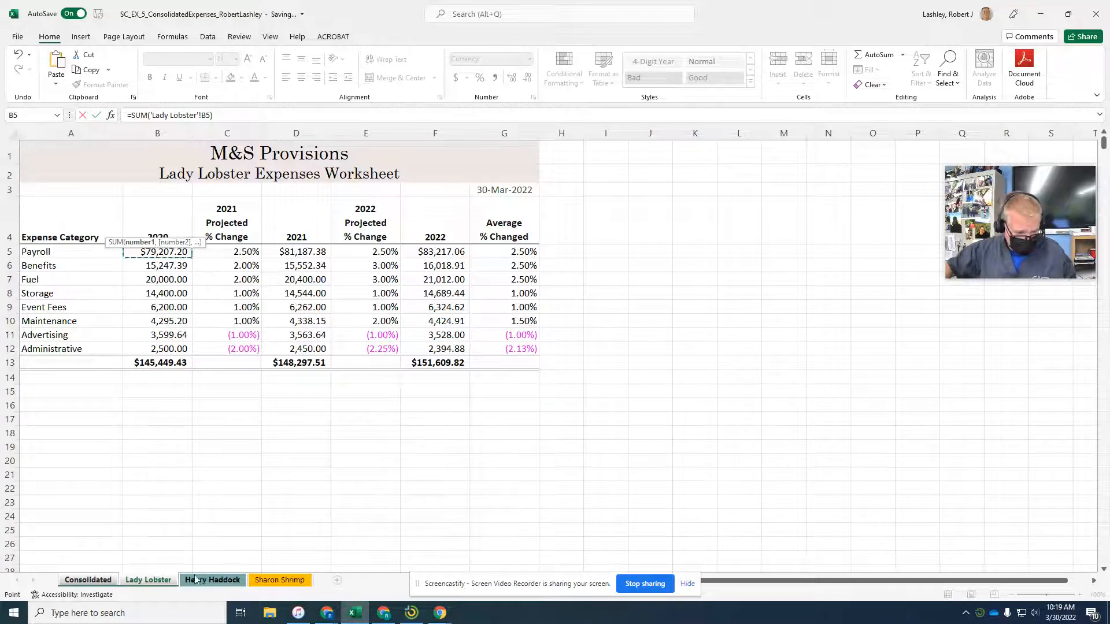
left_click(278, 580)
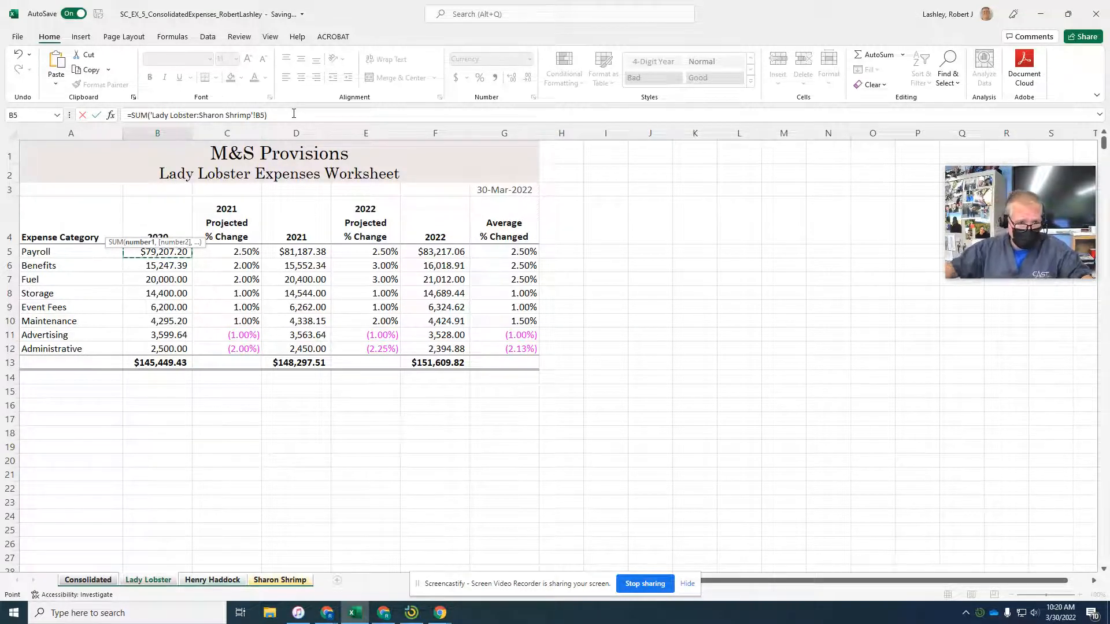
left_click(88, 580)
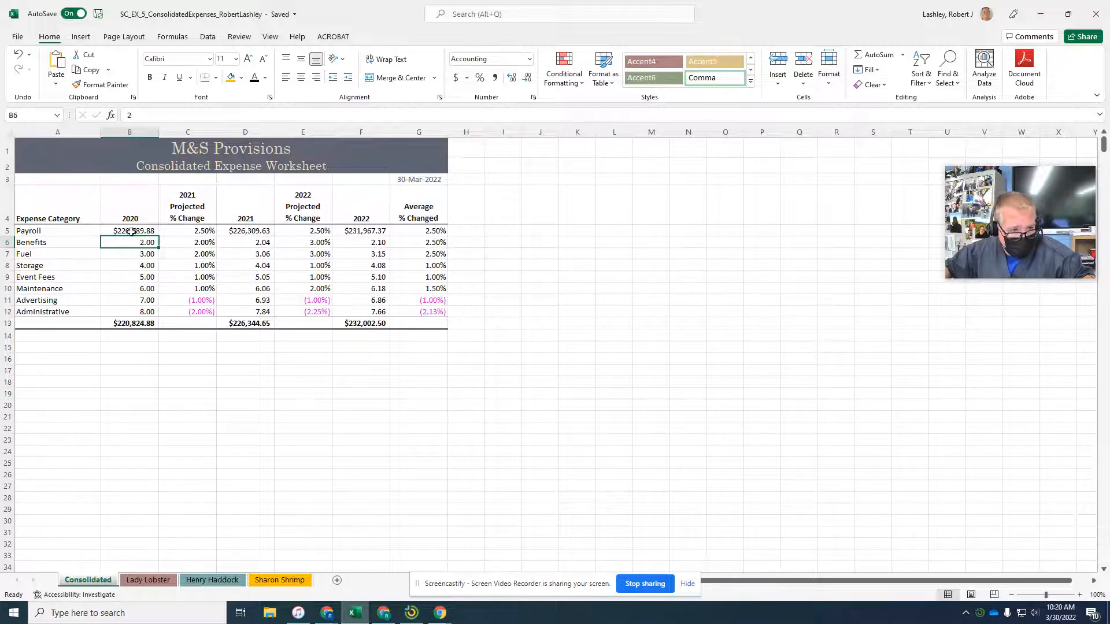
left_click(129, 231)
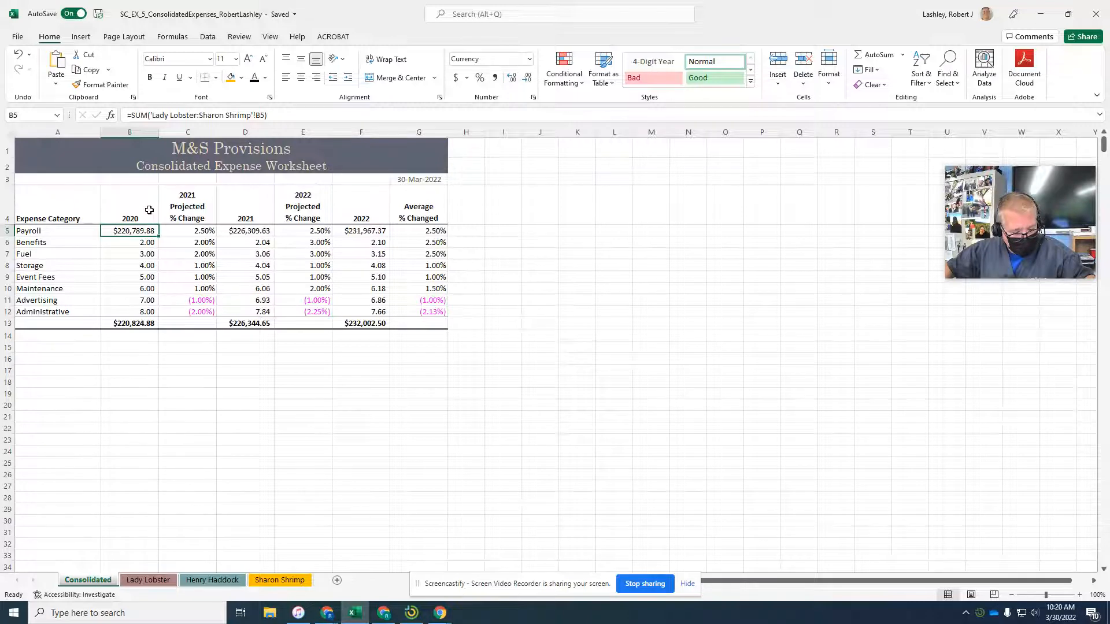
Step: Copy the B5 Payroll 3D-sum formula and paste formulas only into Benefits through Administrative
left_click(86, 69)
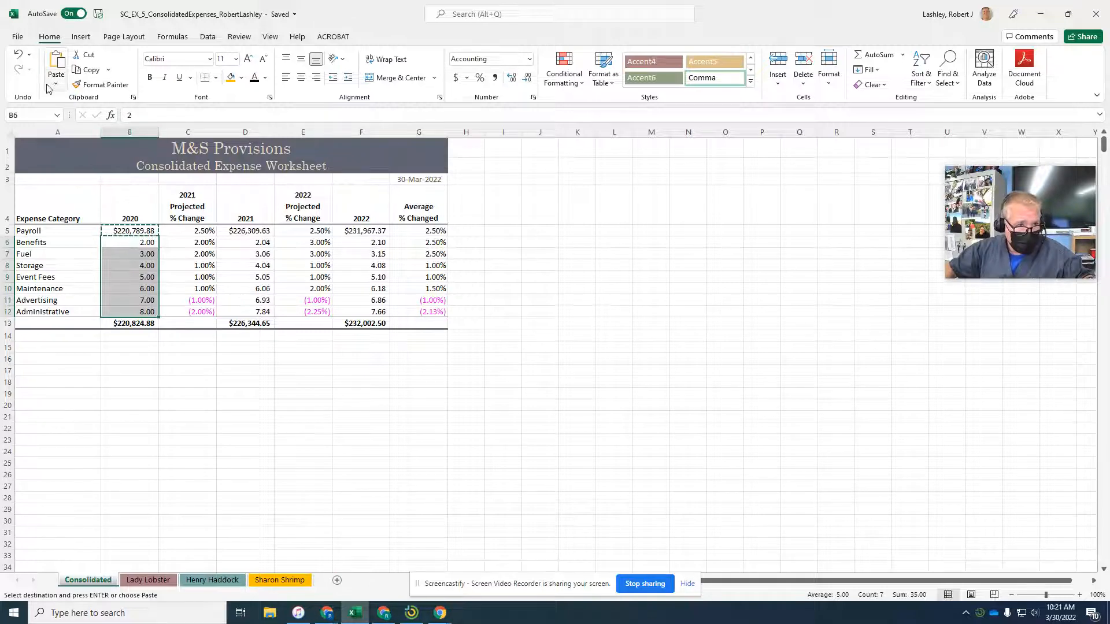
left_click(56, 73)
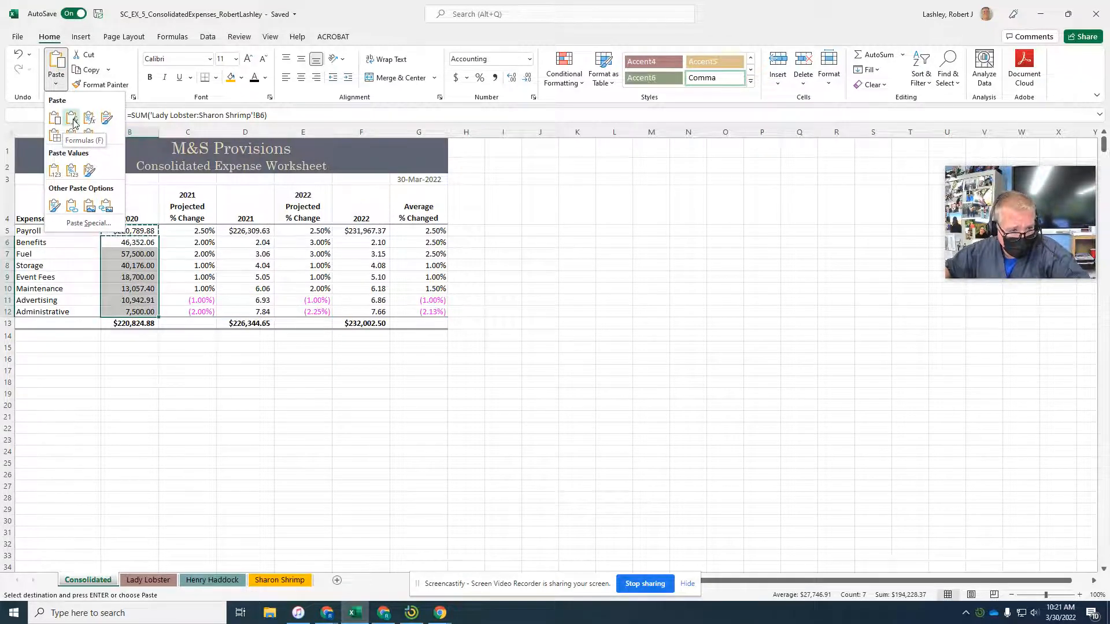
left_click(55, 117)
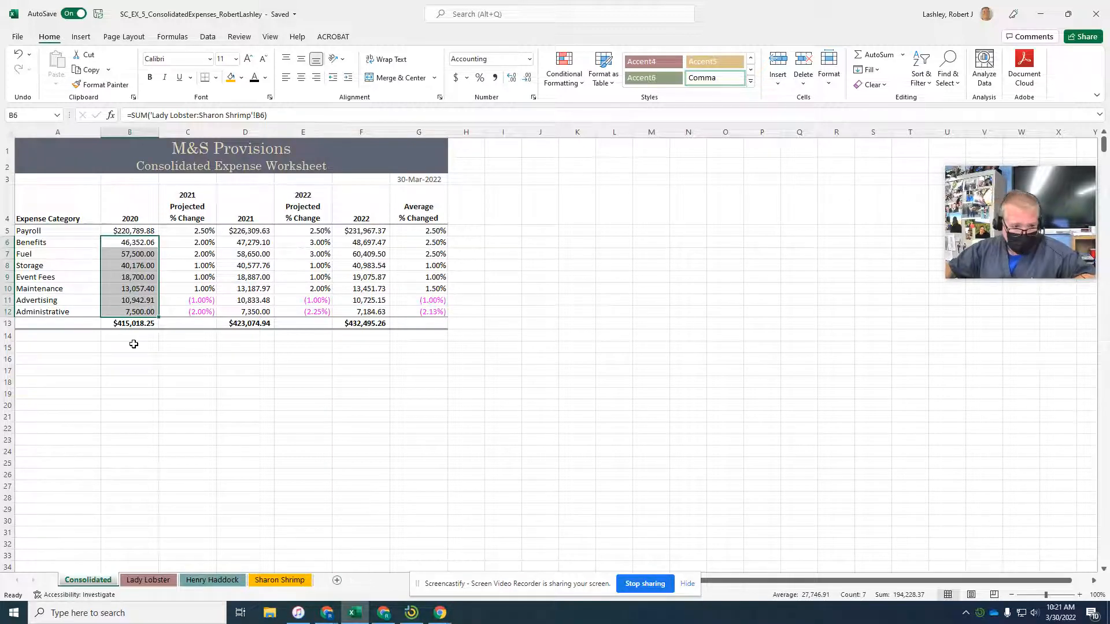
mouse_move(177, 350)
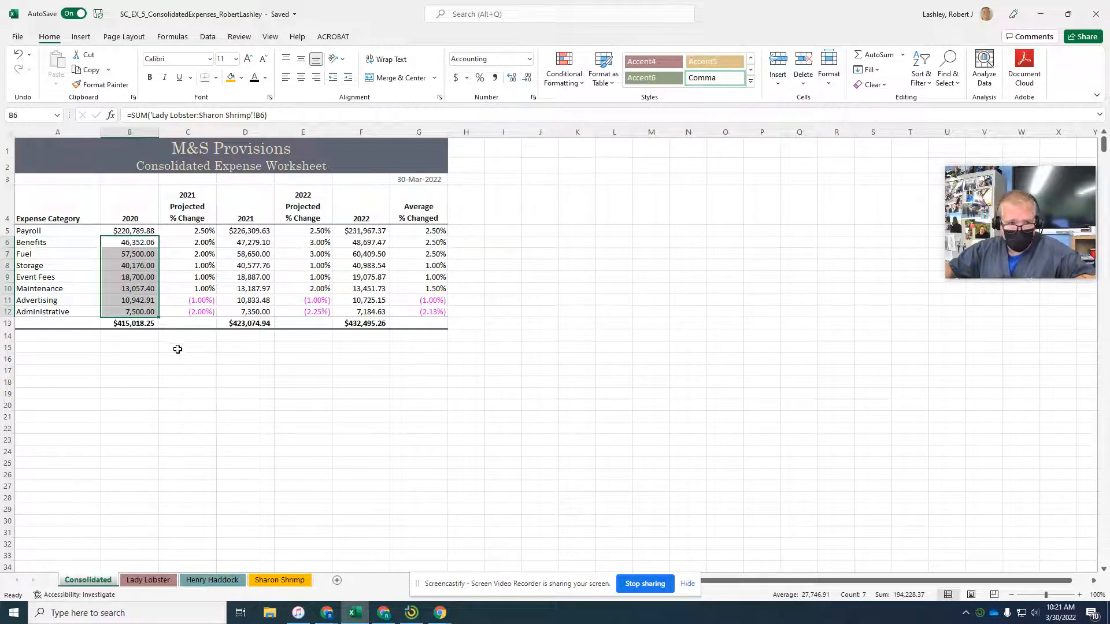